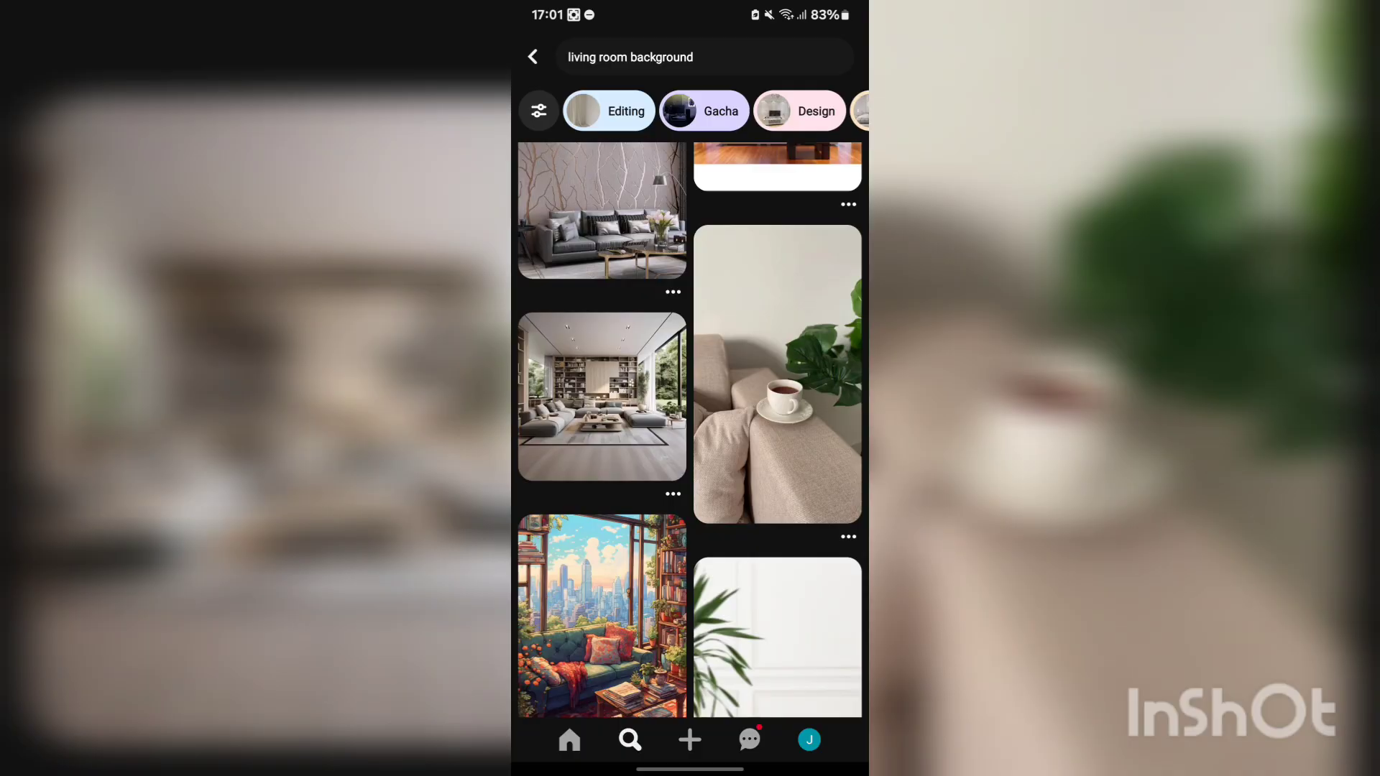
- Browse the Pinterest 'office background' pin results to pick a backdrop photo
scroll(up, 3)
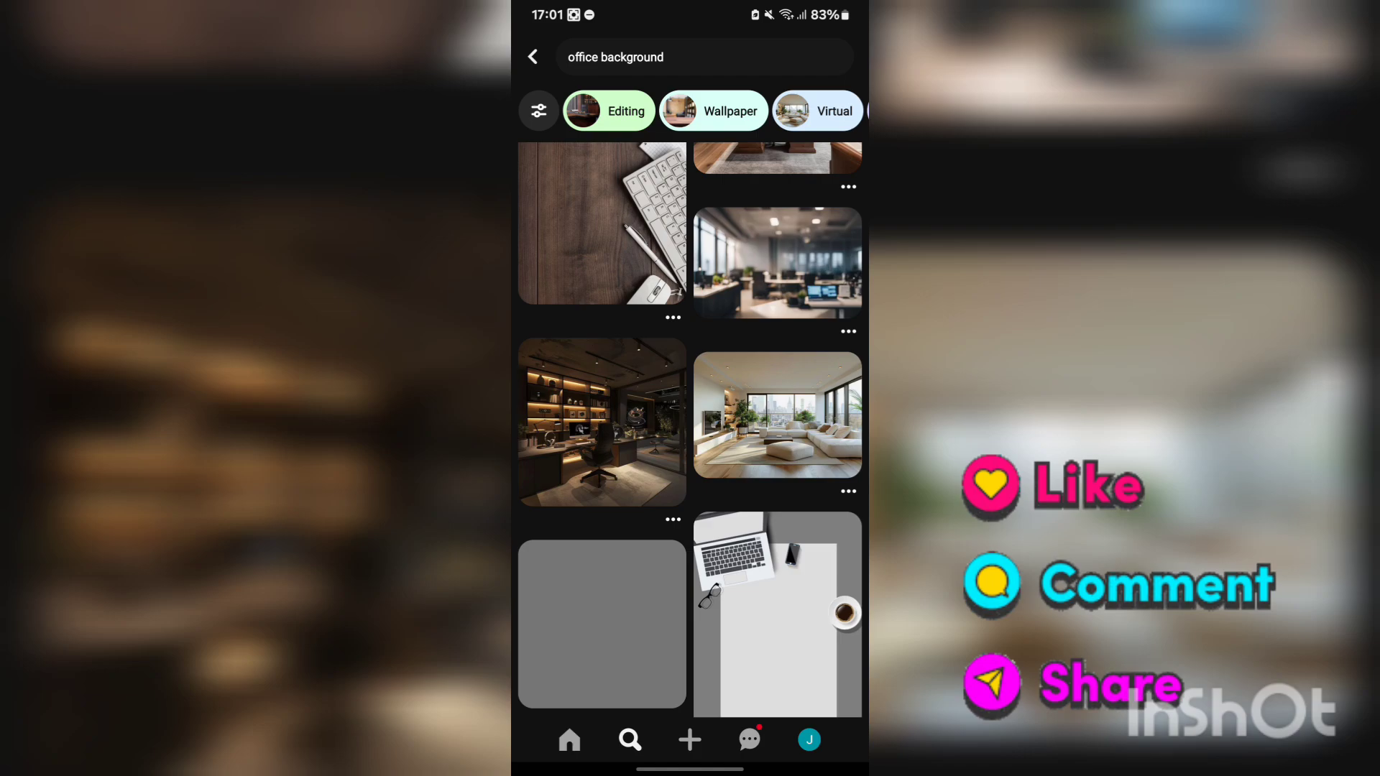
click(777, 414)
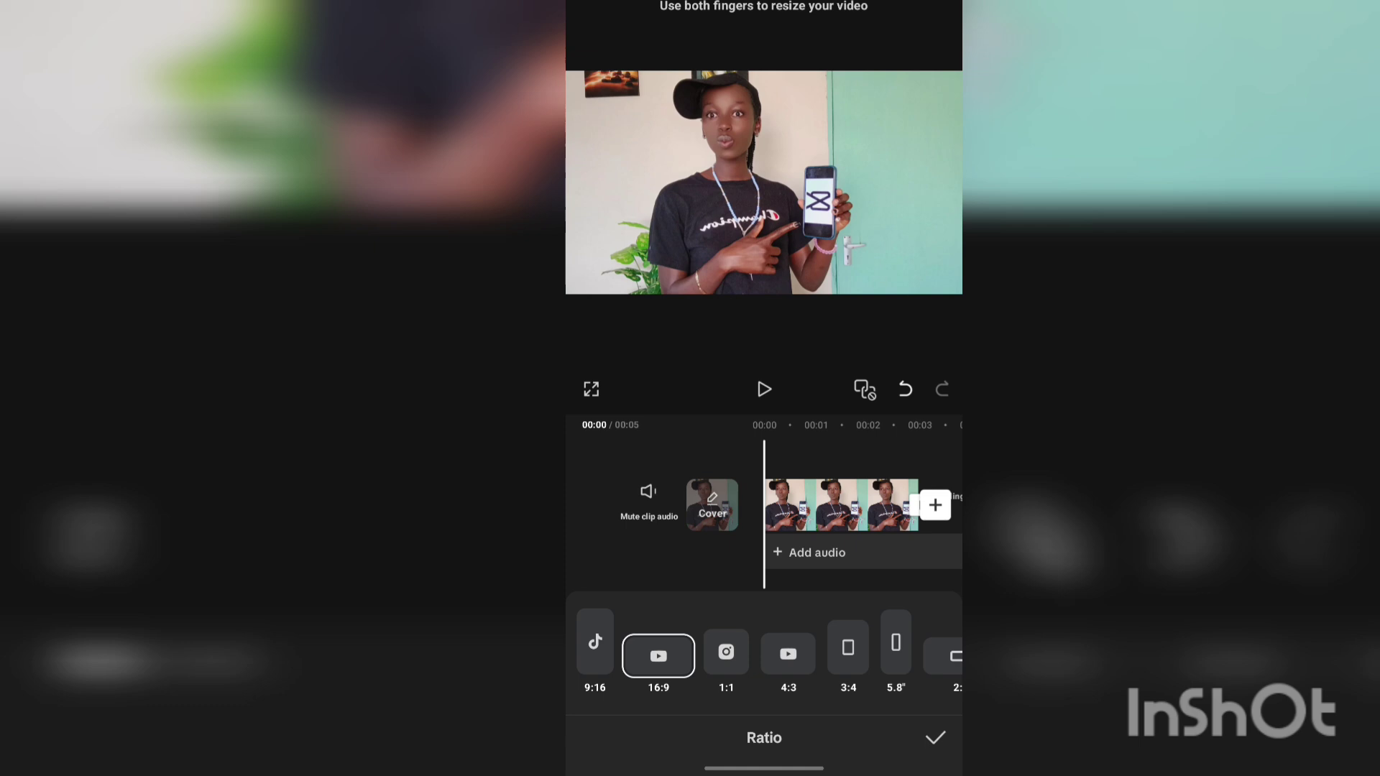
- Keep the 16:9 ratio and auto-remove the clip's background, undoing a trial manual erase
click(933, 738)
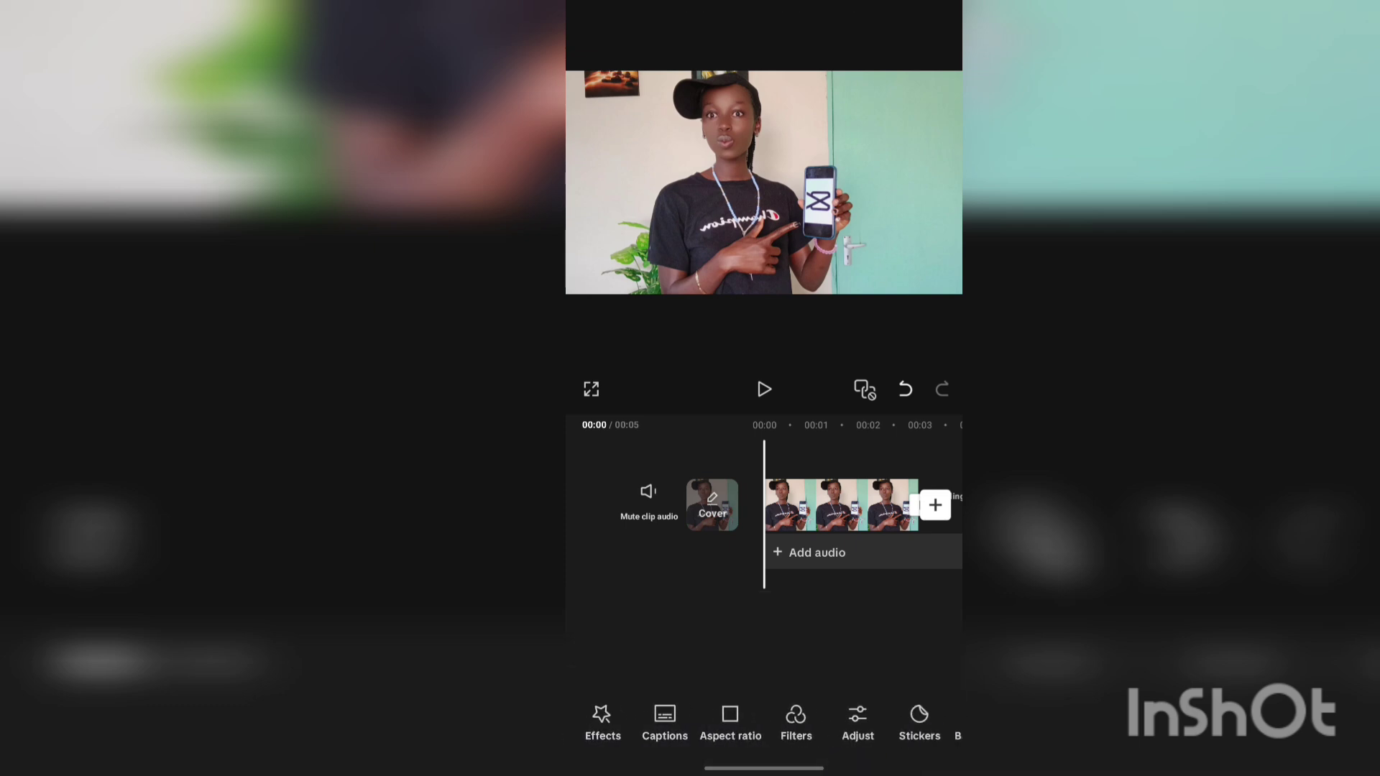
click(840, 505)
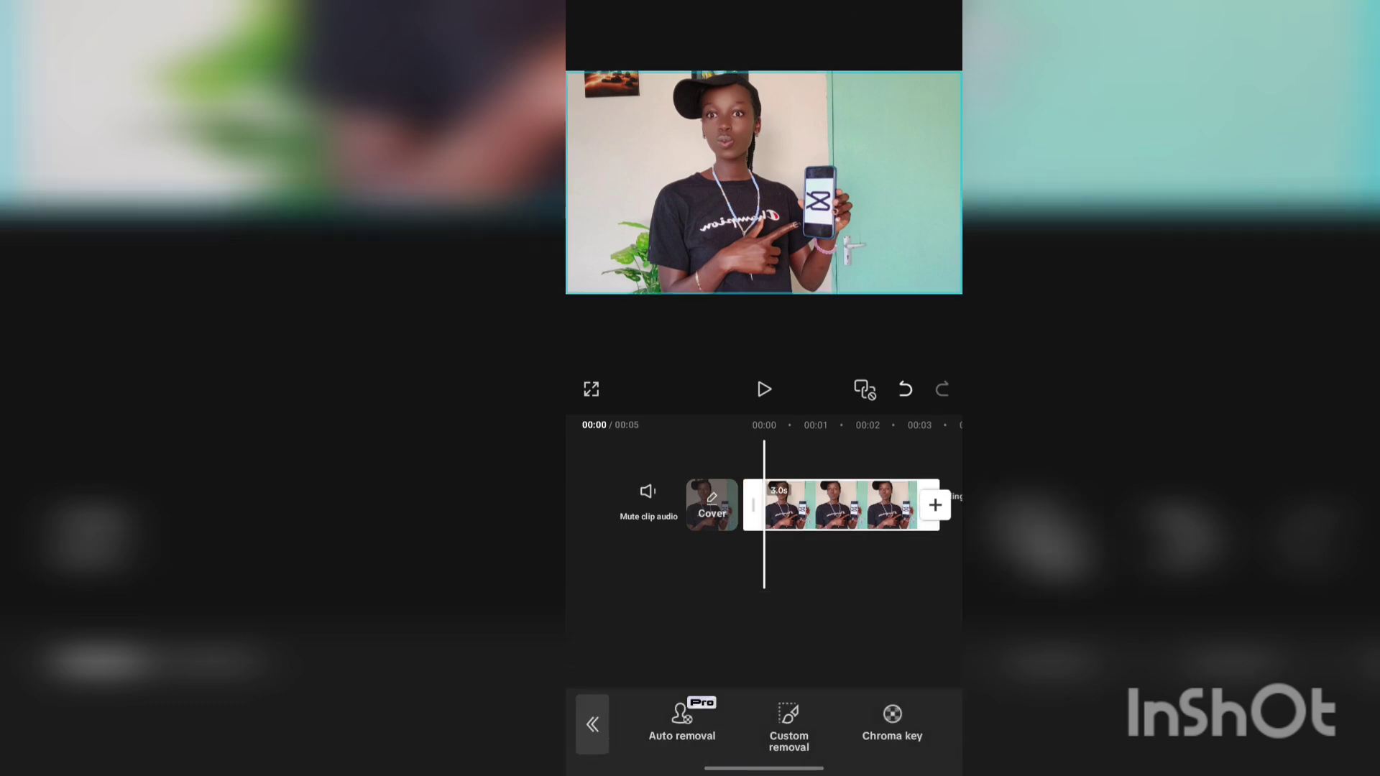
click(681, 721)
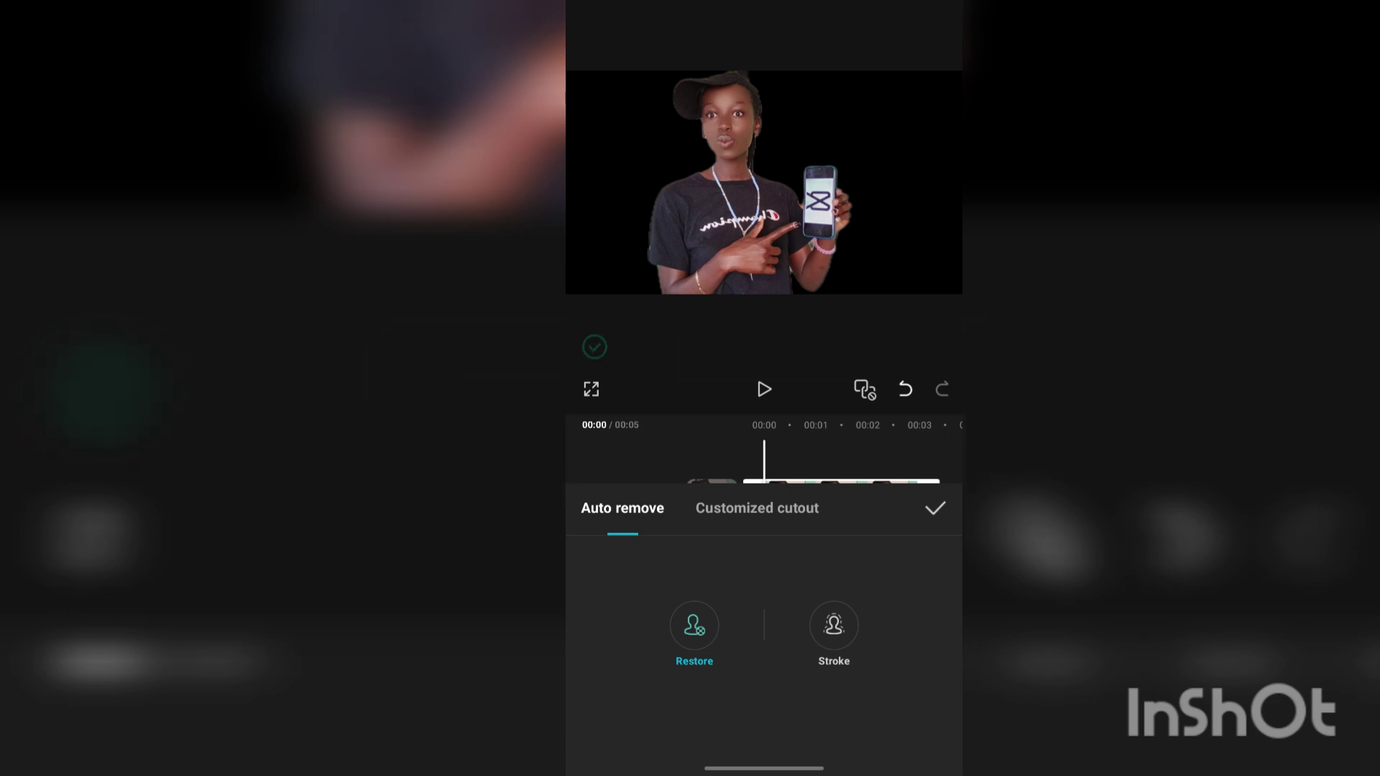
click(756, 508)
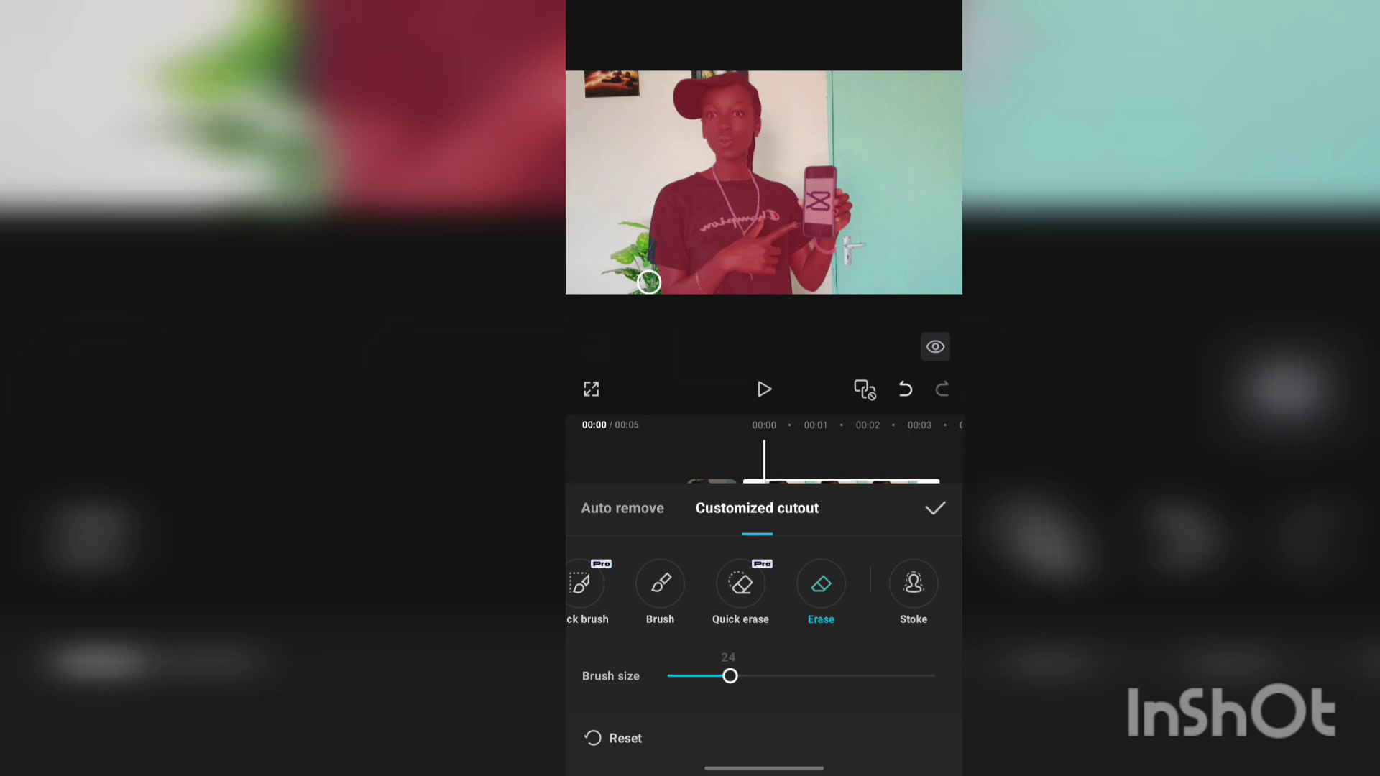
click(905, 389)
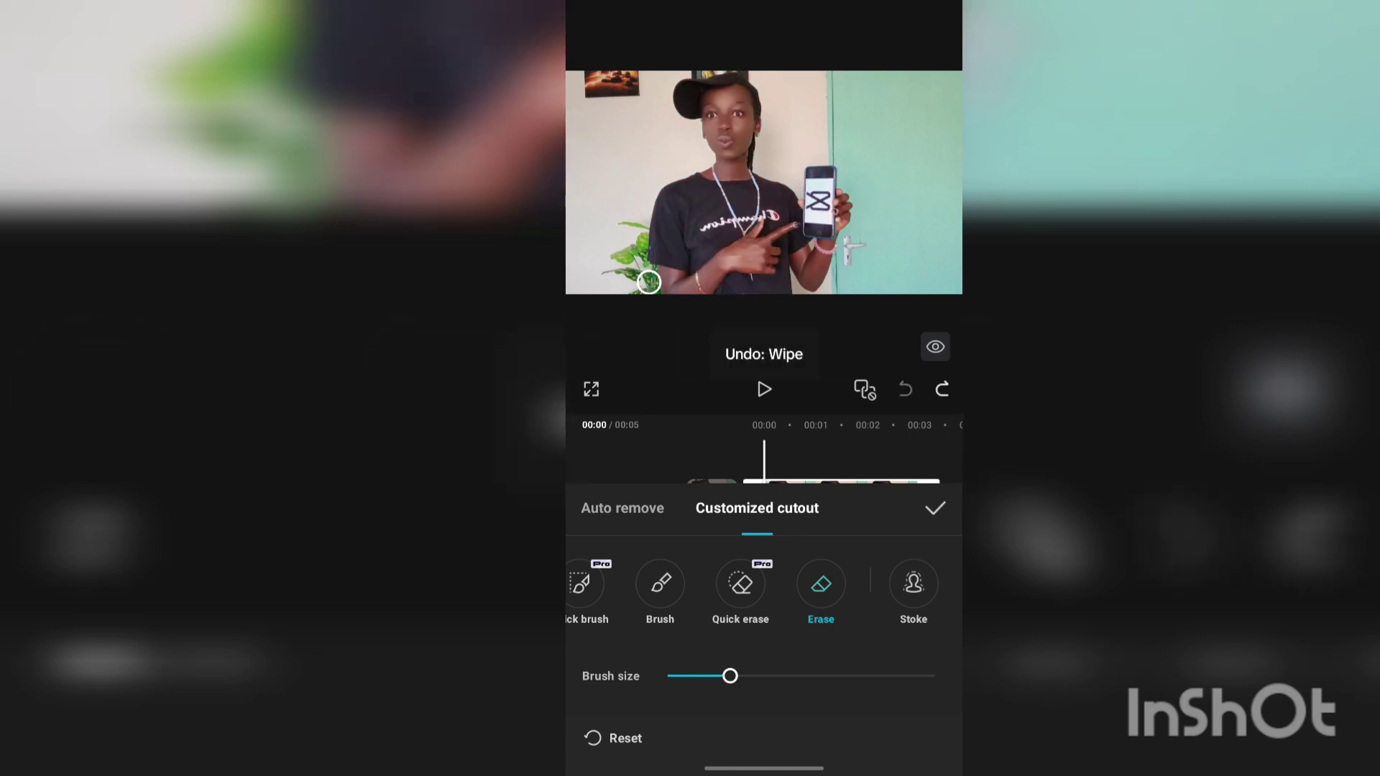
click(933, 508)
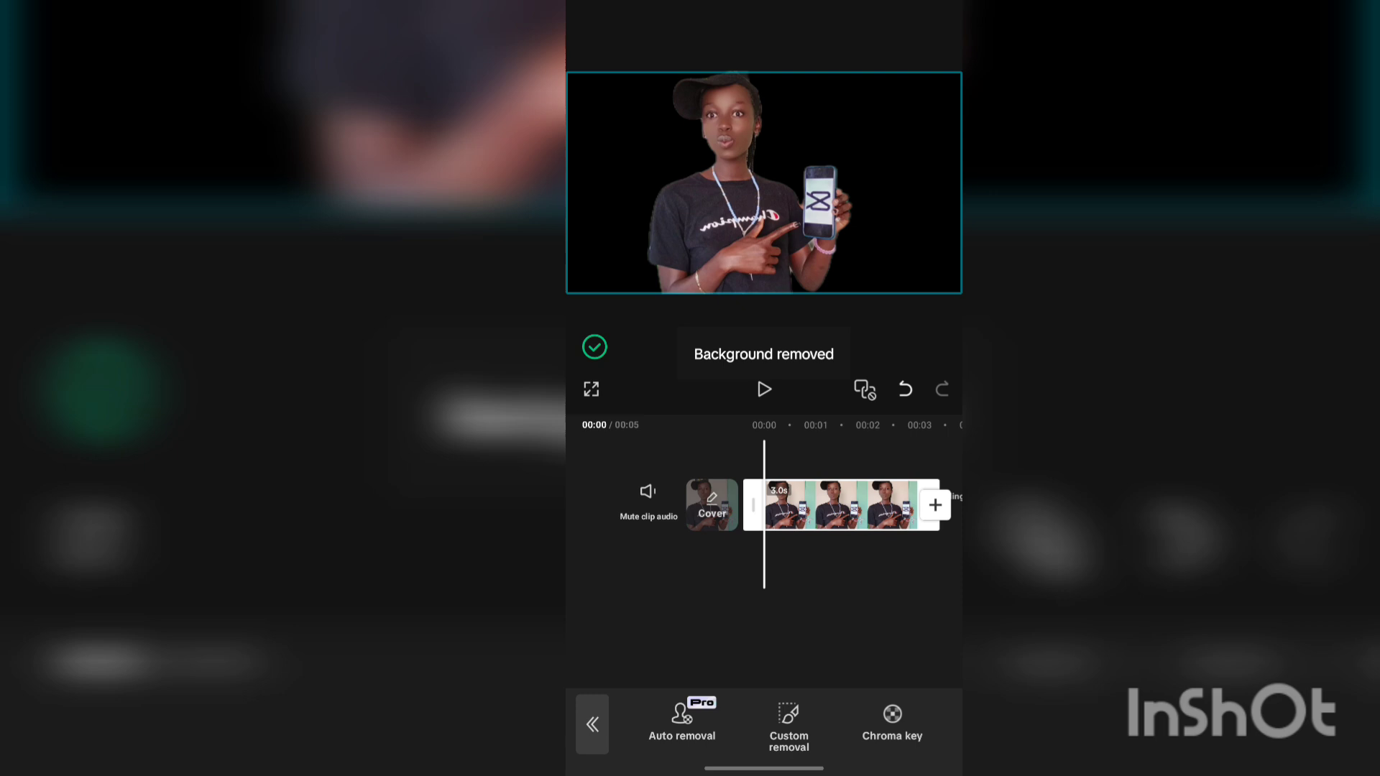
click(592, 724)
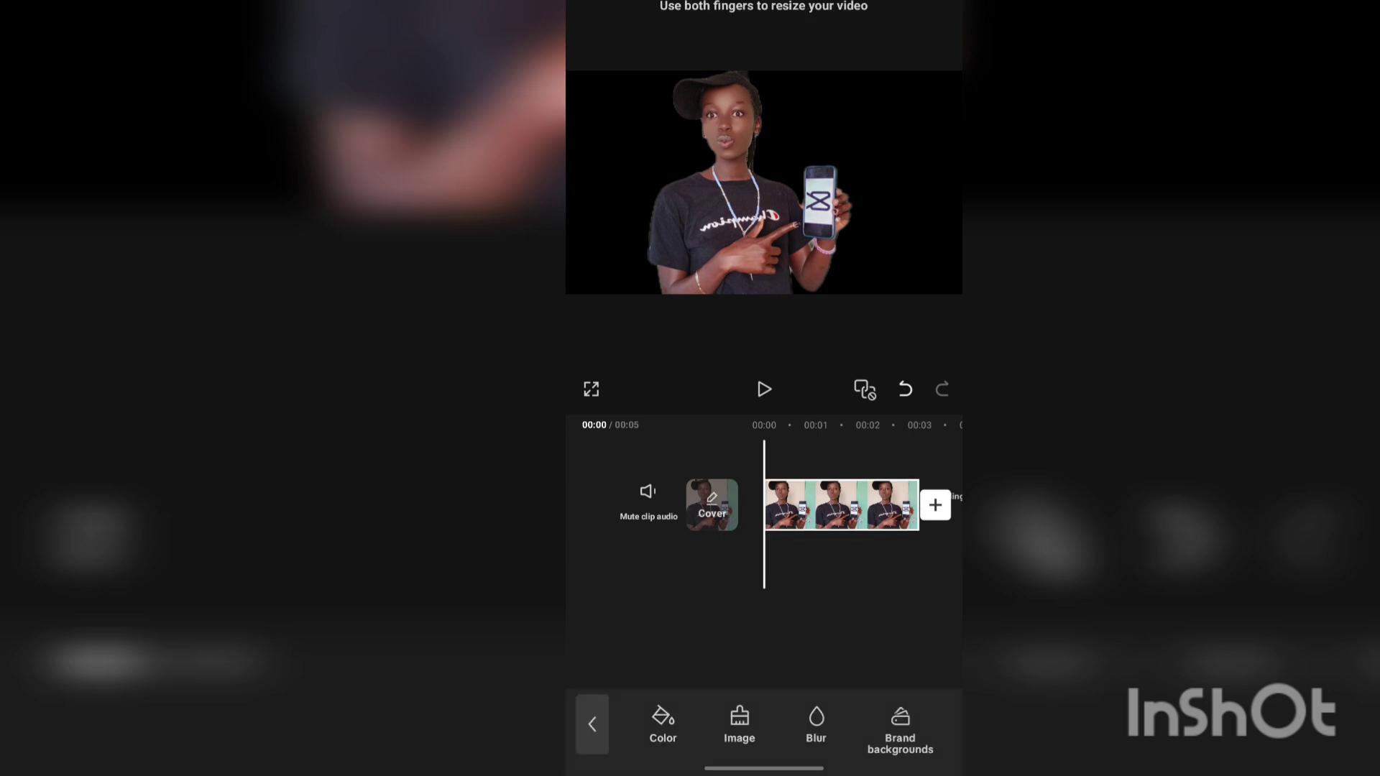
- Set the beige image with yellow accents as the background after trying the pink dotted one
click(738, 723)
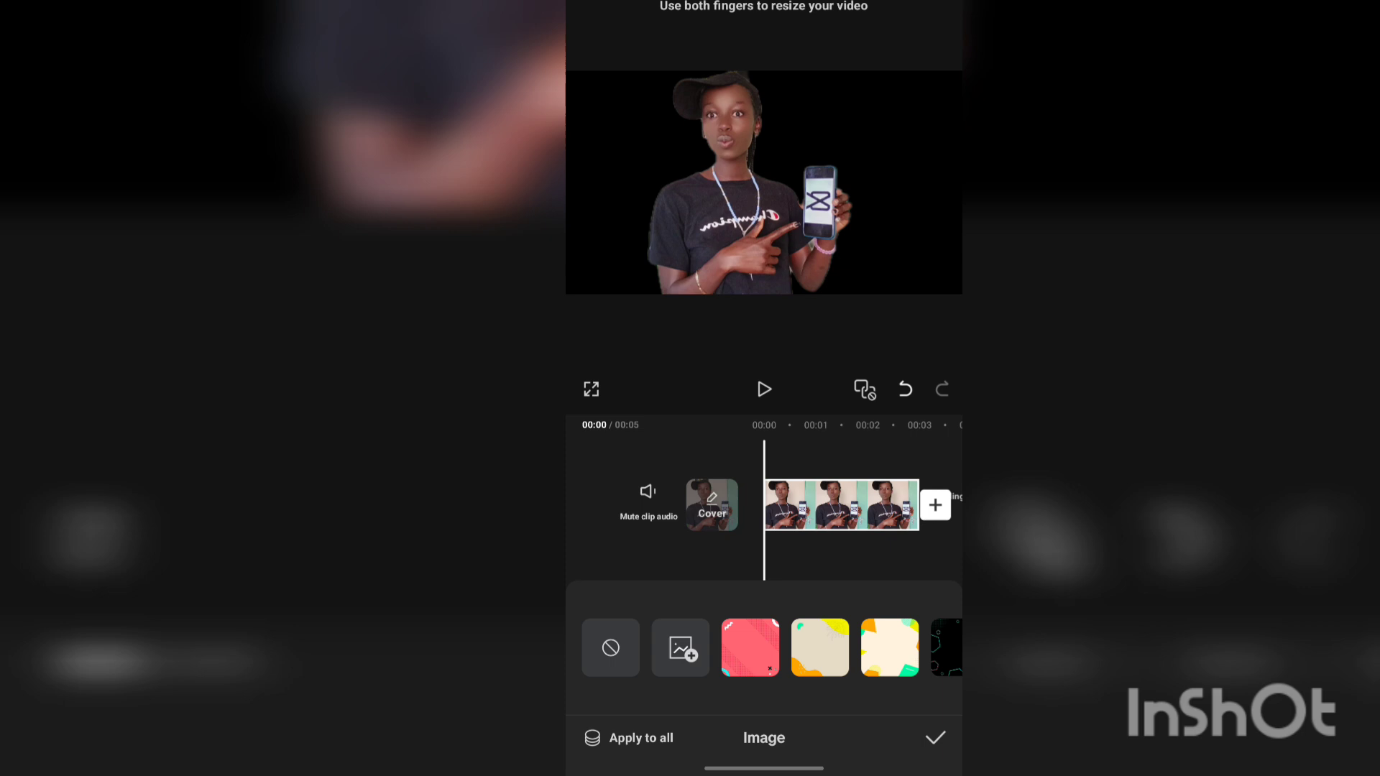
click(749, 648)
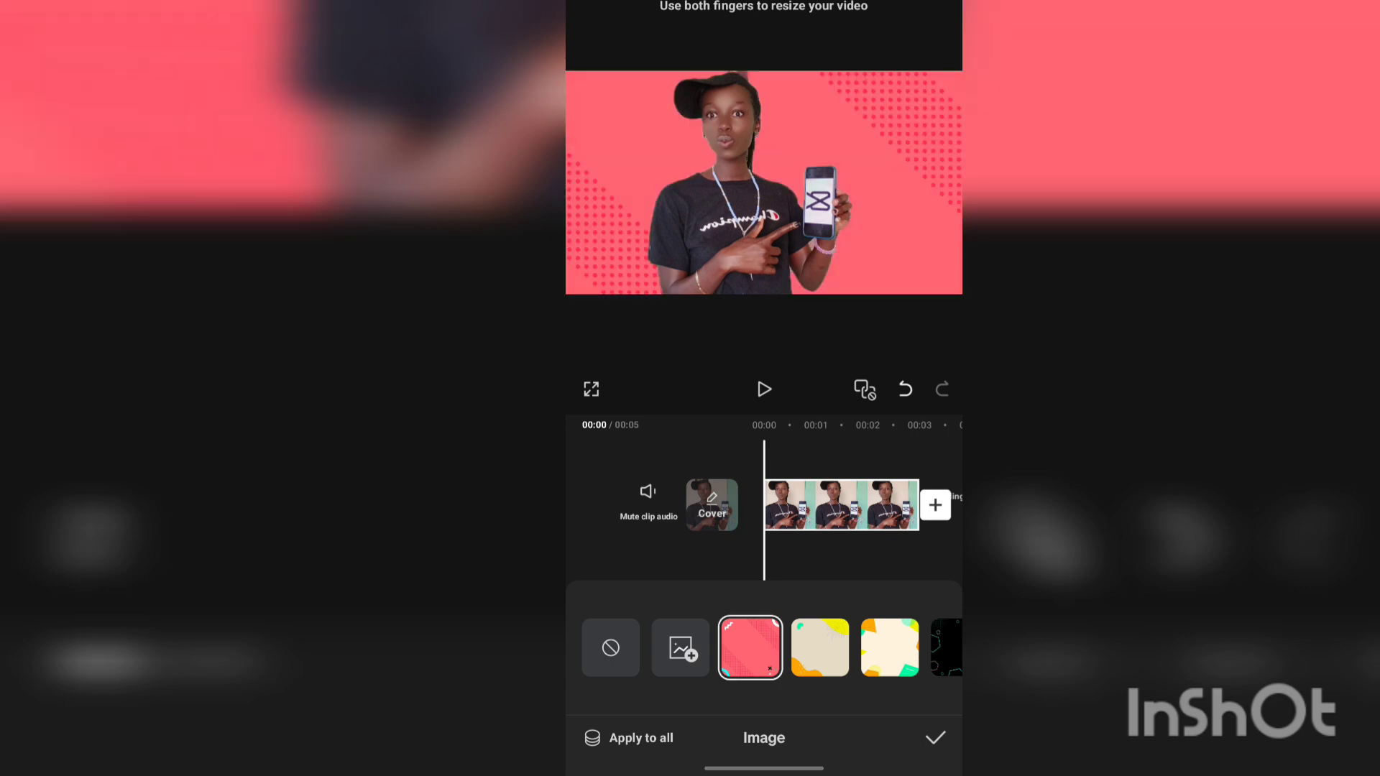
click(819, 647)
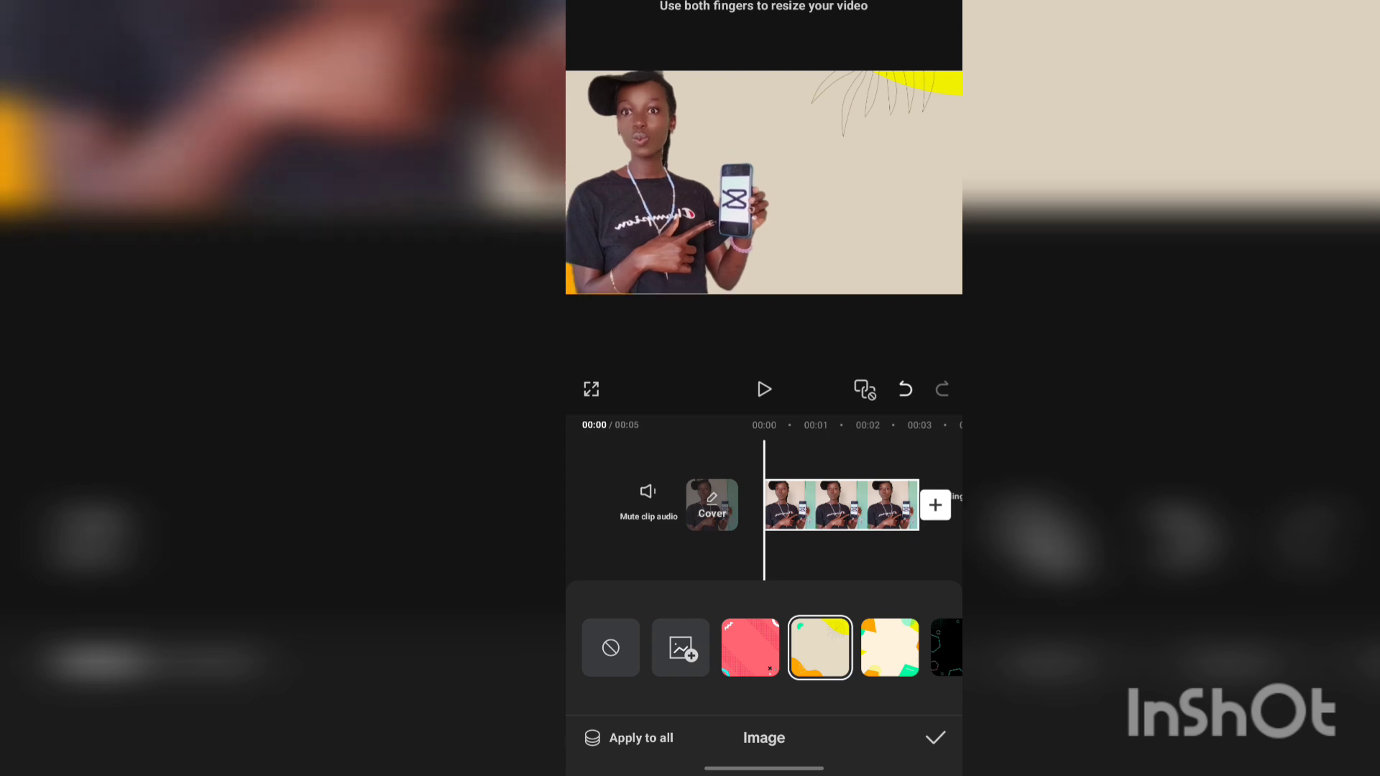
scroll(left, 3)
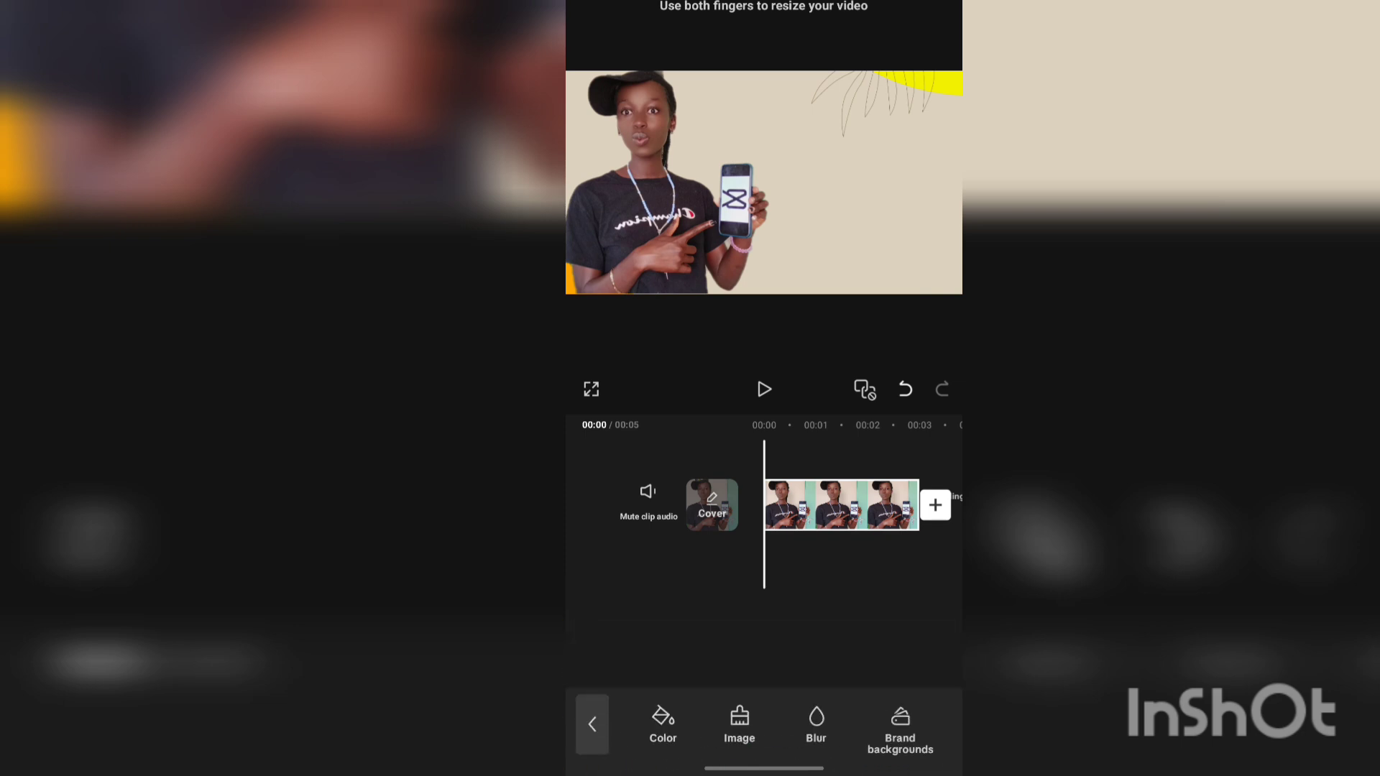
- Make the backdrop a solid pale pink colour after trying hot pink
click(661, 722)
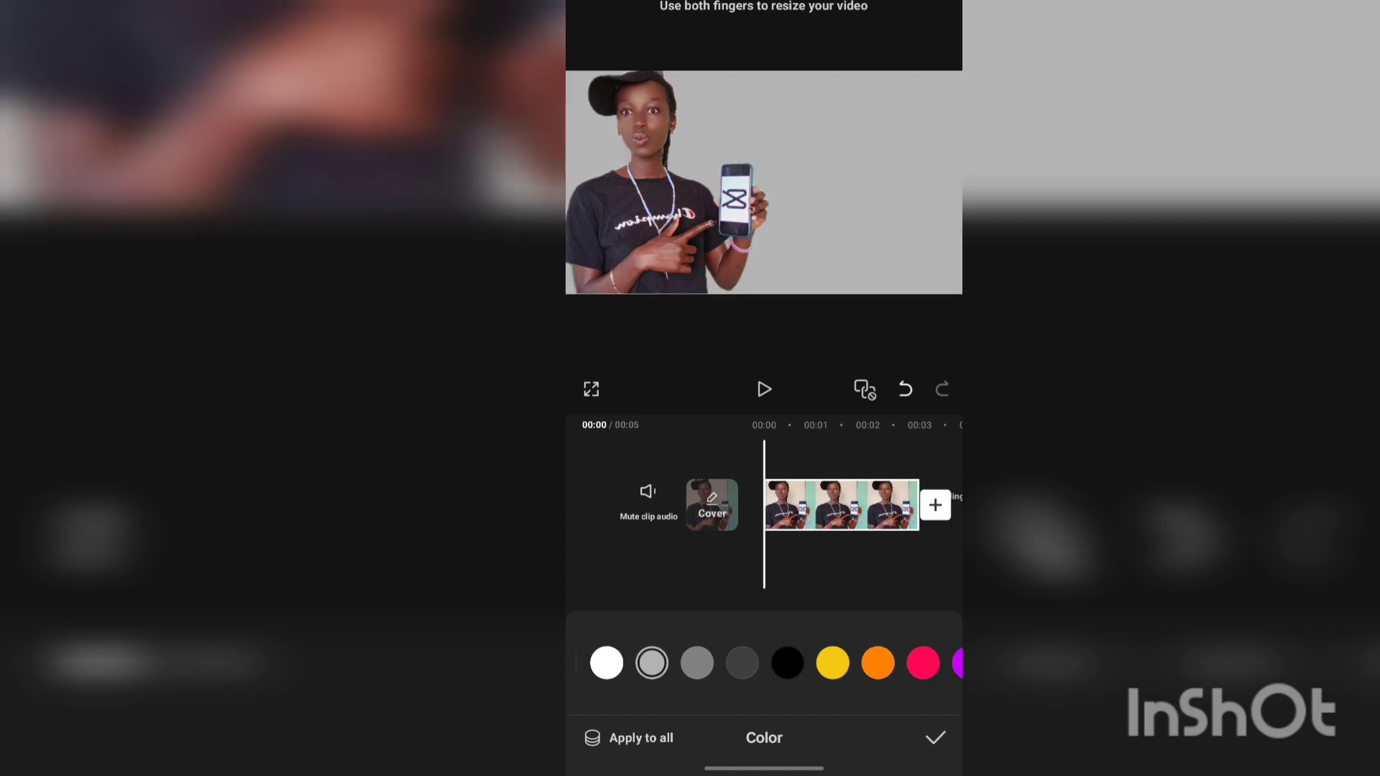
click(878, 662)
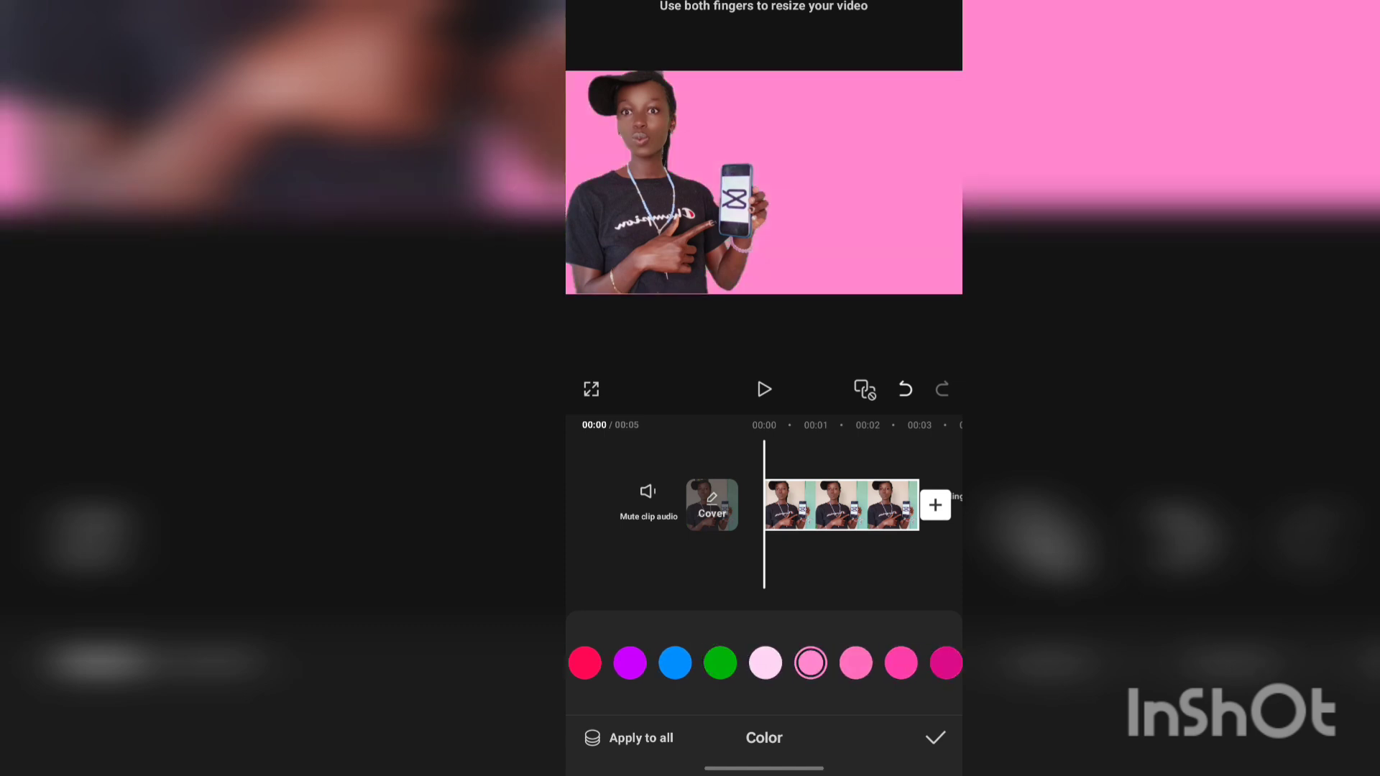
click(765, 662)
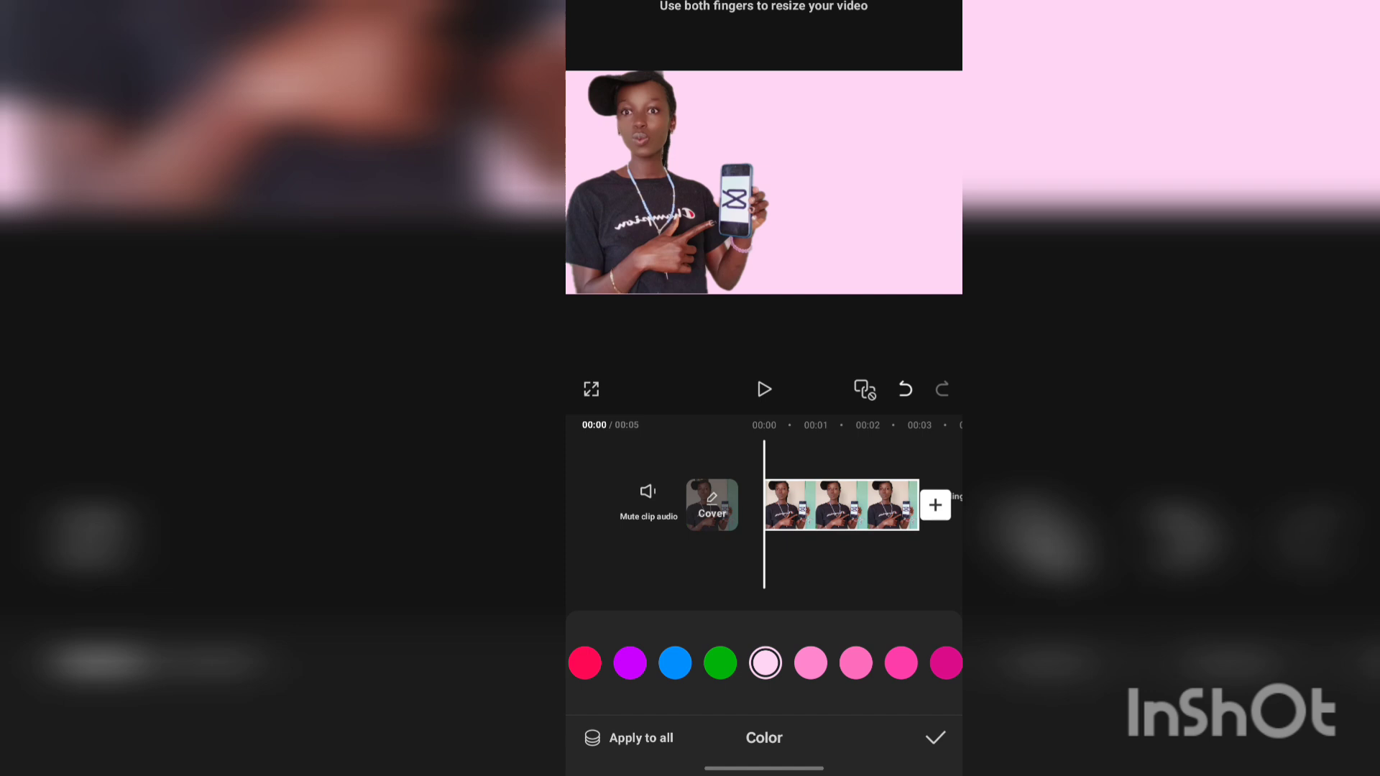
click(592, 723)
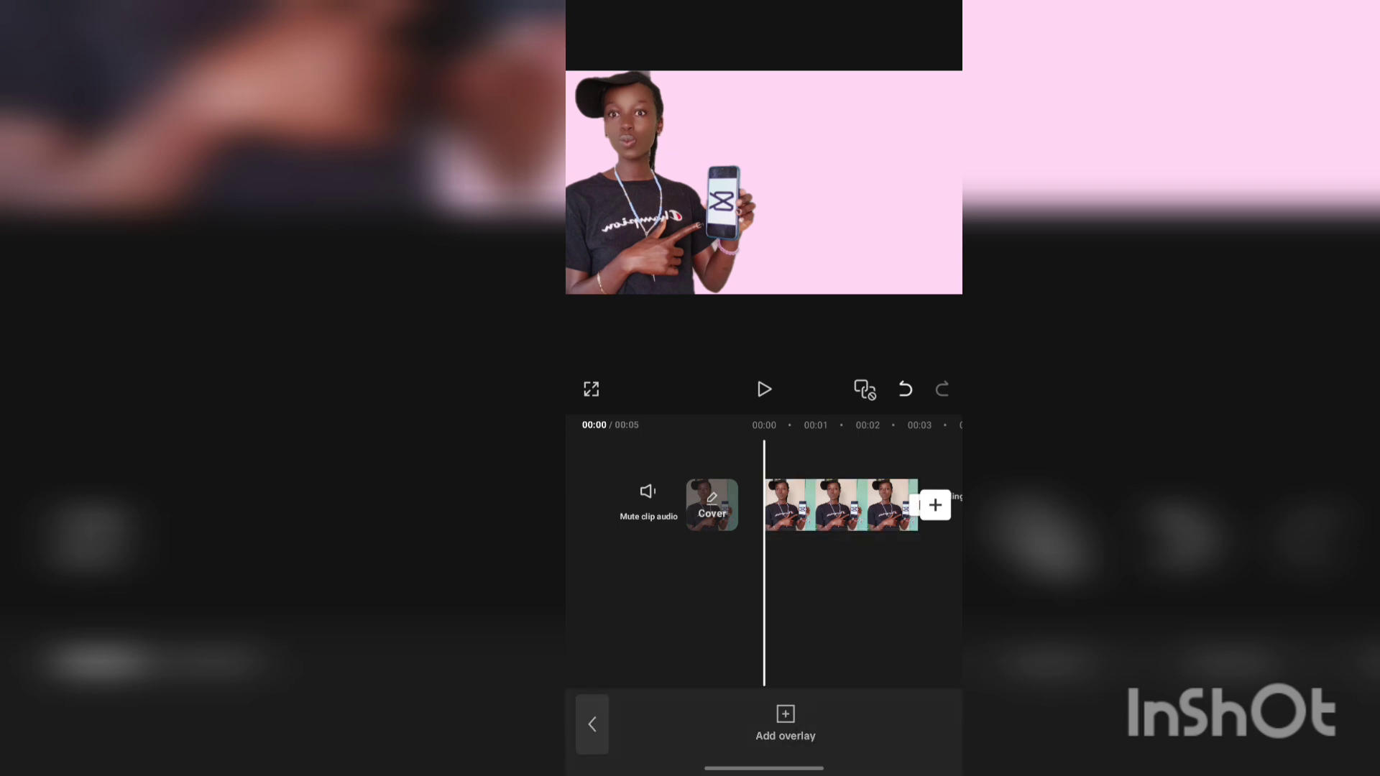
- Add the CapCut logo image from Photos as a top-right overlay
click(784, 722)
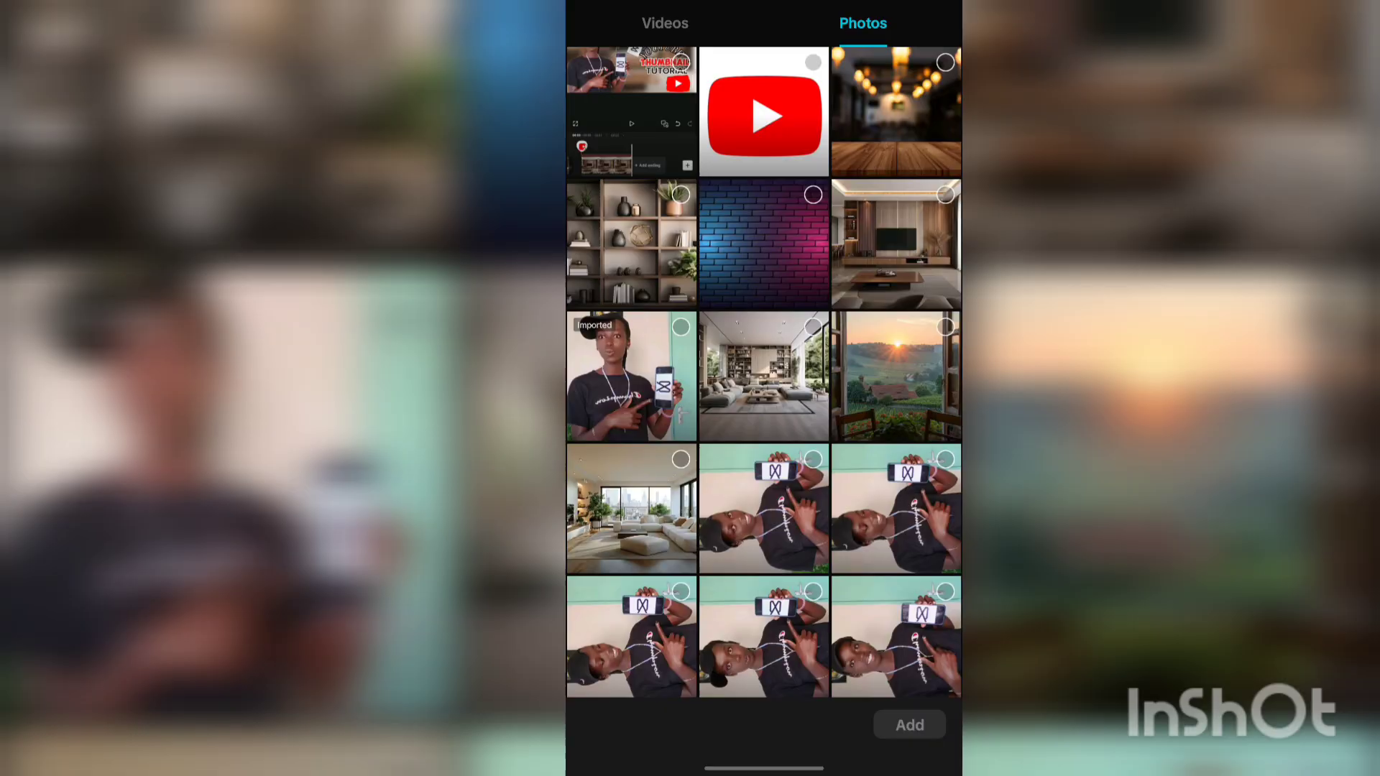
click(909, 725)
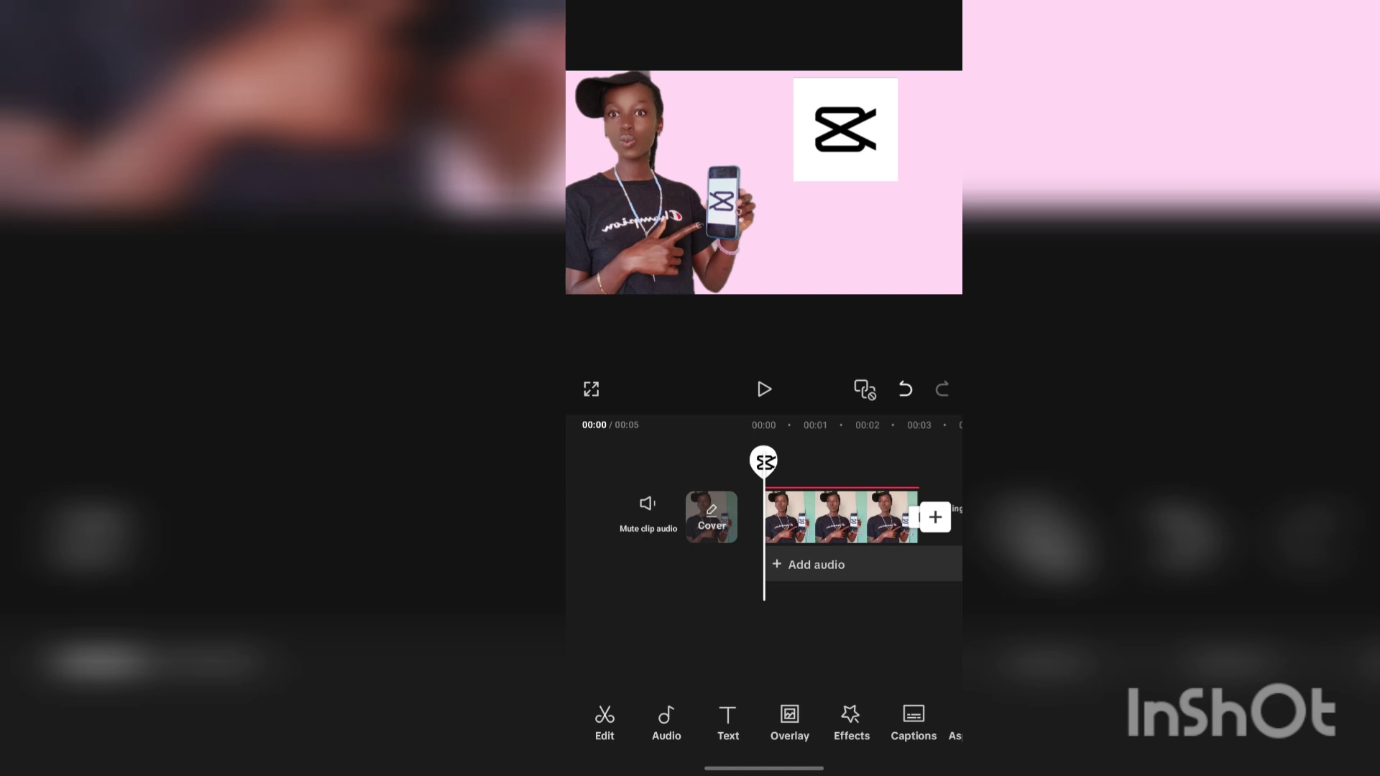
- Add a new text layer and type the THUMBNAIL title
click(727, 722)
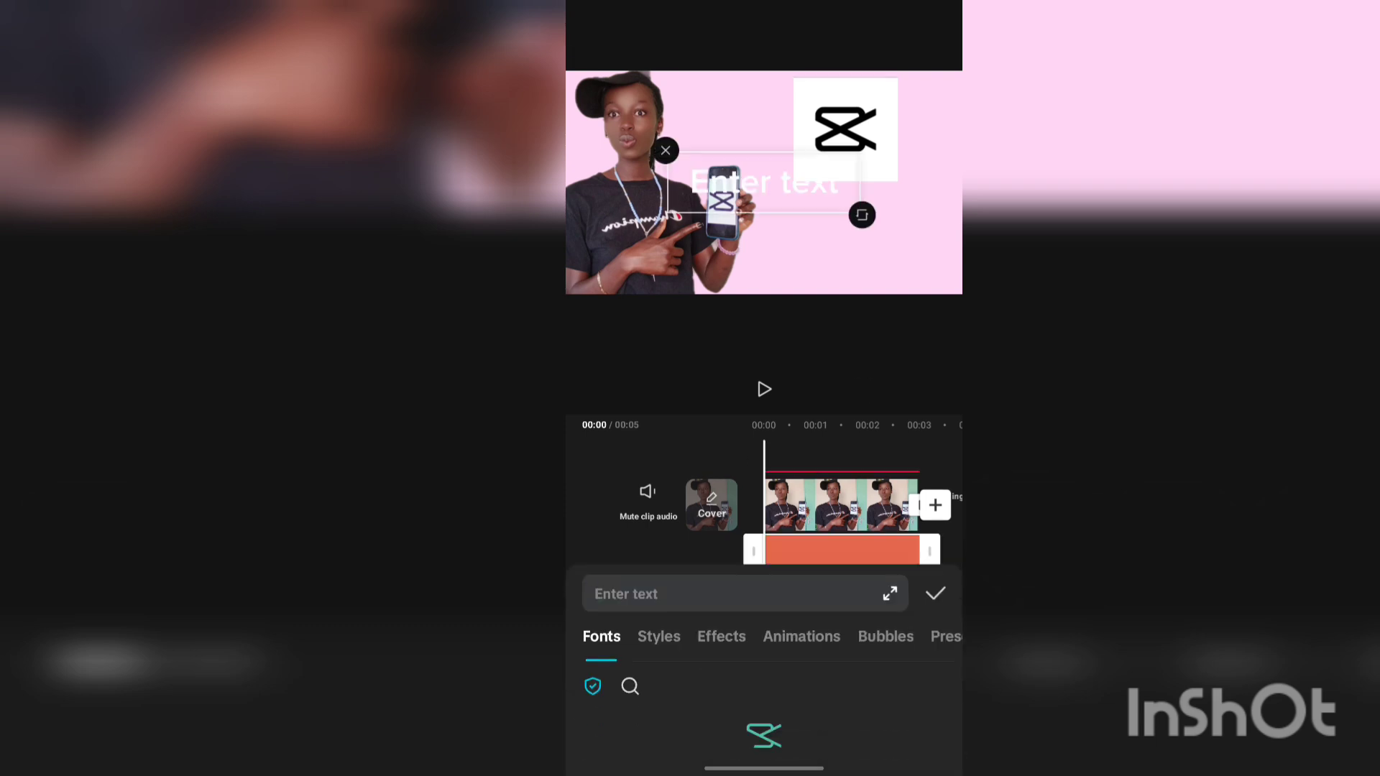
text(tu)
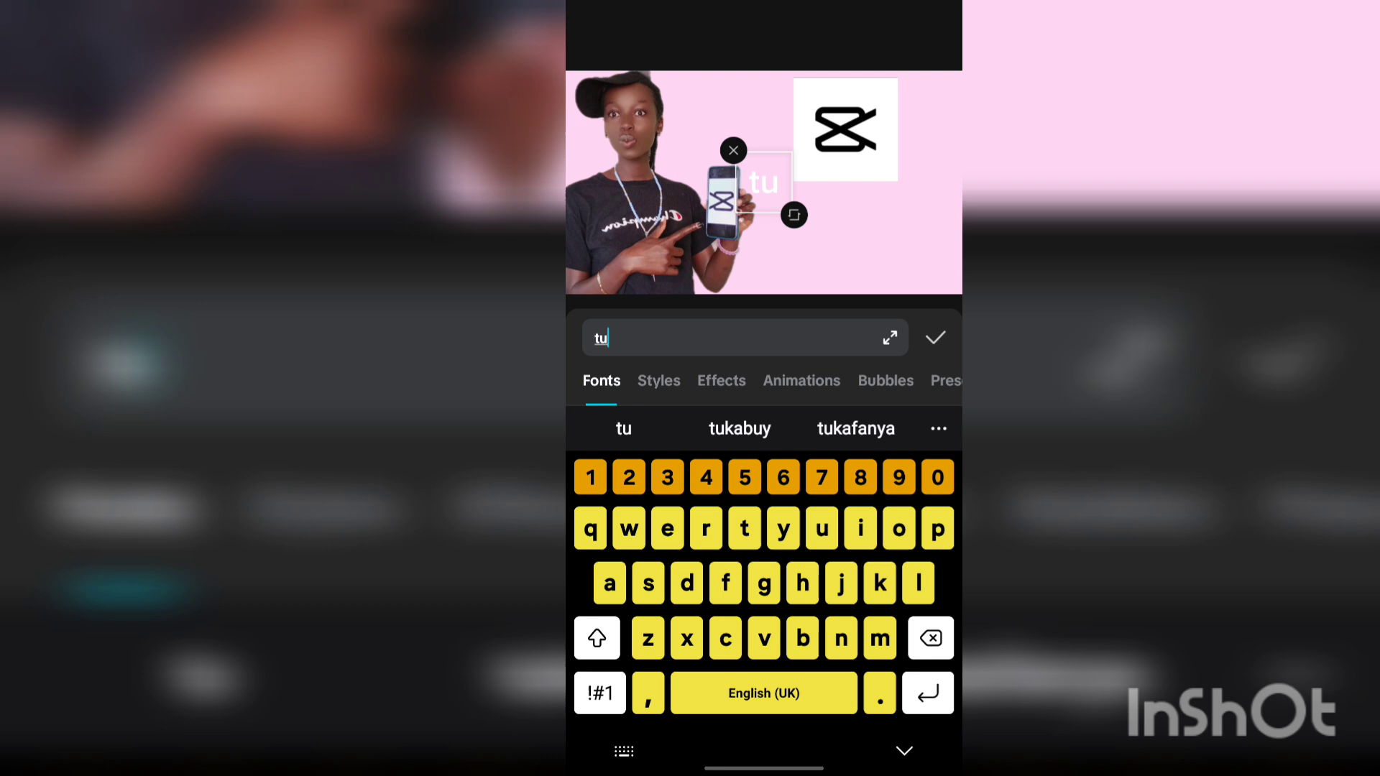
text(humbnail)
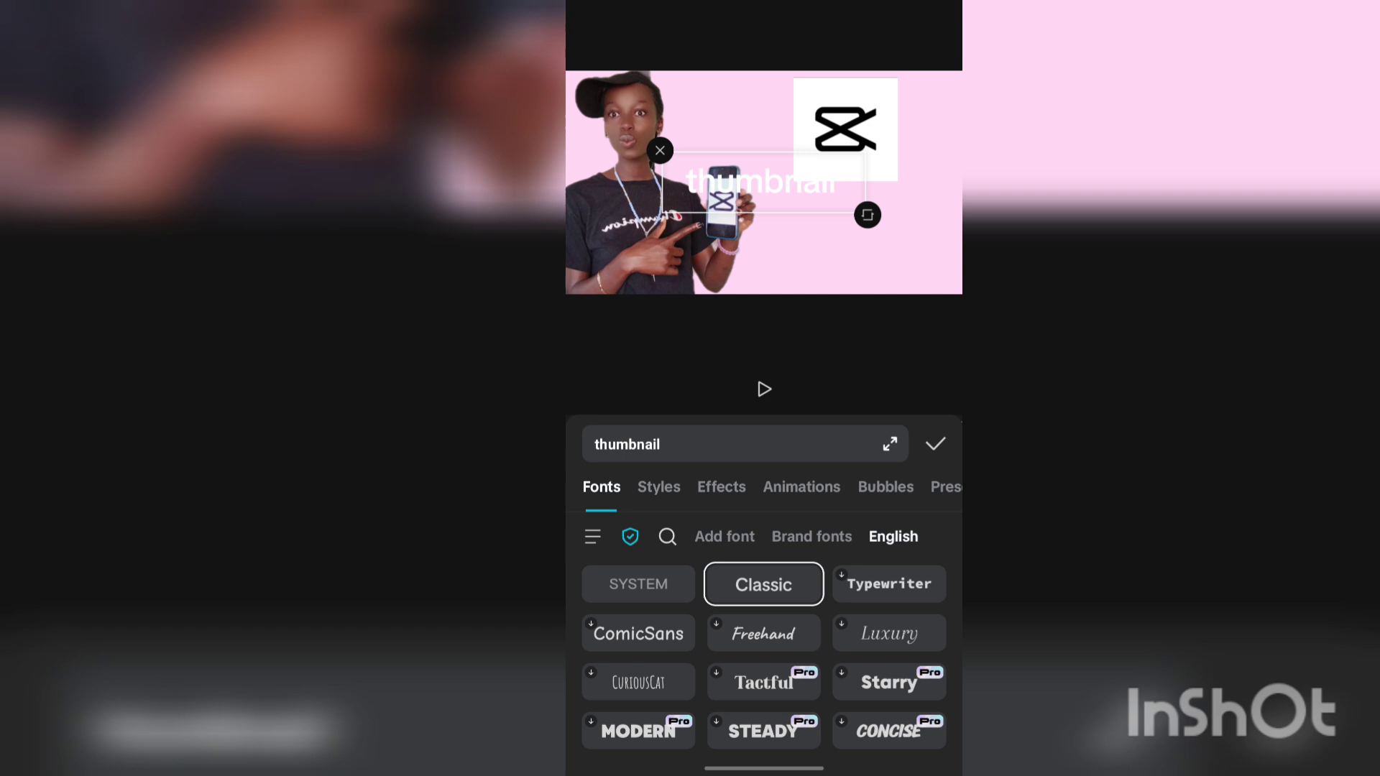
- Apply the bold italic Kanit font to the title after trying VOGUE
scroll(down, 3)
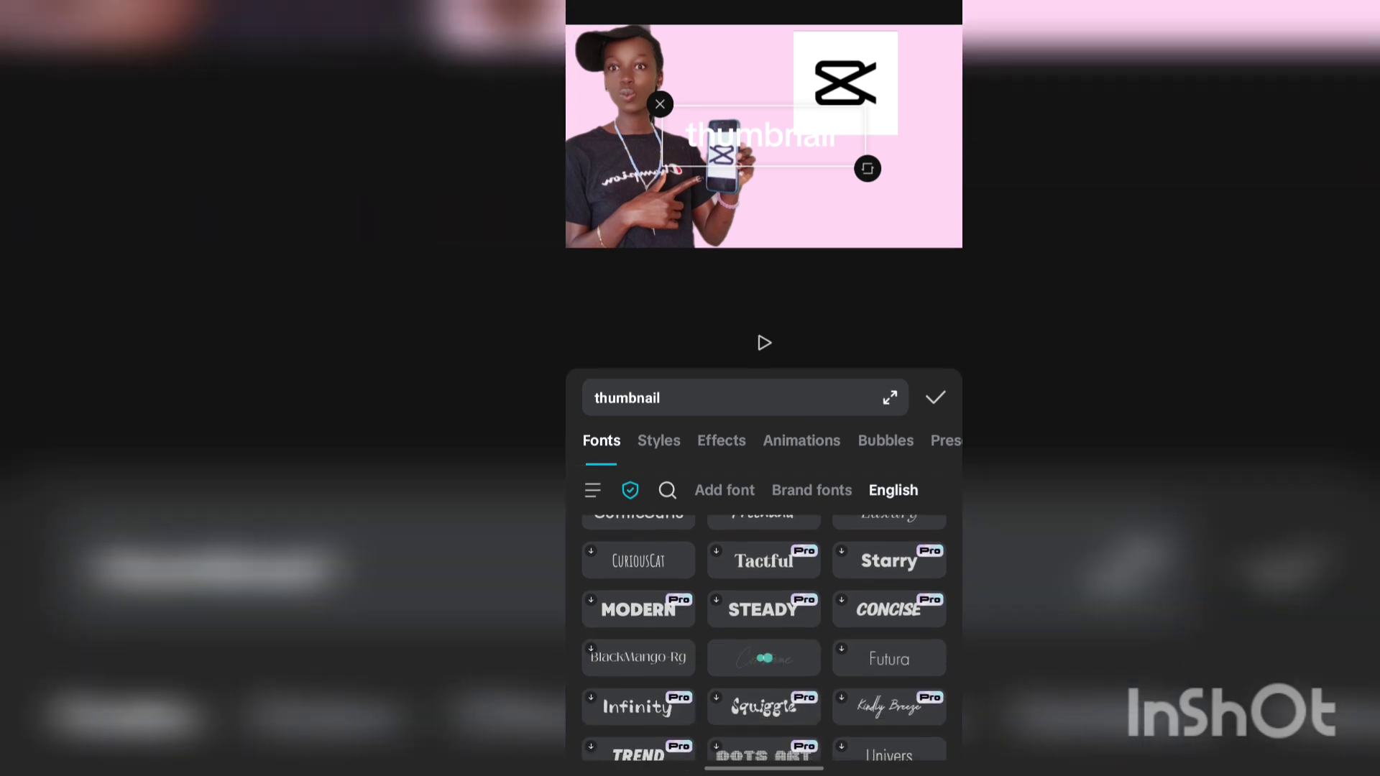
scroll(down, 3)
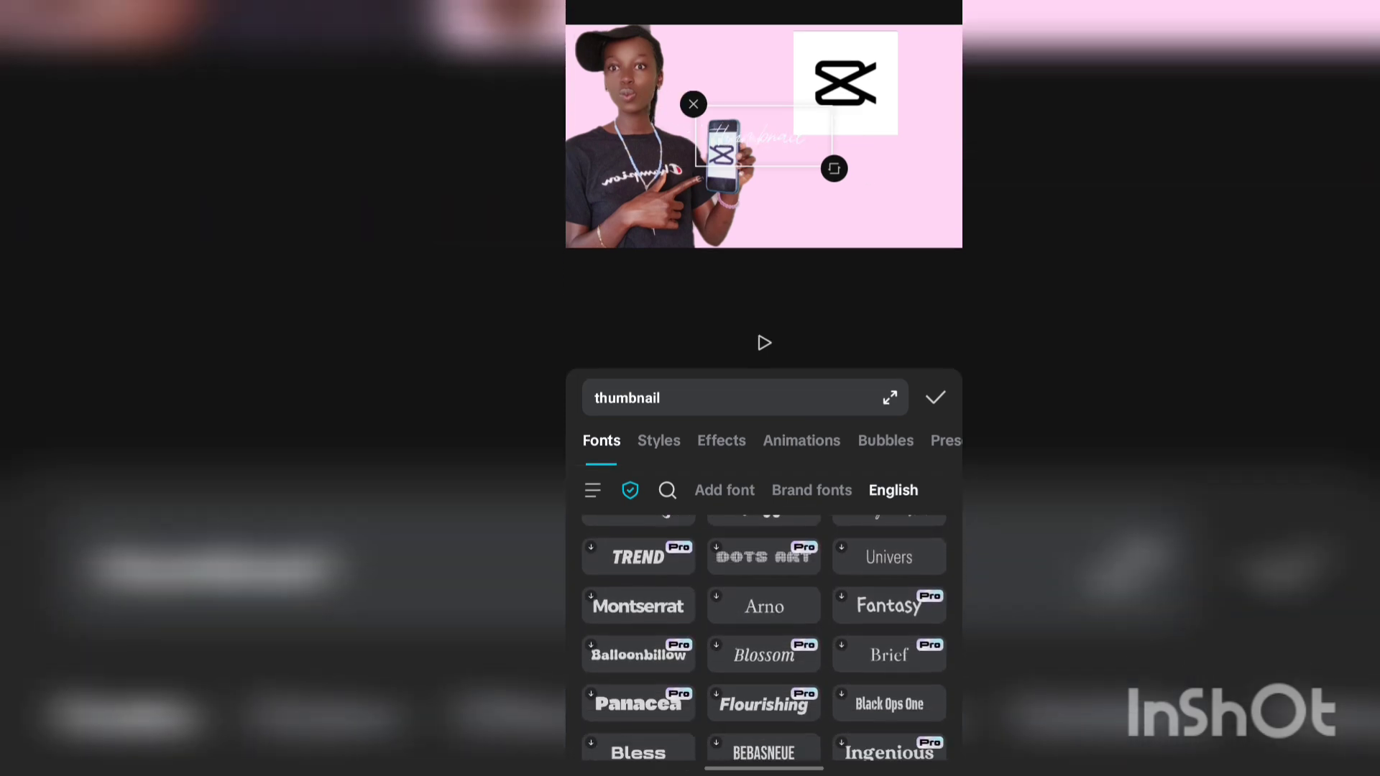
scroll(down, 3)
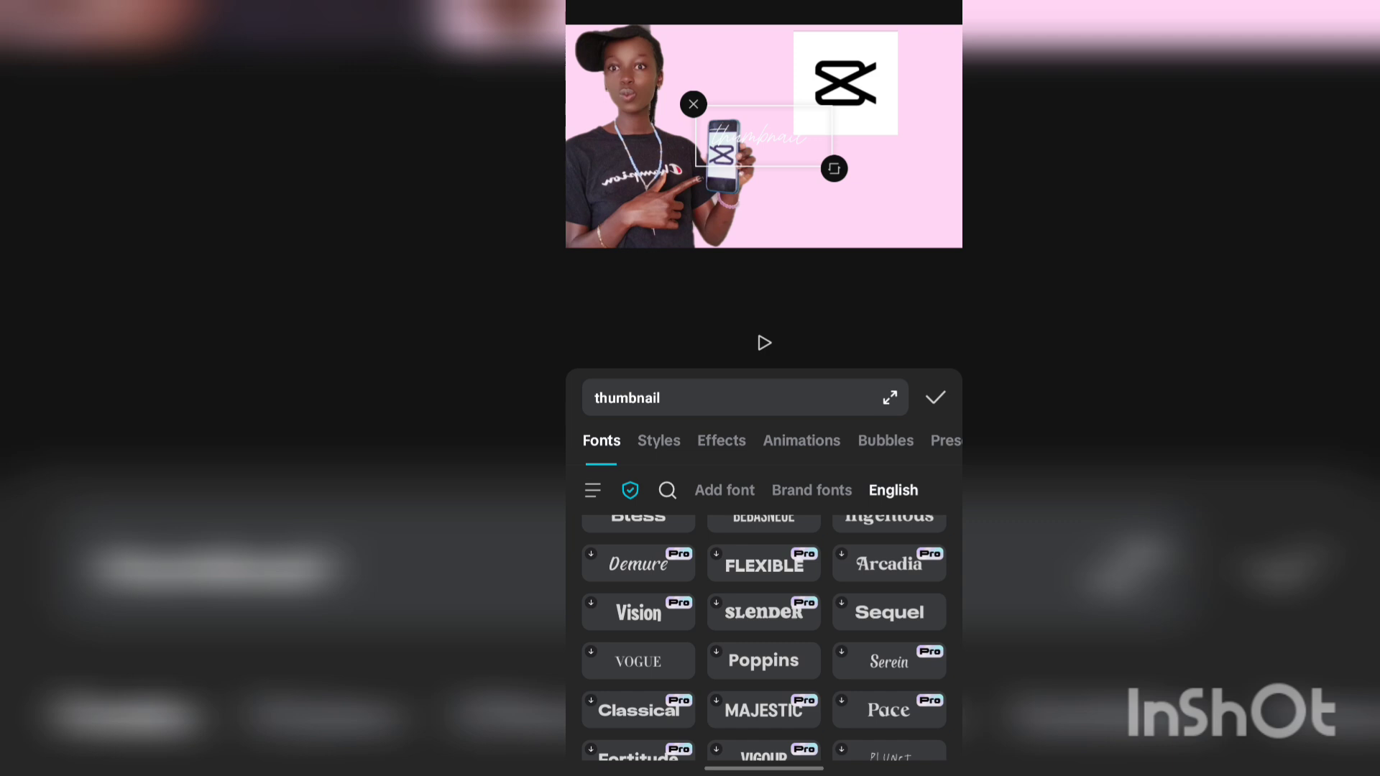
click(637, 662)
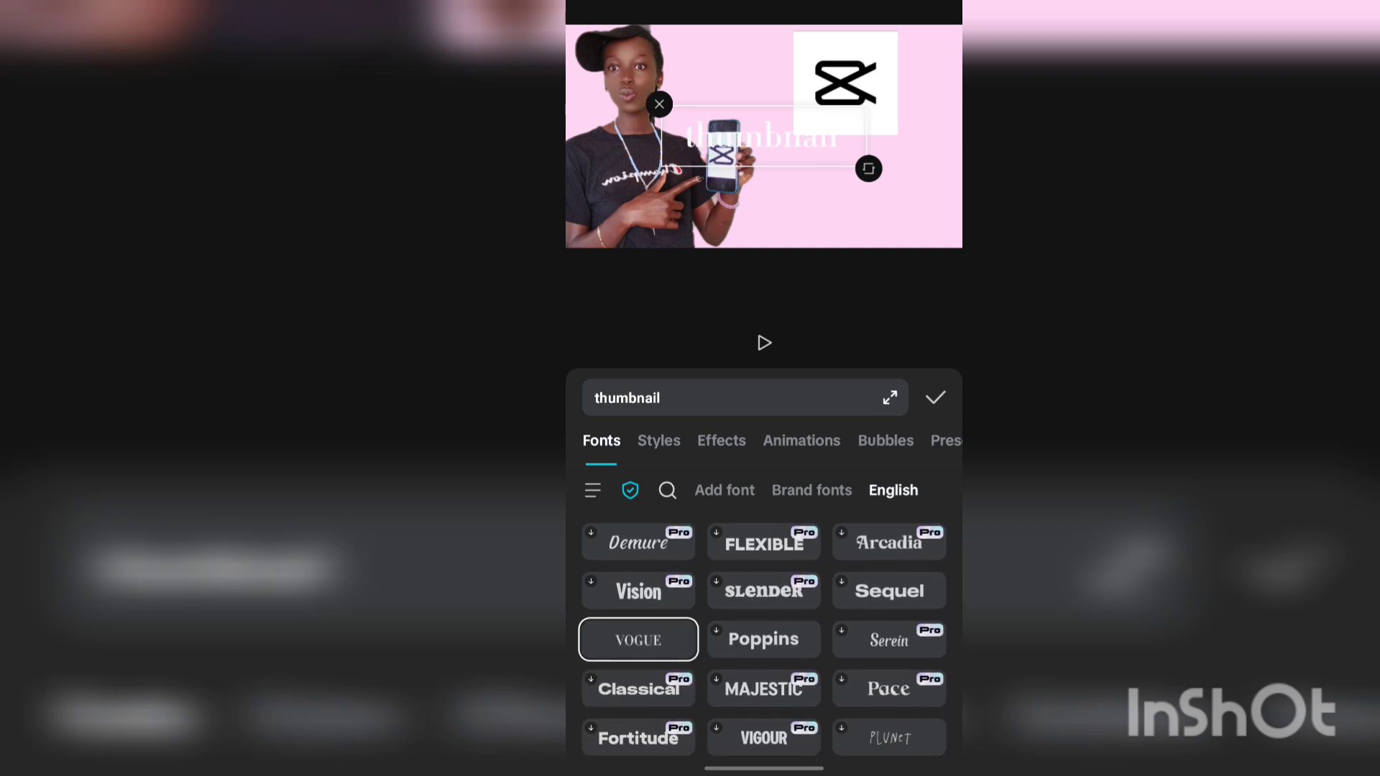
scroll(down, 3)
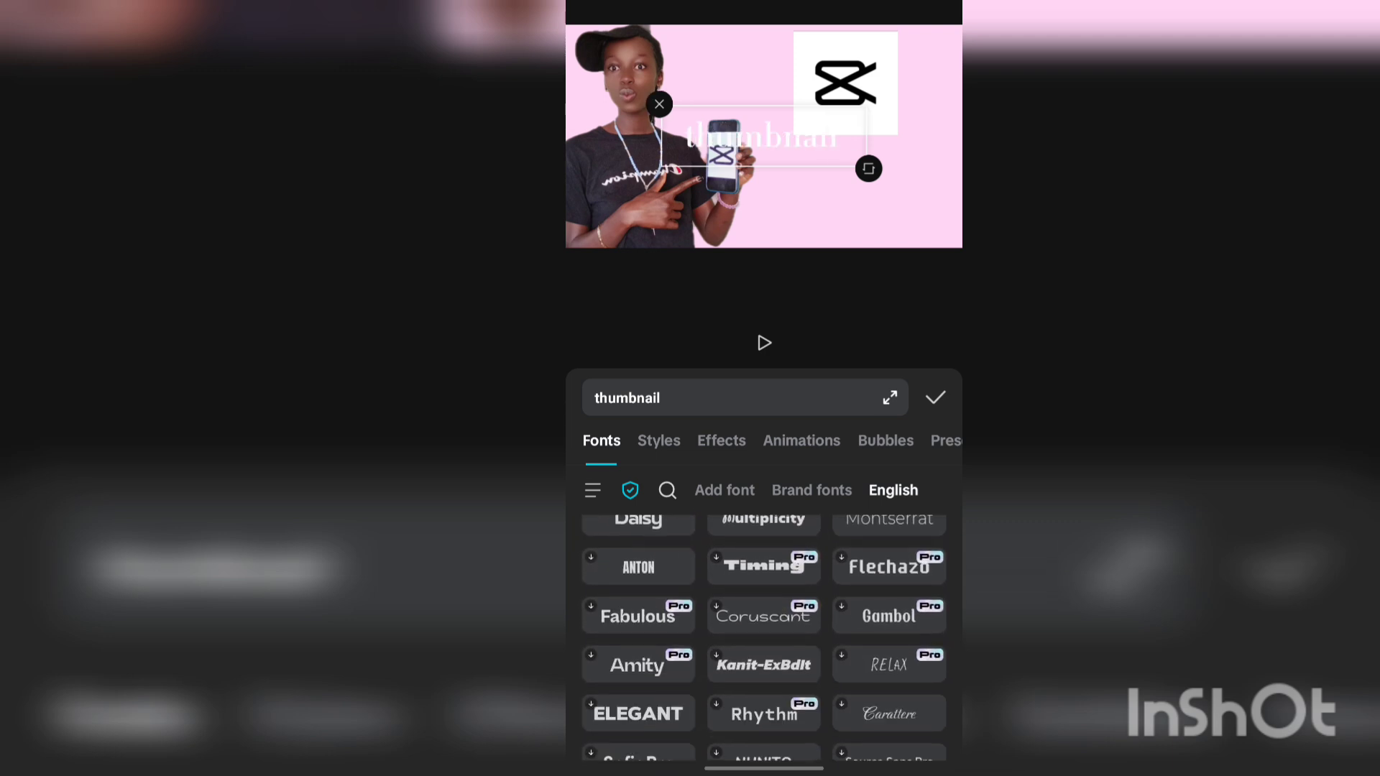
click(762, 664)
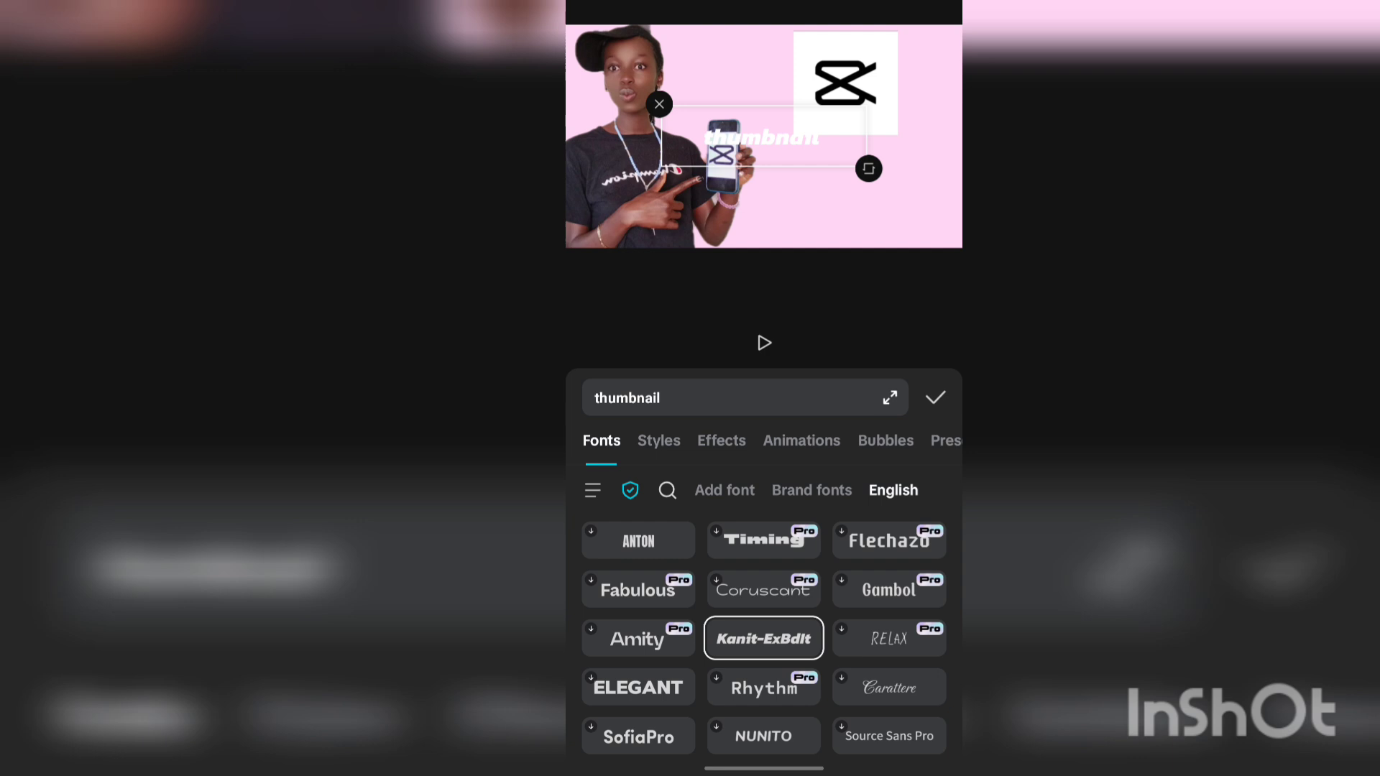
scroll(down, 3)
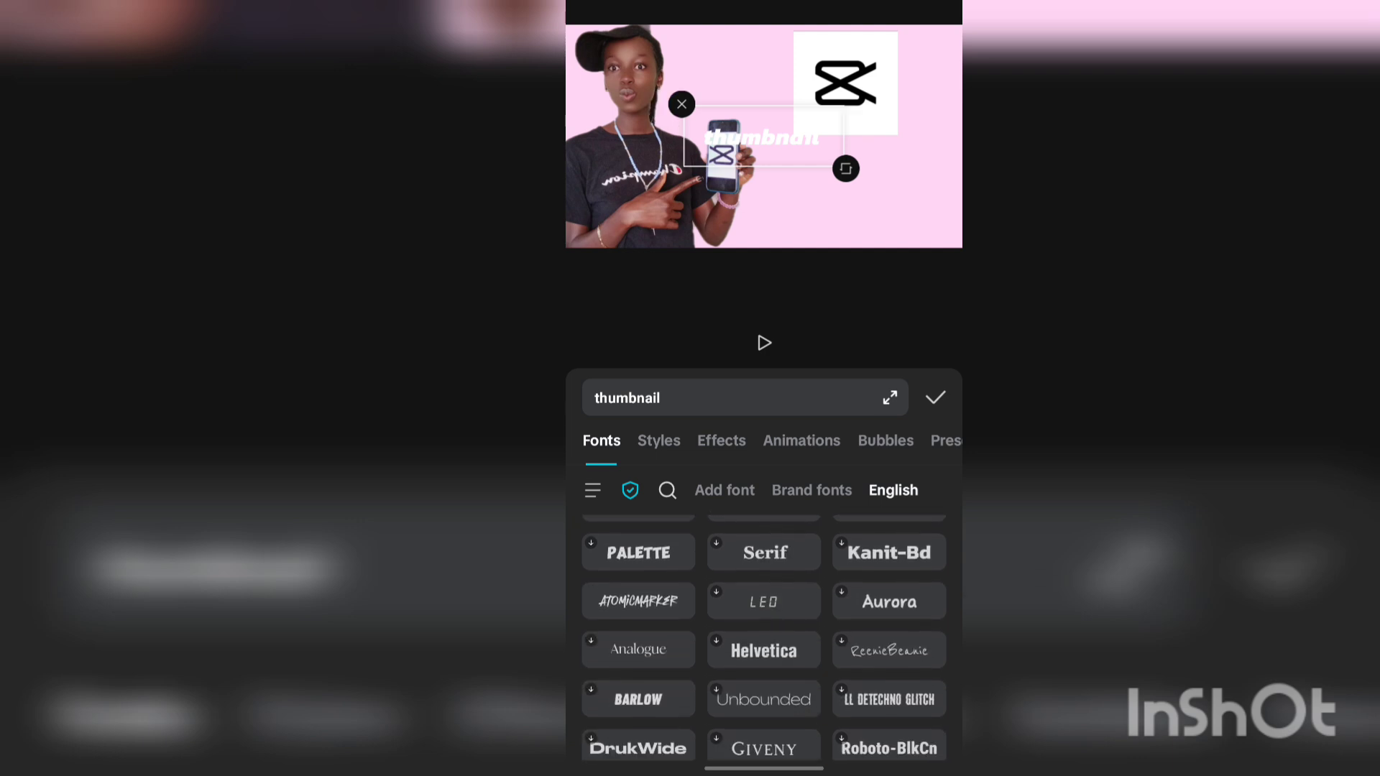
scroll(down, 3)
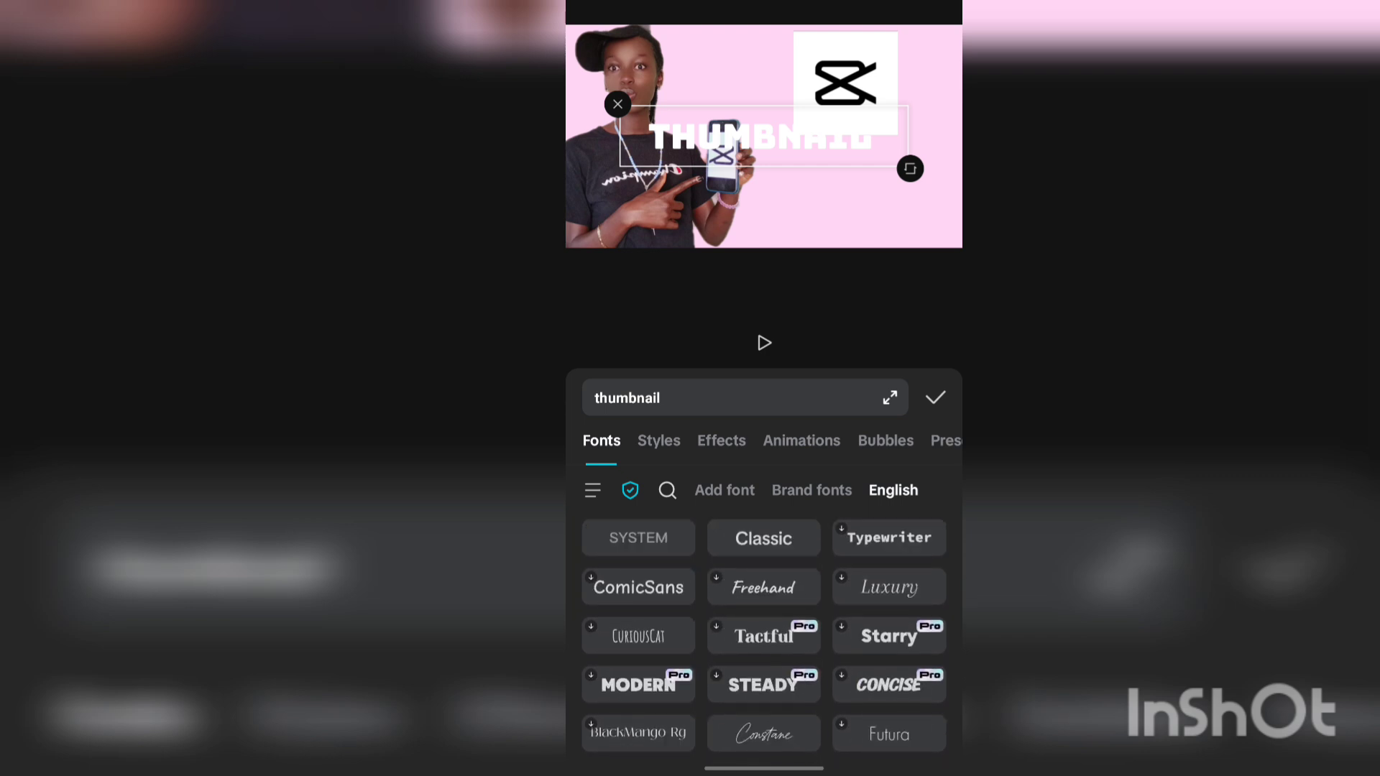
click(658, 440)
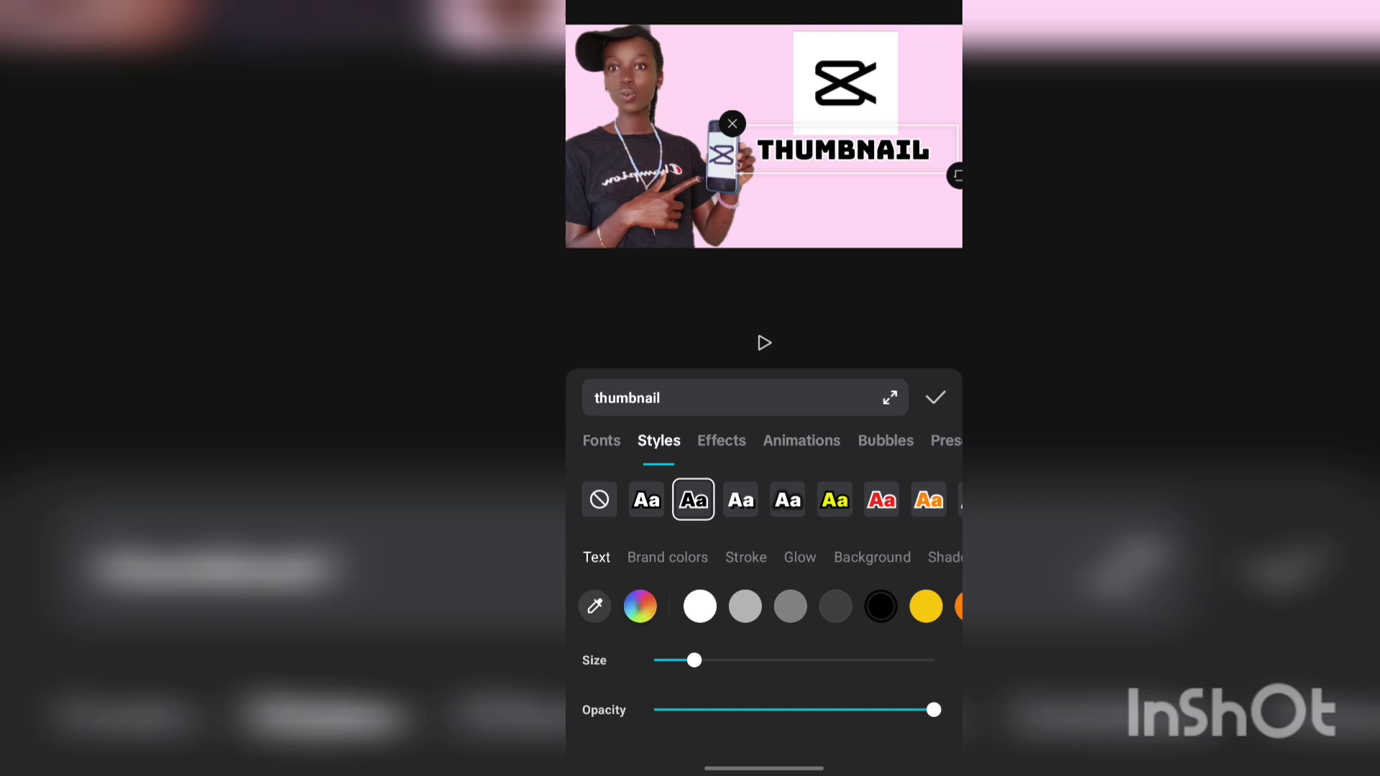
- Keep the black outlined style on THUMBNAIL after trying white, and confirm the text
click(646, 499)
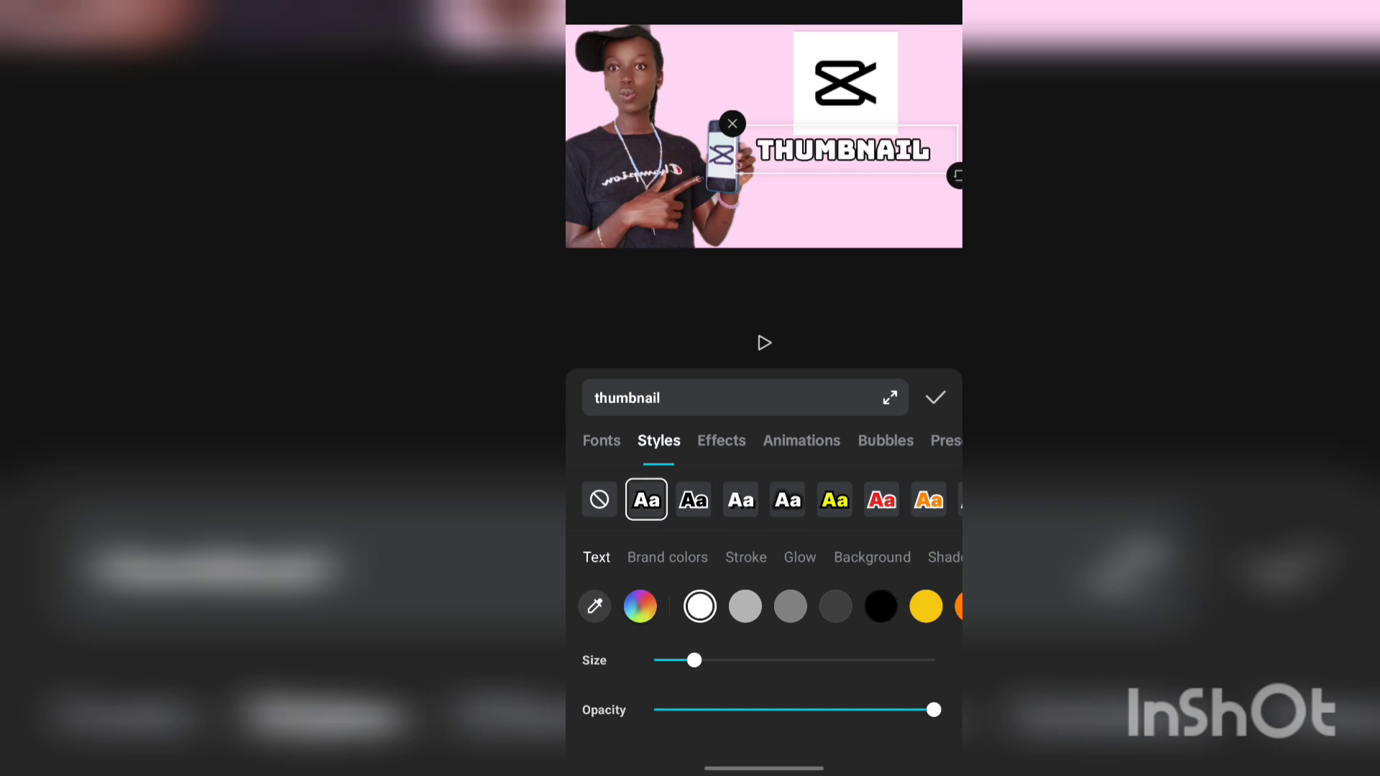
scroll(left, 3)
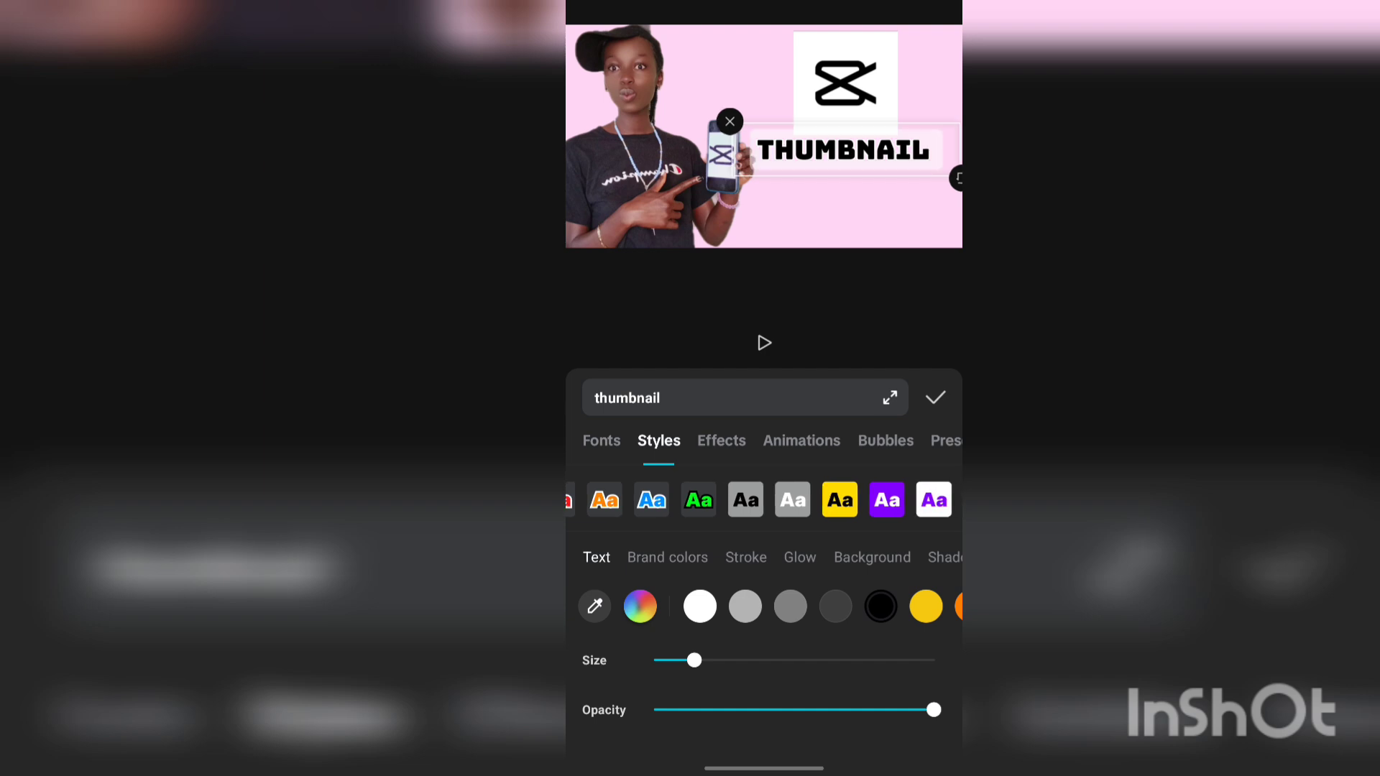
click(693, 499)
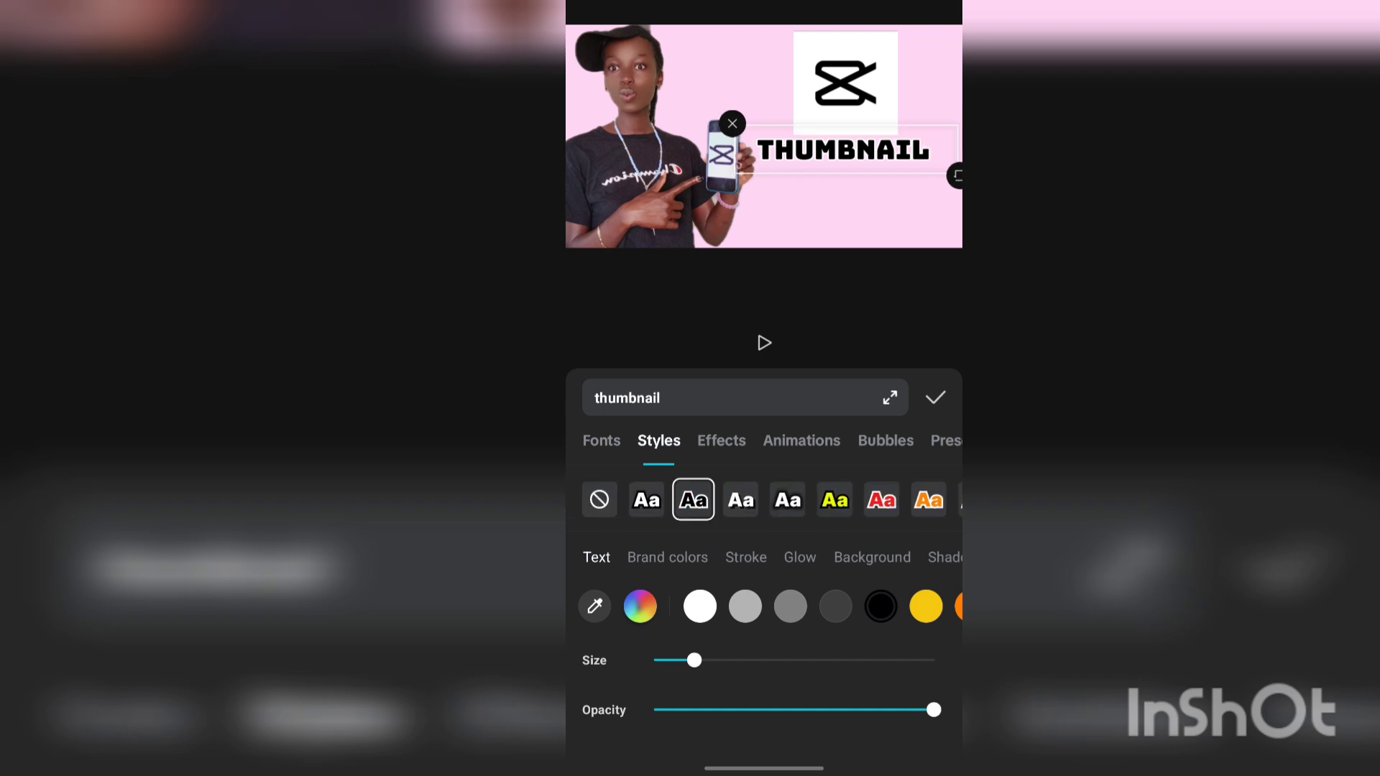
click(799, 557)
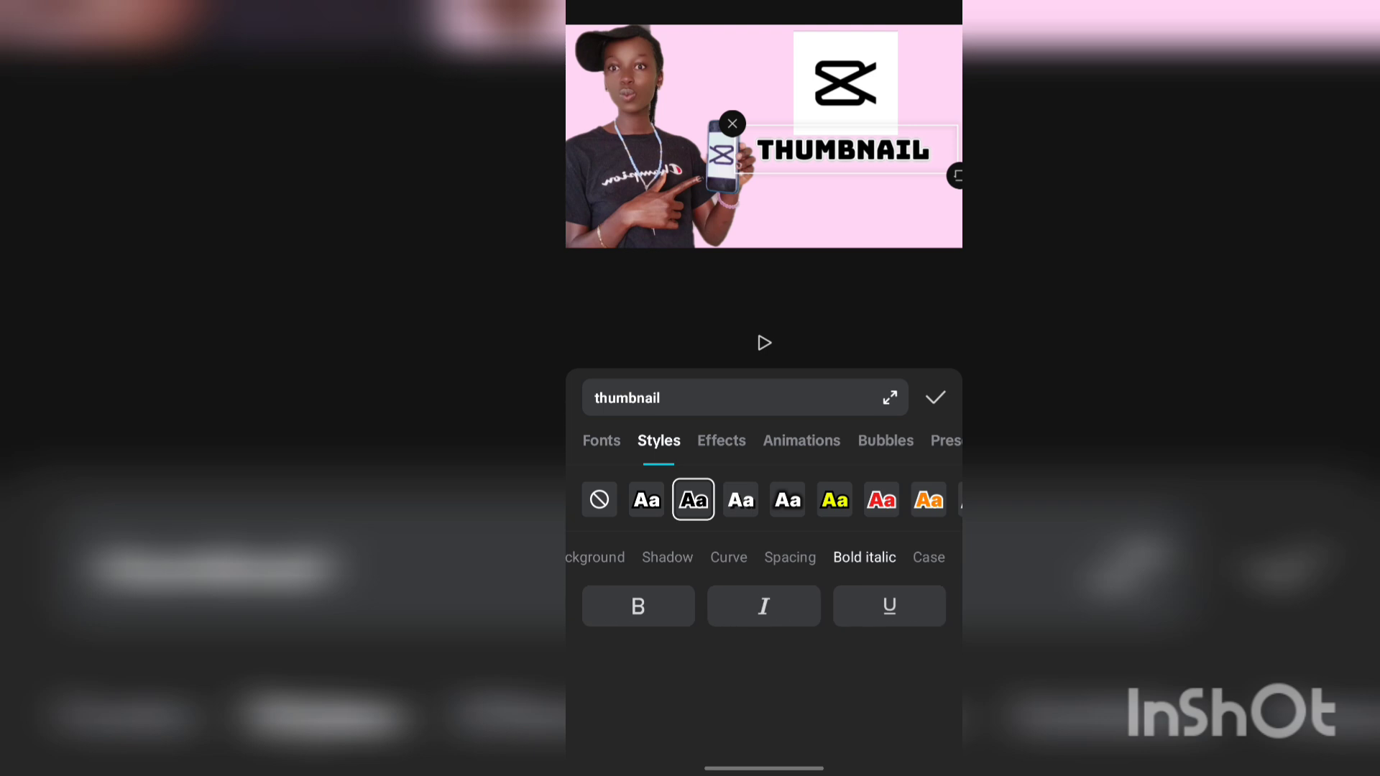
click(789, 557)
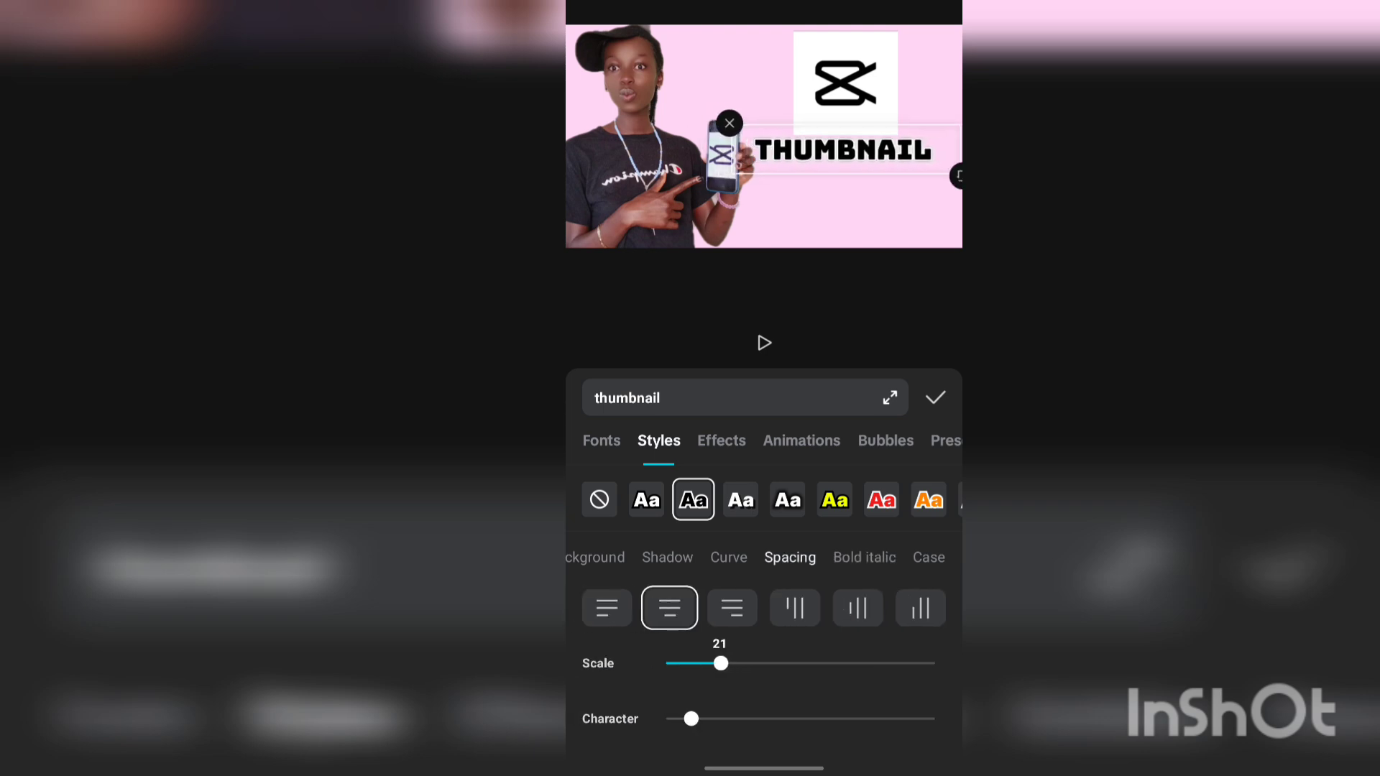
click(934, 397)
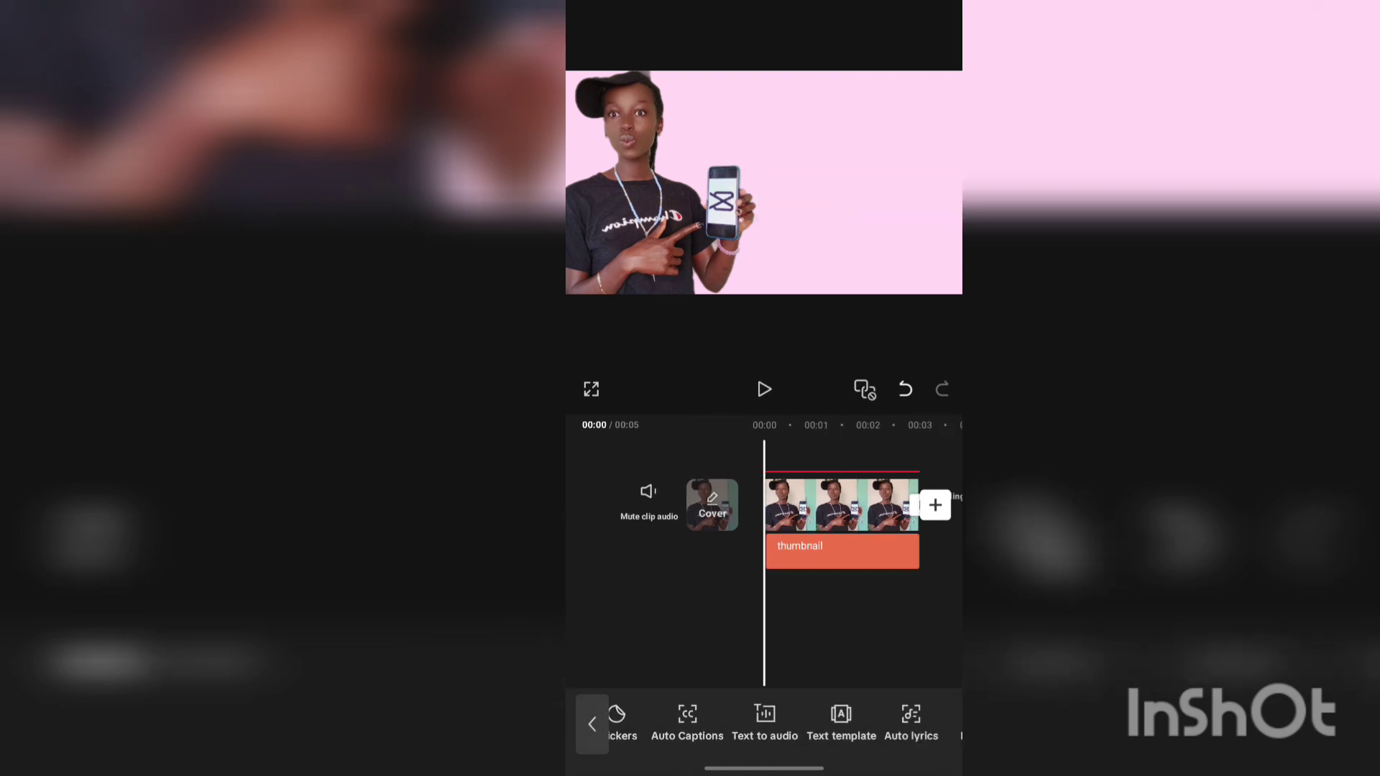
click(840, 722)
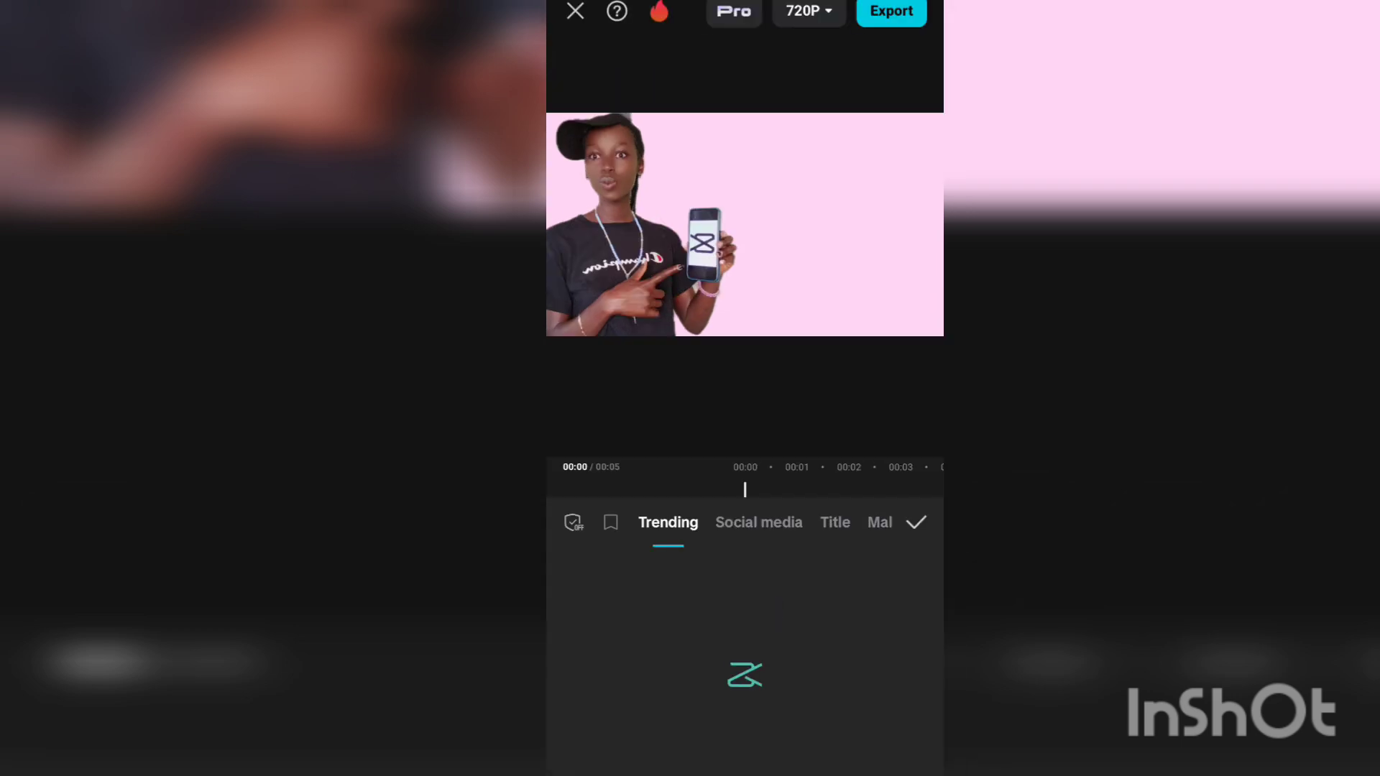
click(758, 522)
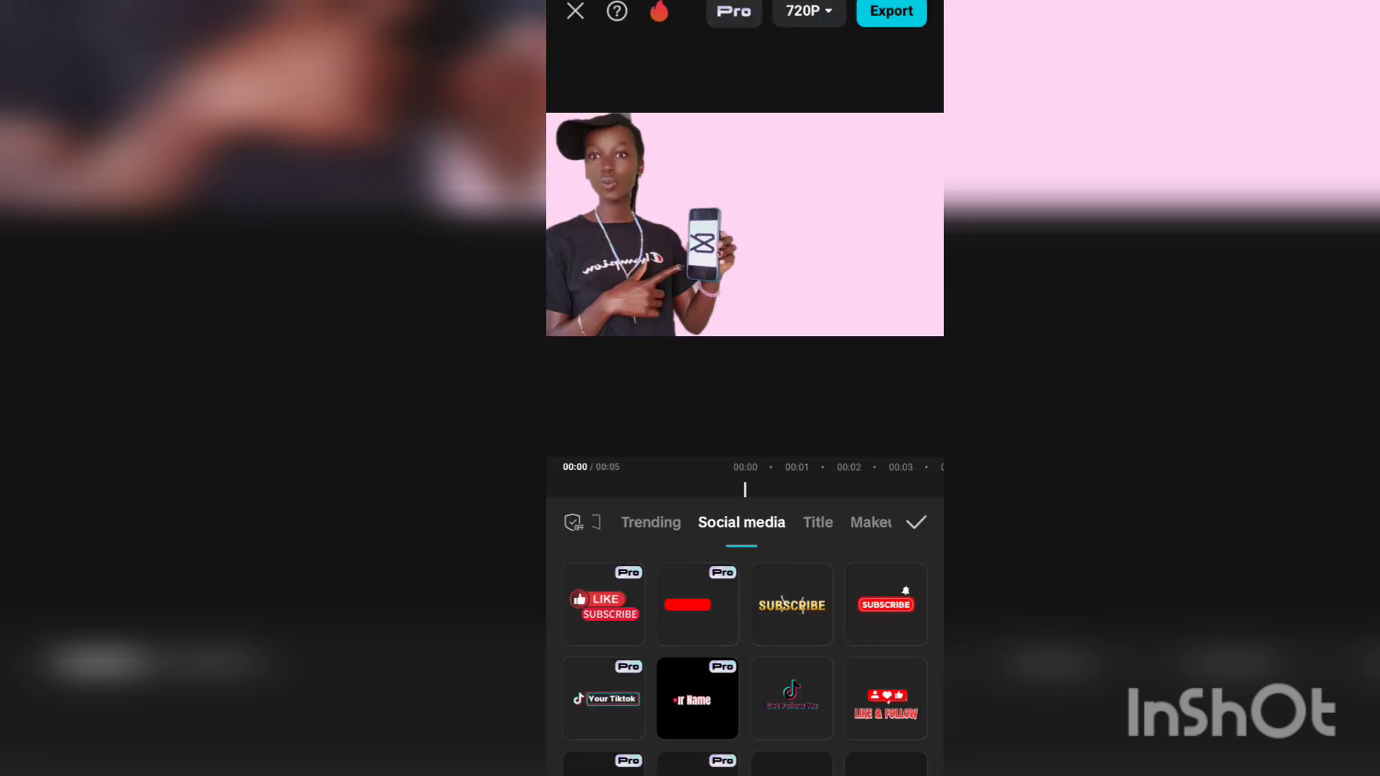
scroll(down, 3)
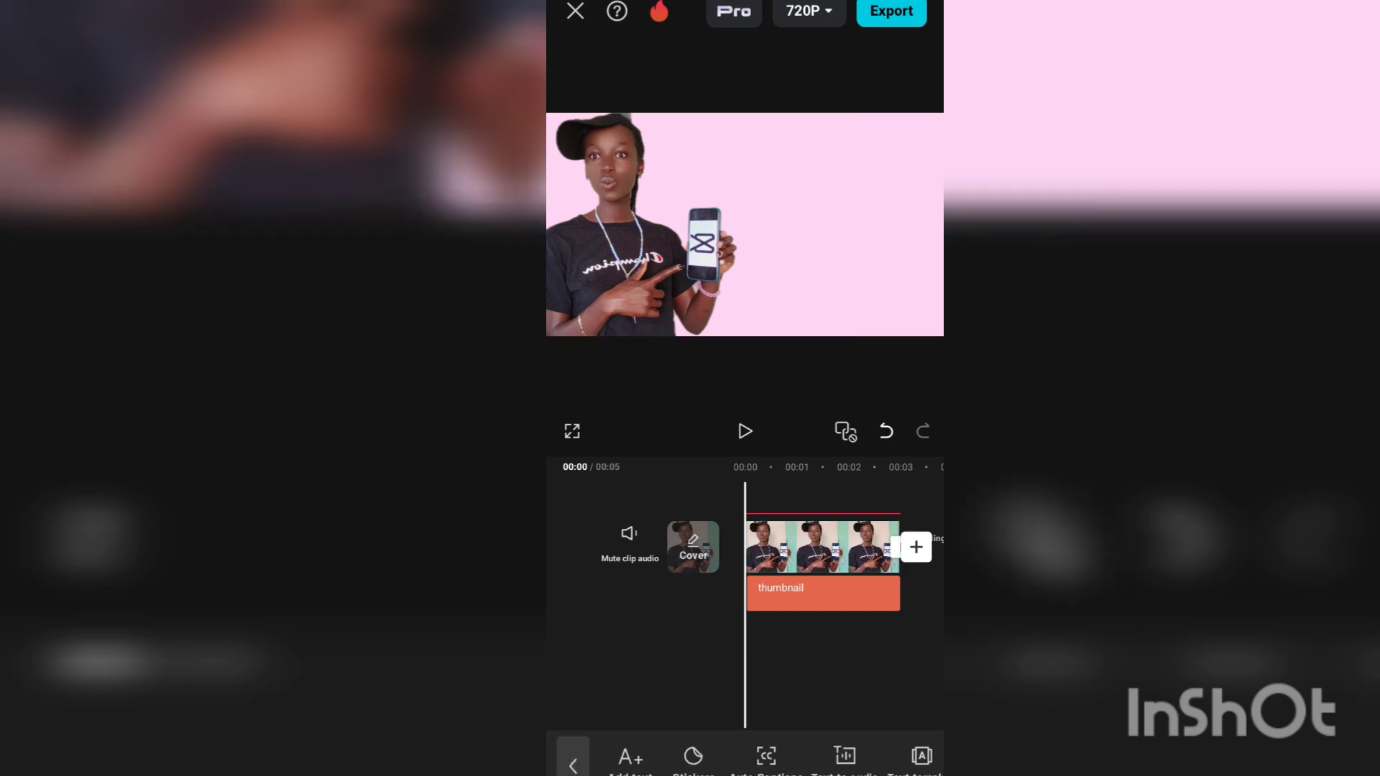
click(820, 546)
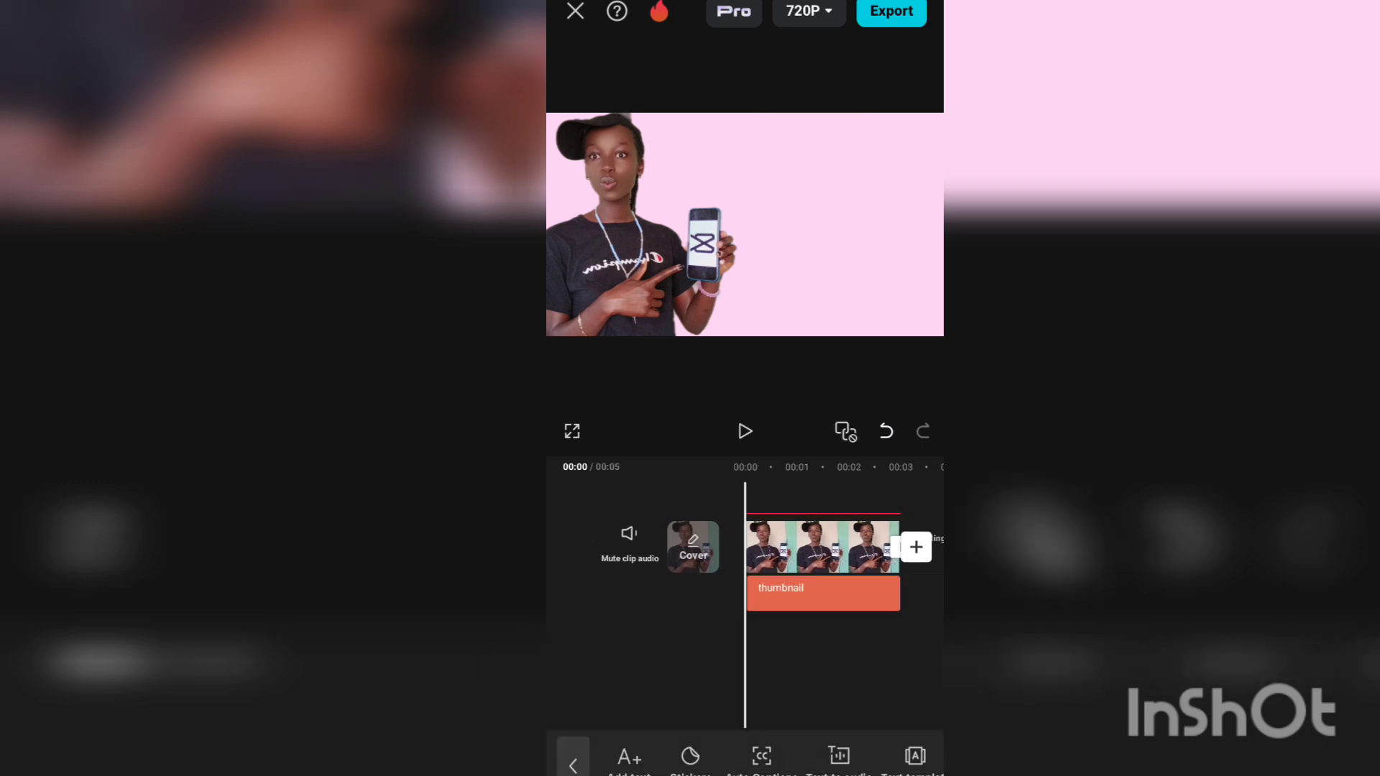
- Type TUTORIAL into a new text layer and confirm it
click(629, 755)
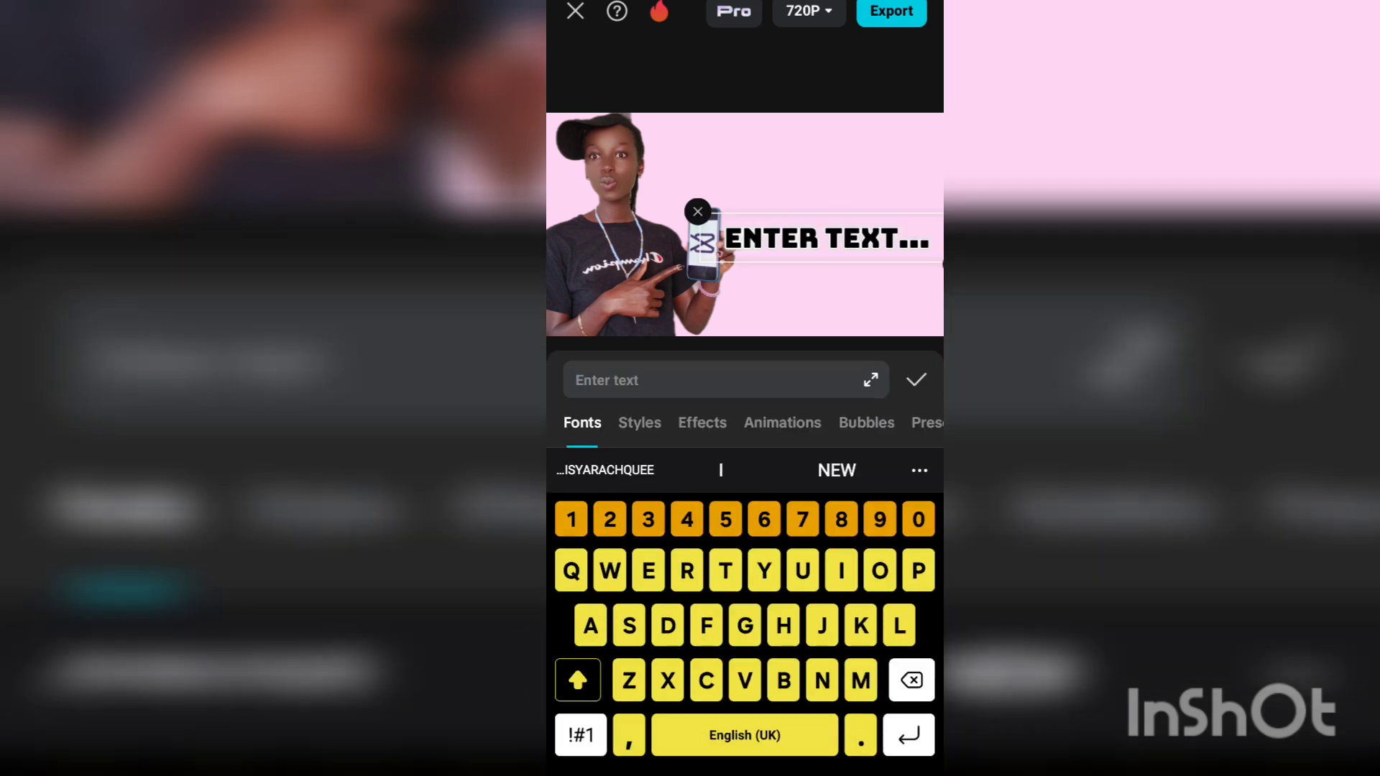
text(TUTORIAL)
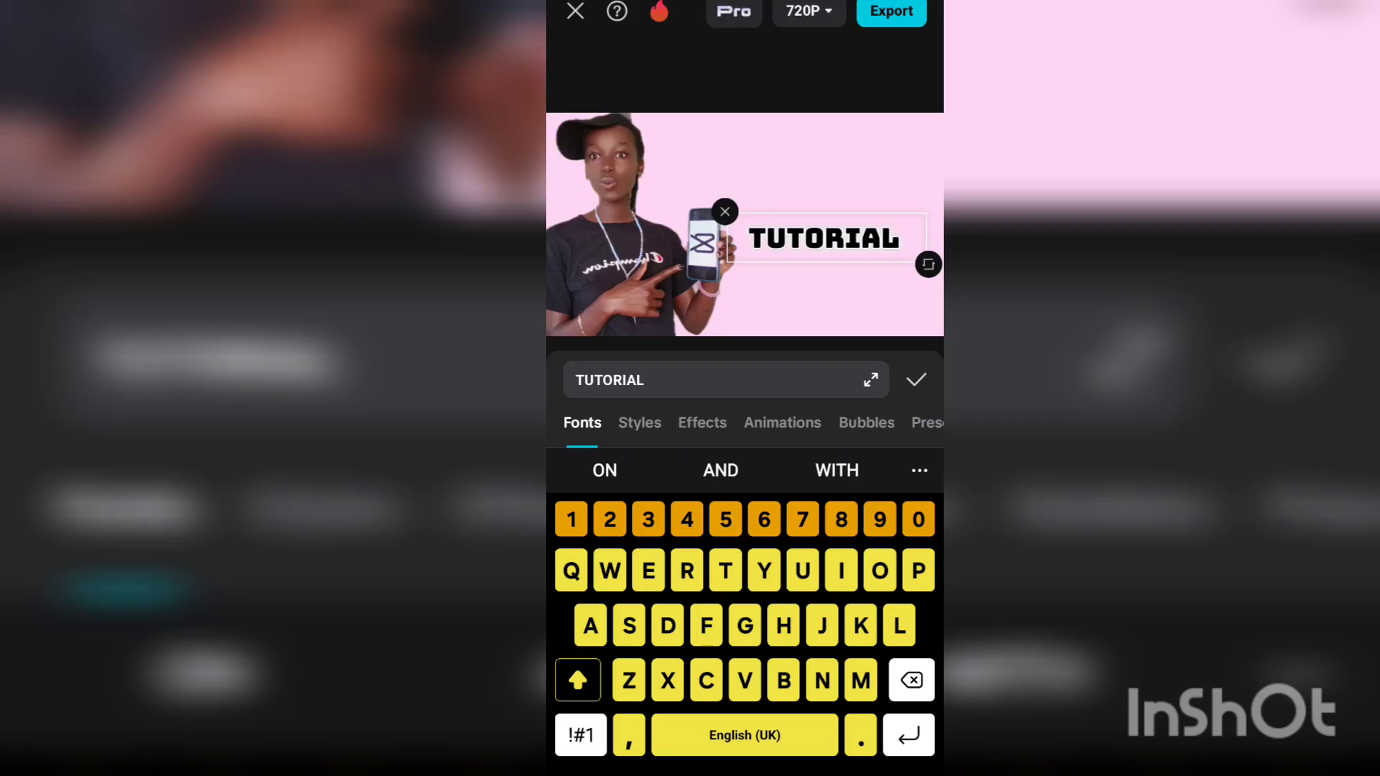
click(915, 380)
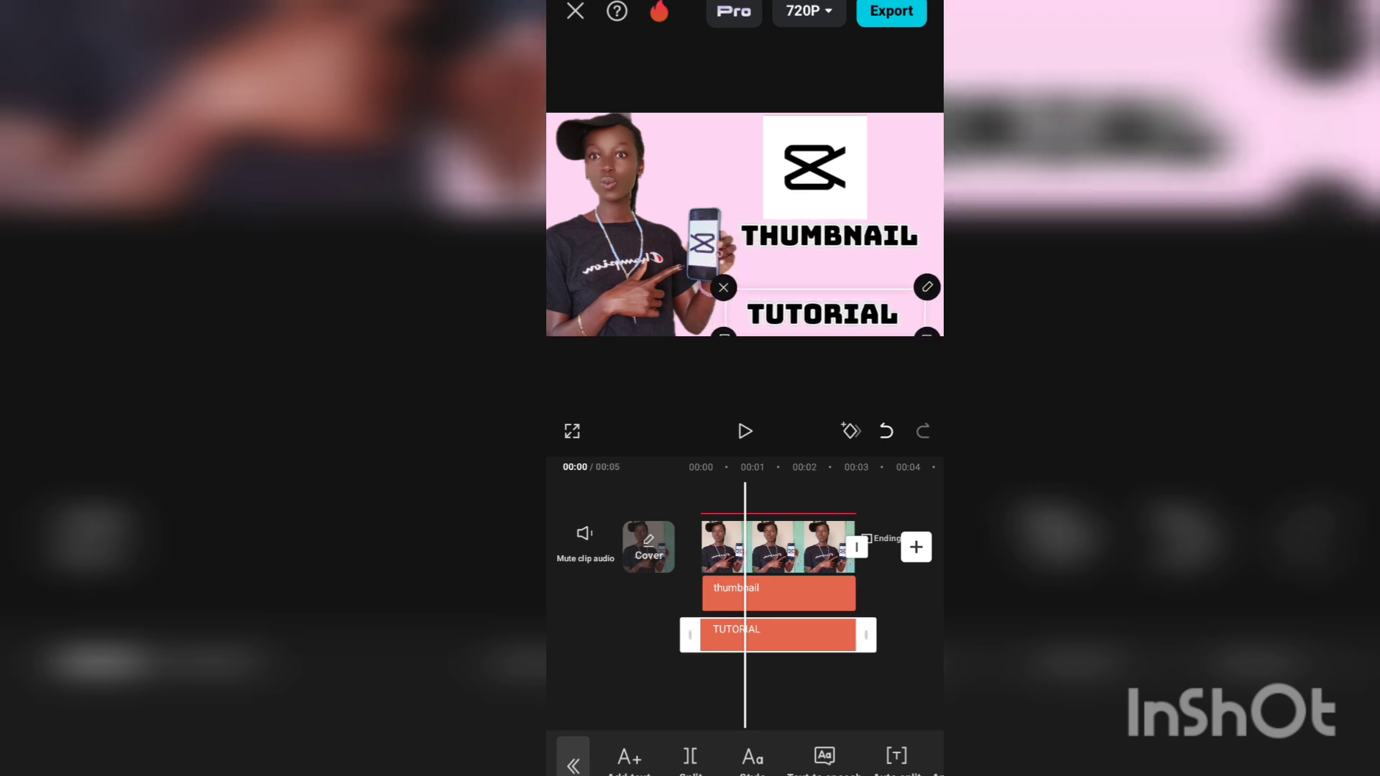
- Give TUTORIAL the green-edged black style preset after trying two white styles
click(775, 592)
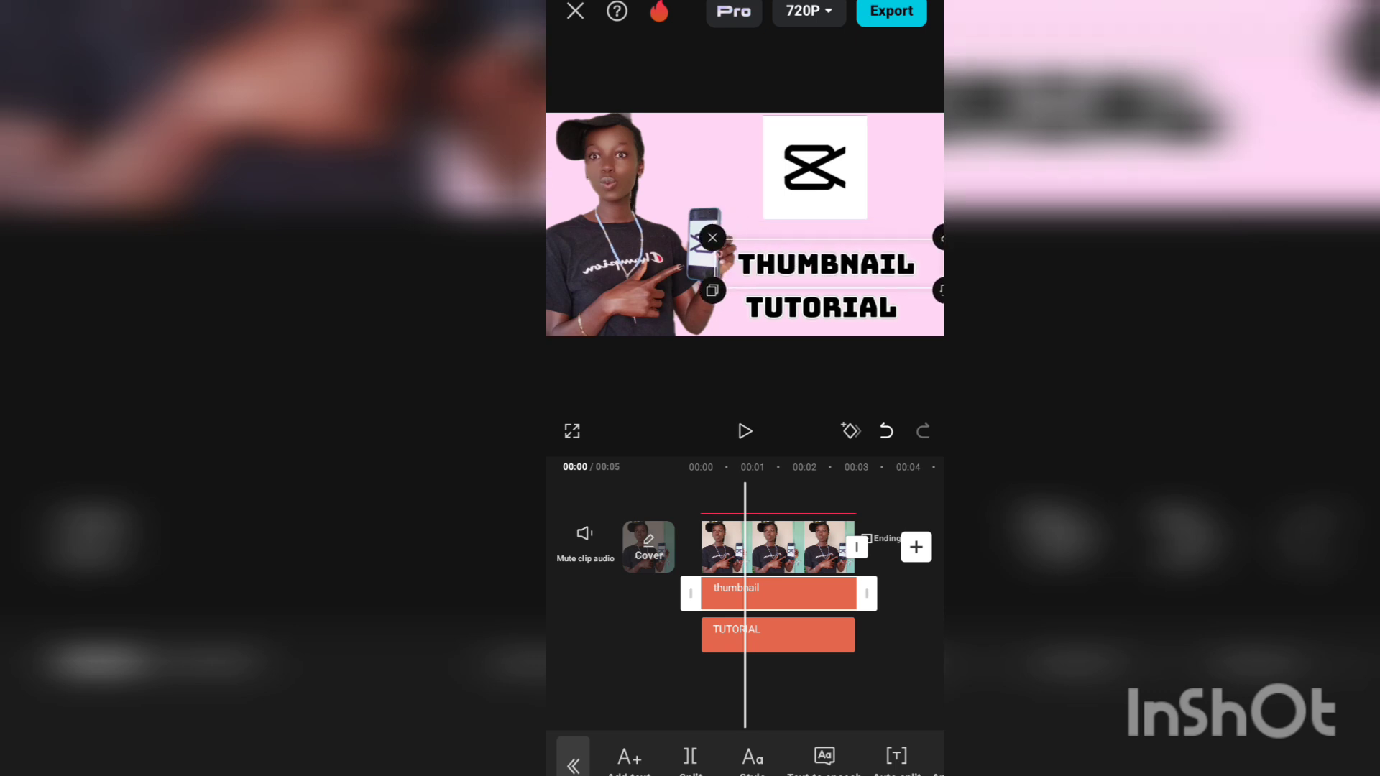
click(778, 635)
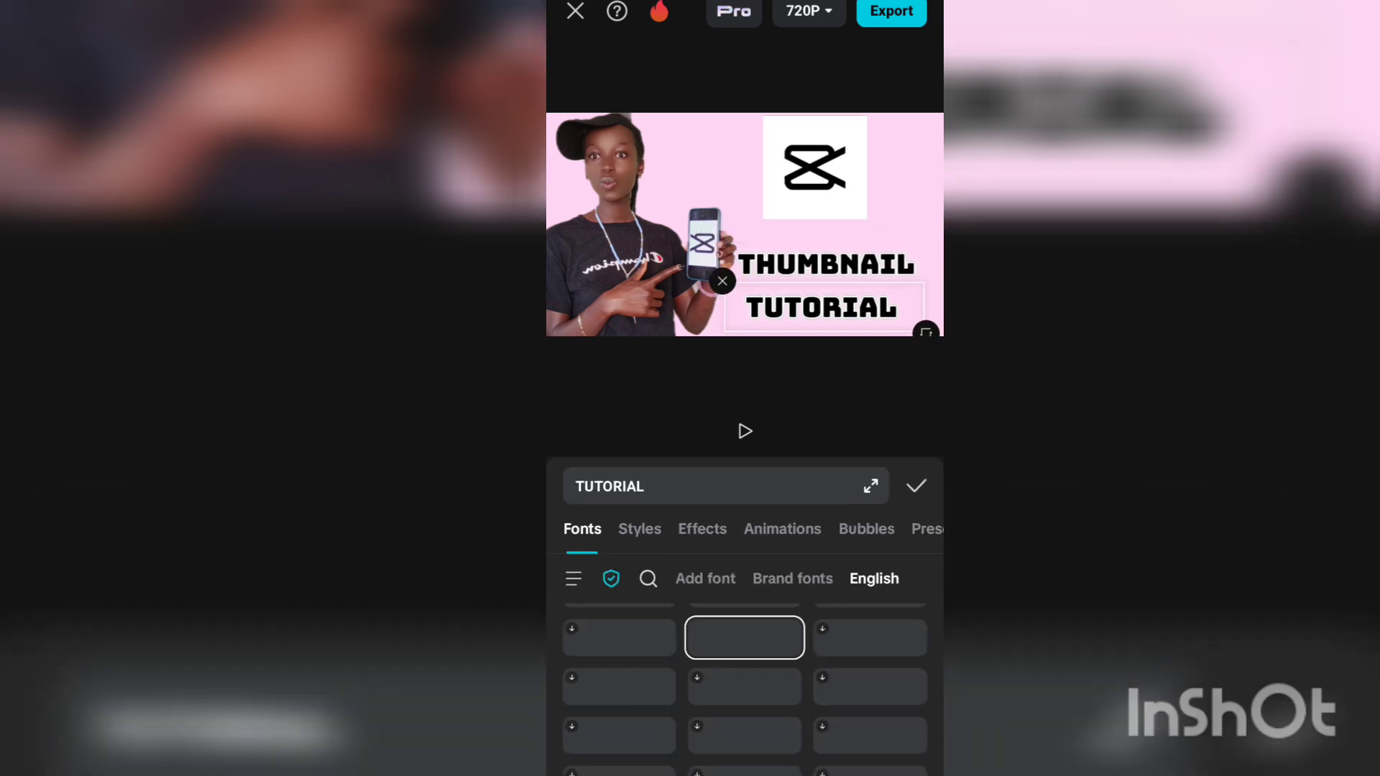
click(639, 529)
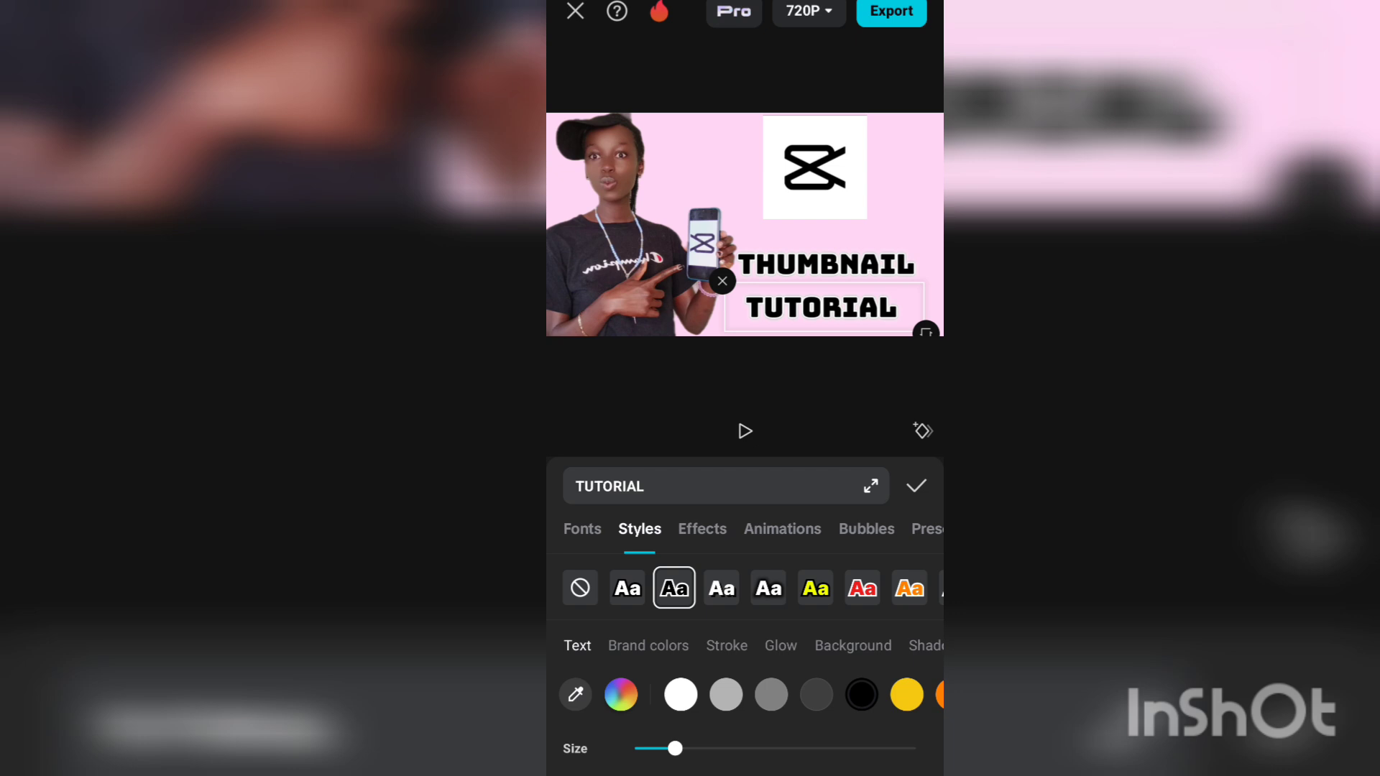
click(627, 588)
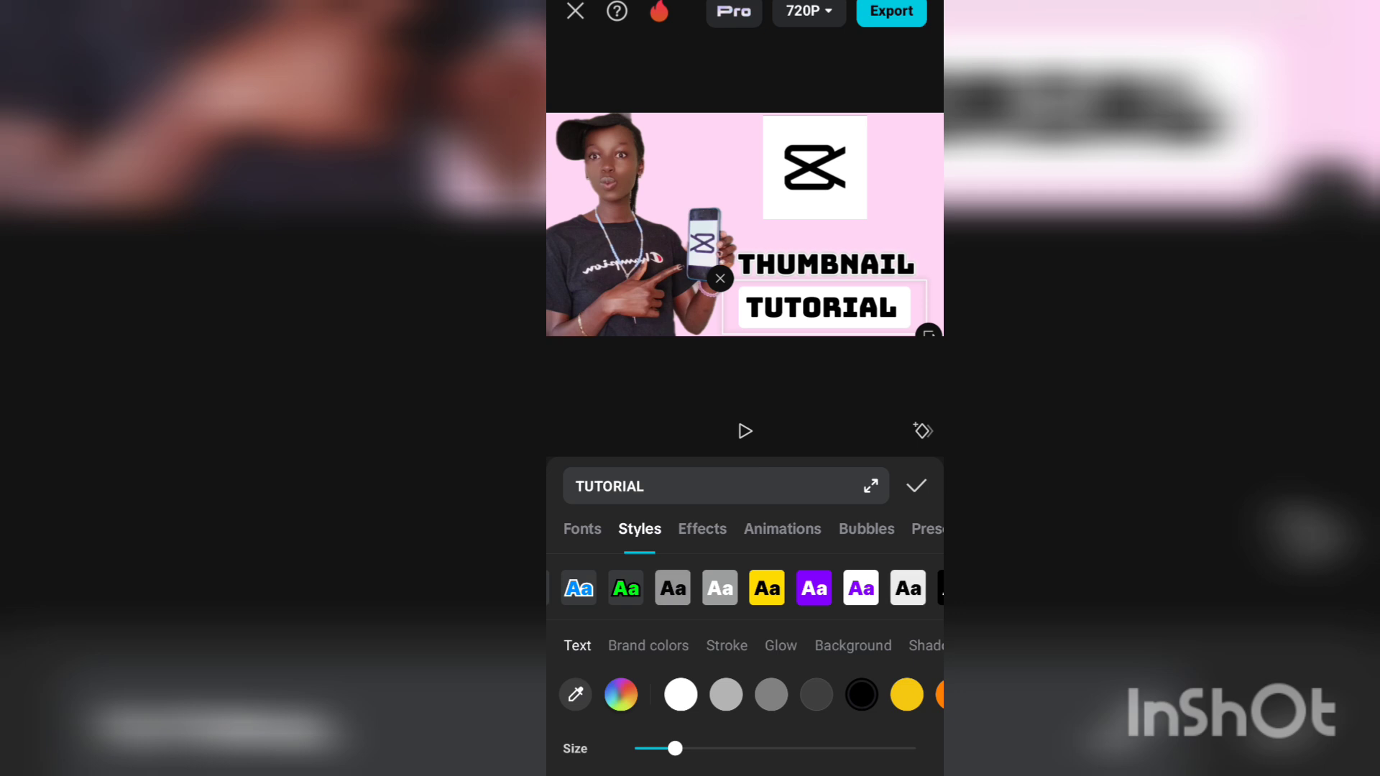
click(627, 588)
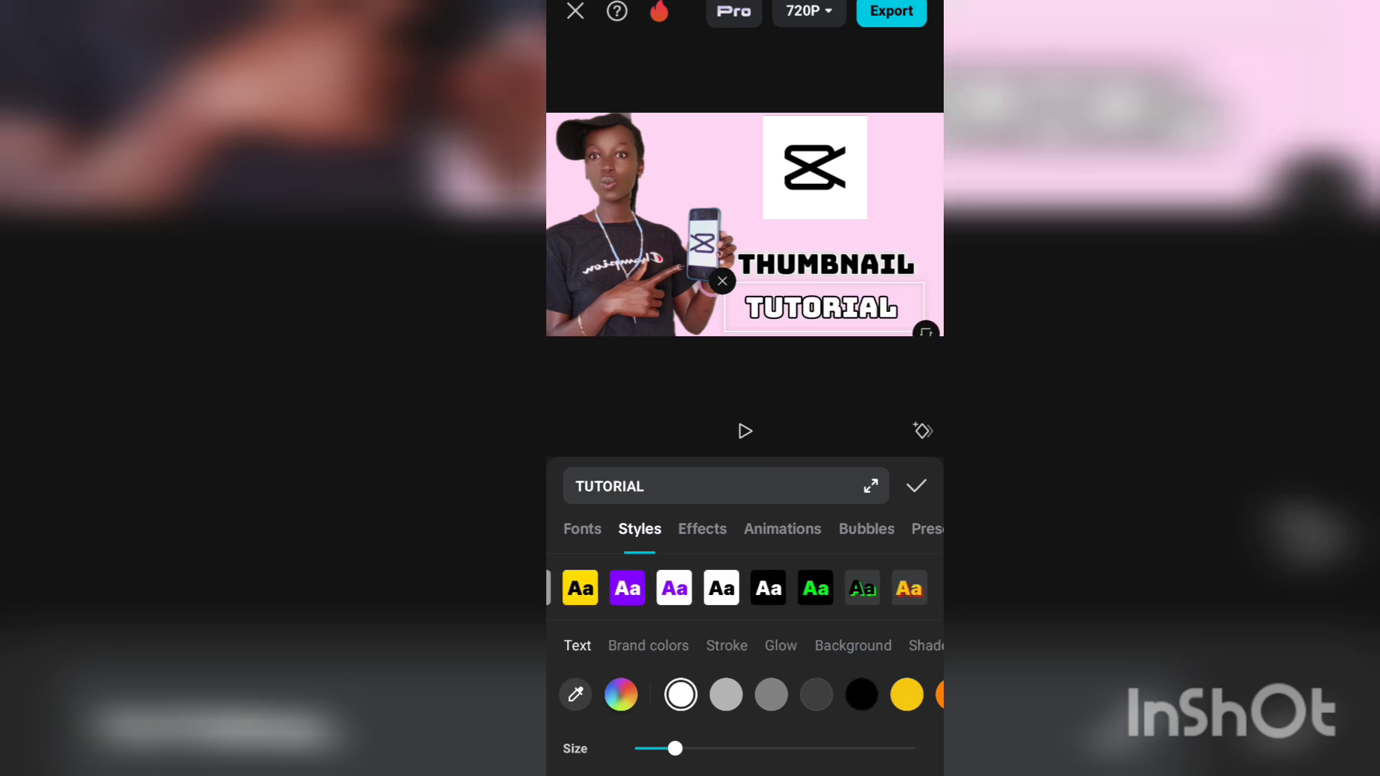
click(862, 588)
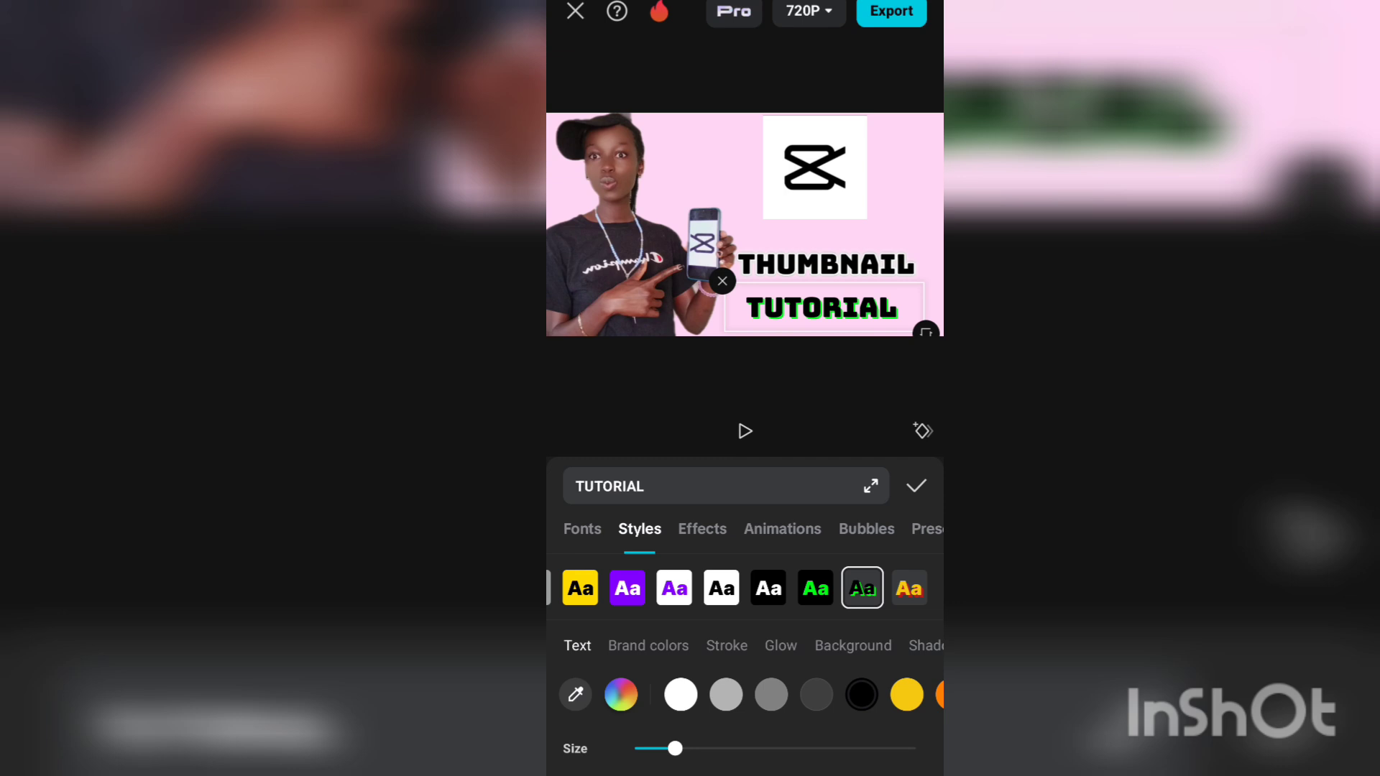
click(915, 486)
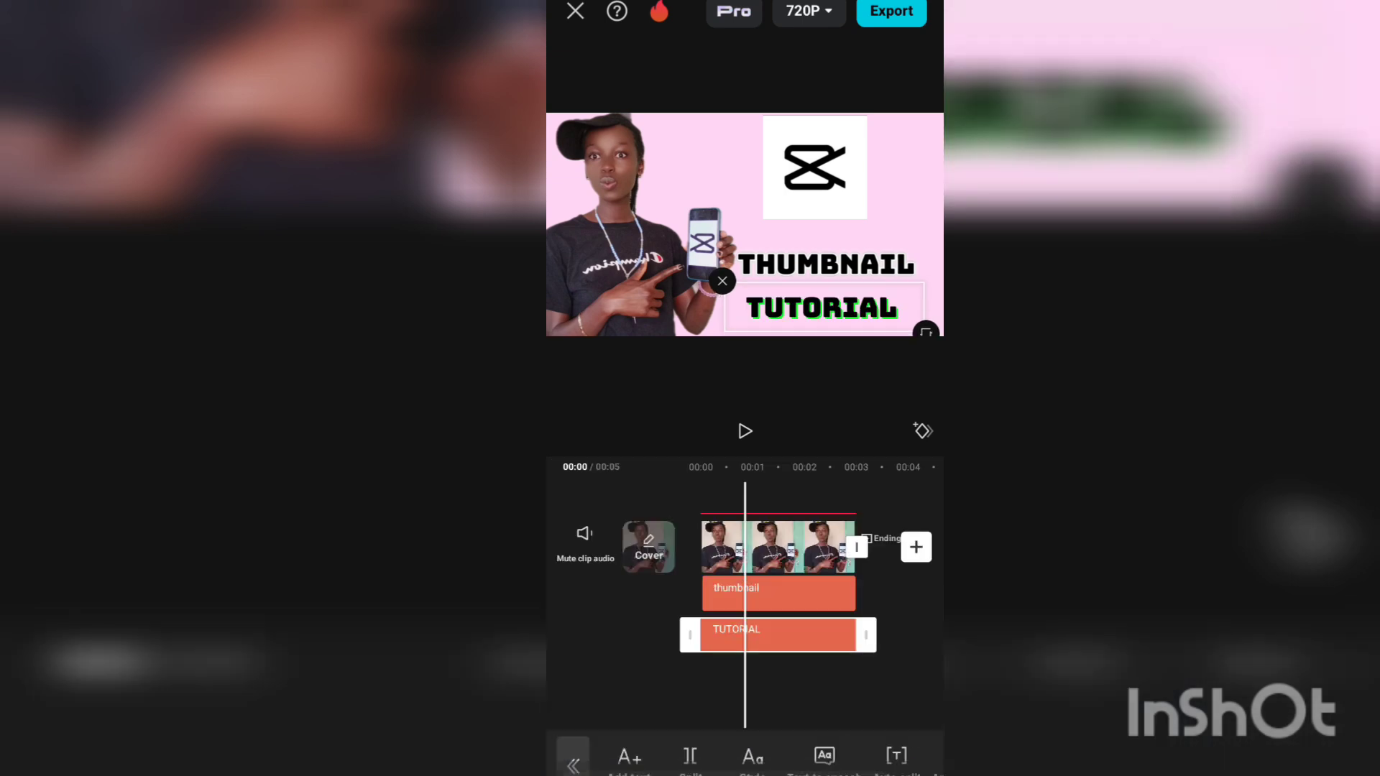
click(765, 593)
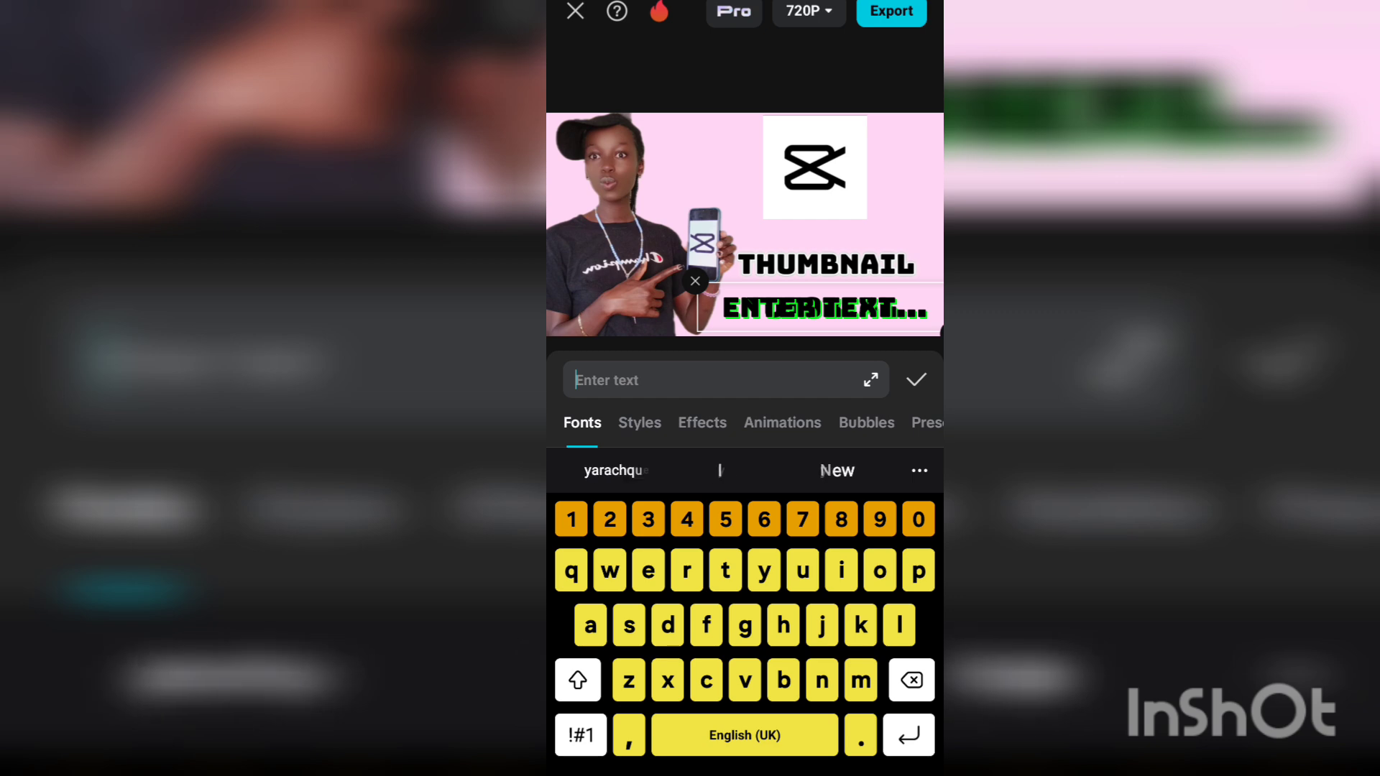
- Enter YOUTUBE as the third text layer and reopen it for editing
click(762, 570)
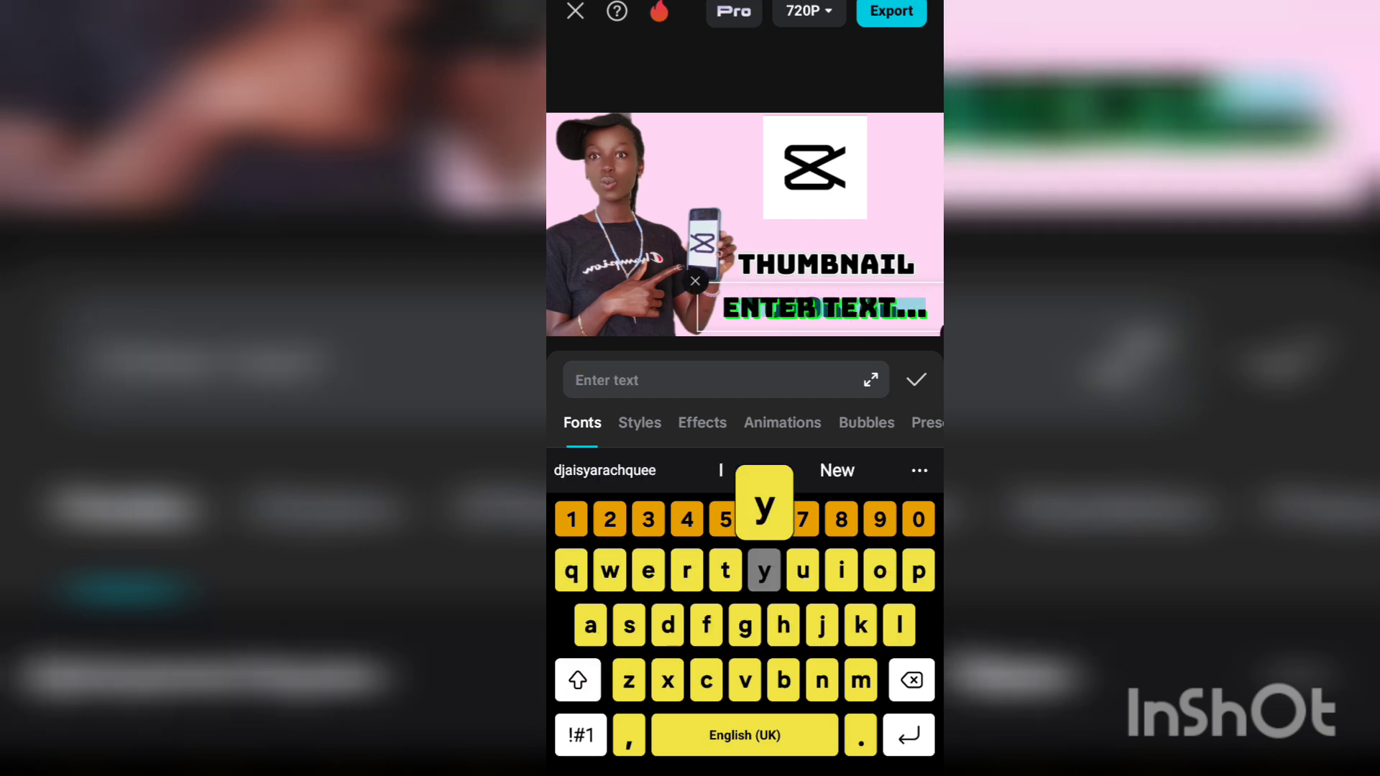
text(y)
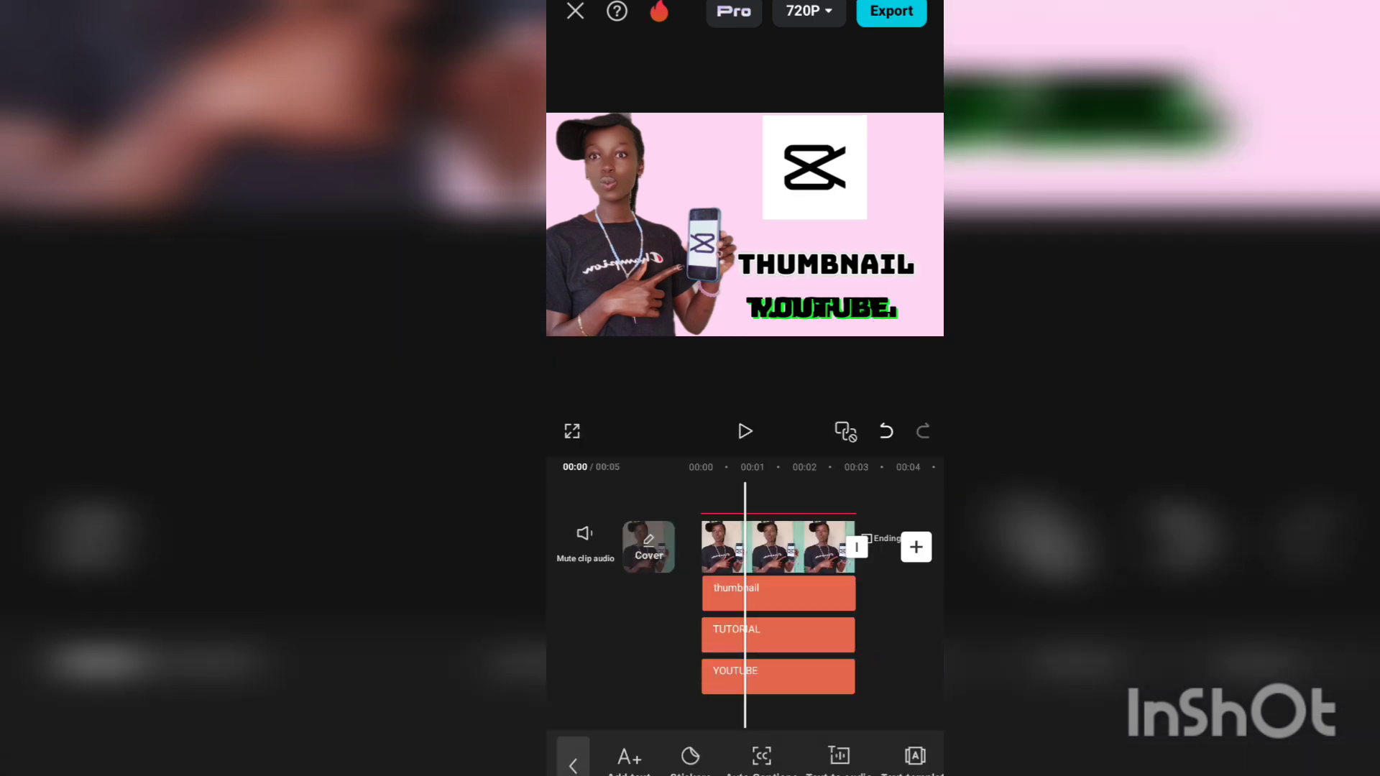
click(778, 676)
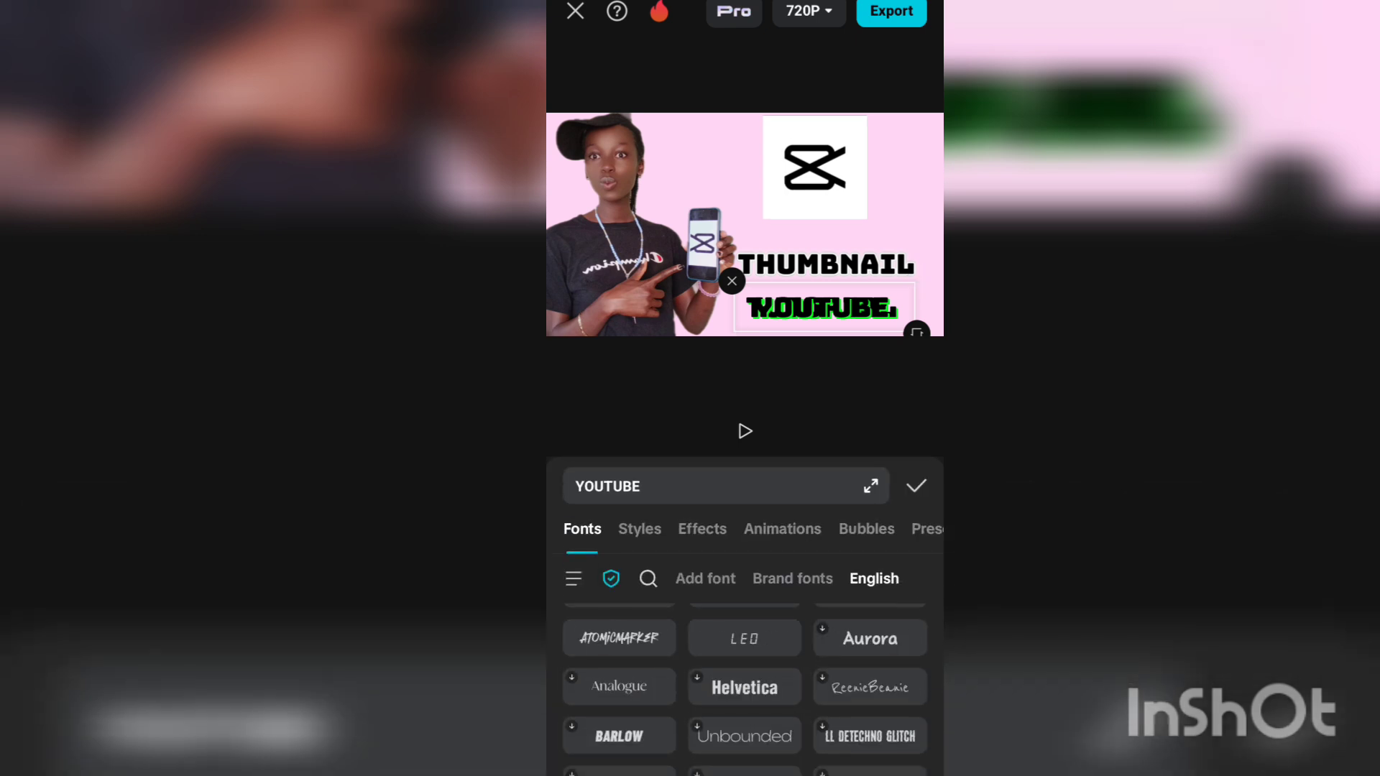
- Give YOUTUBE the red style preset and curve it into an arc at intensity 99
click(639, 529)
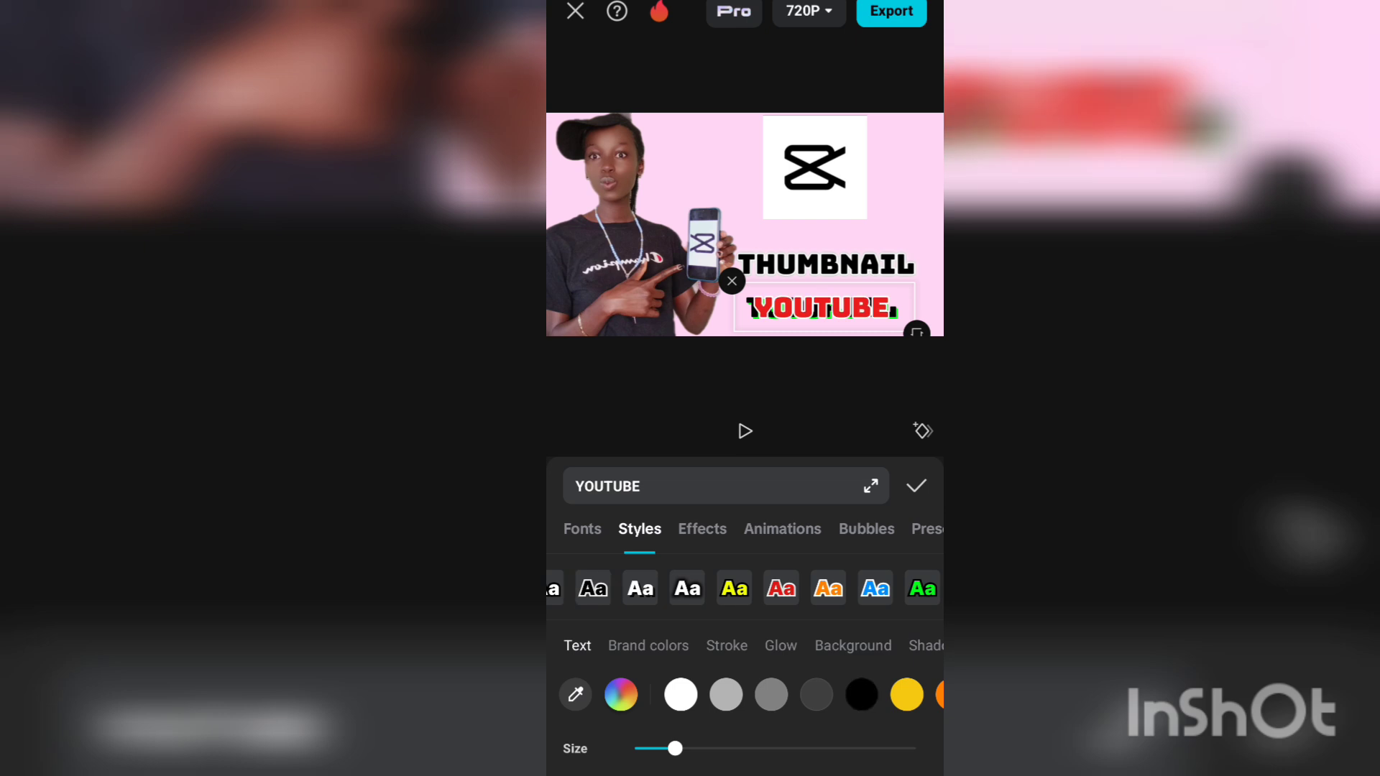
click(593, 587)
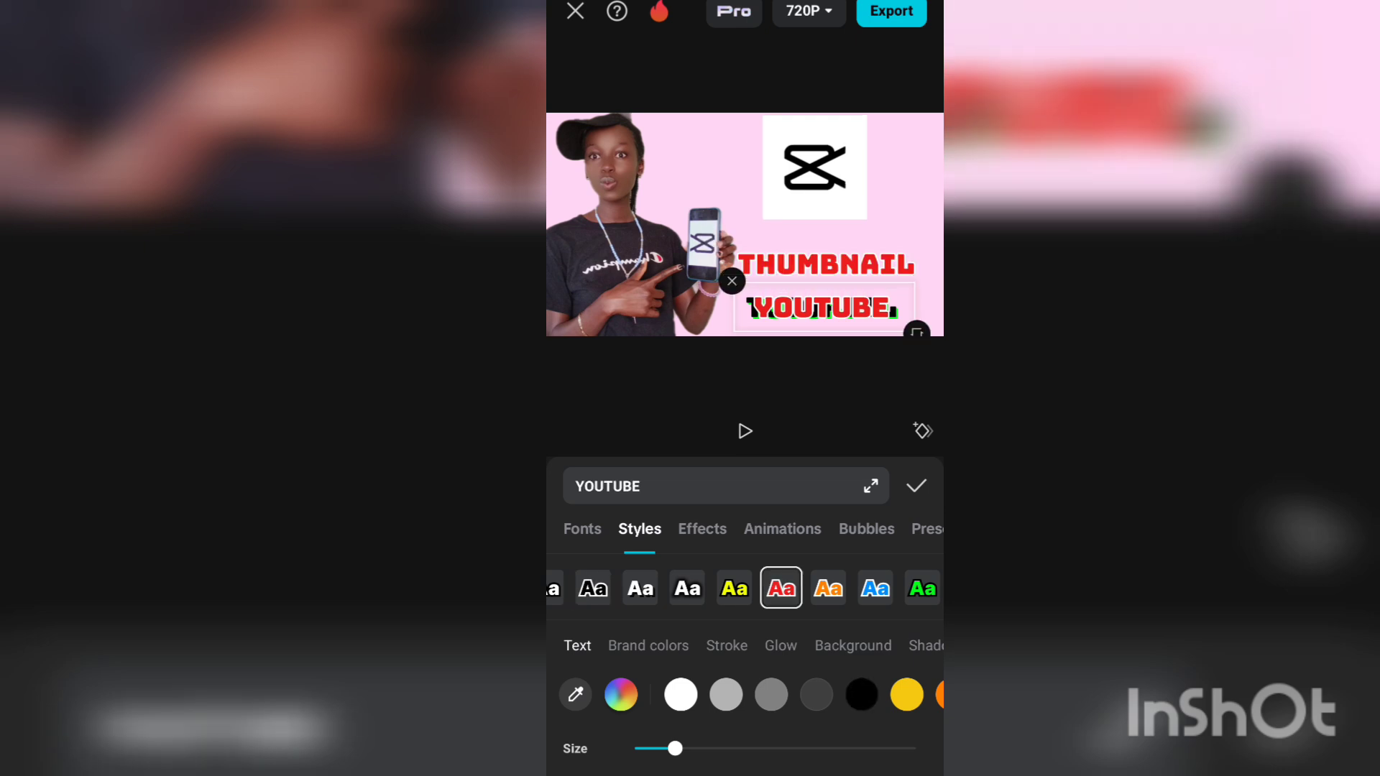
click(593, 587)
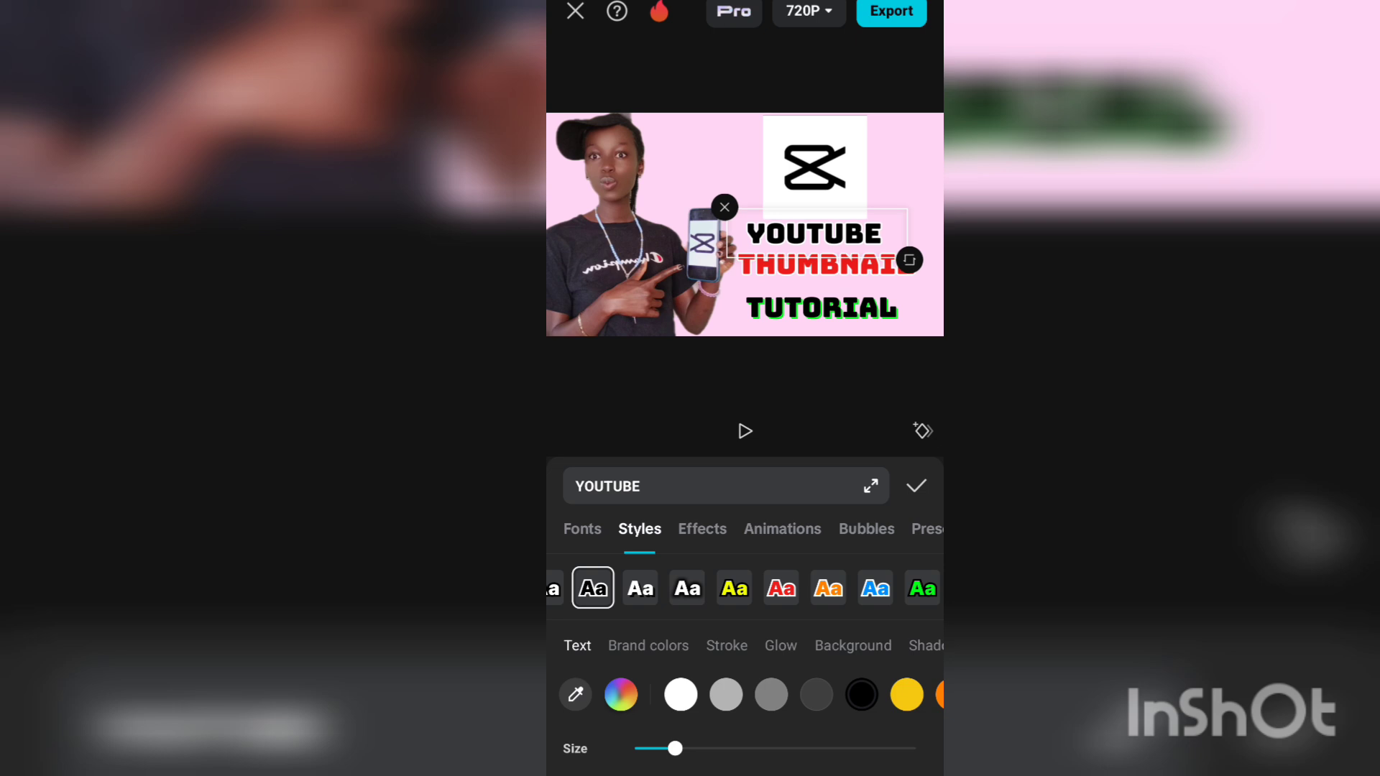
click(851, 645)
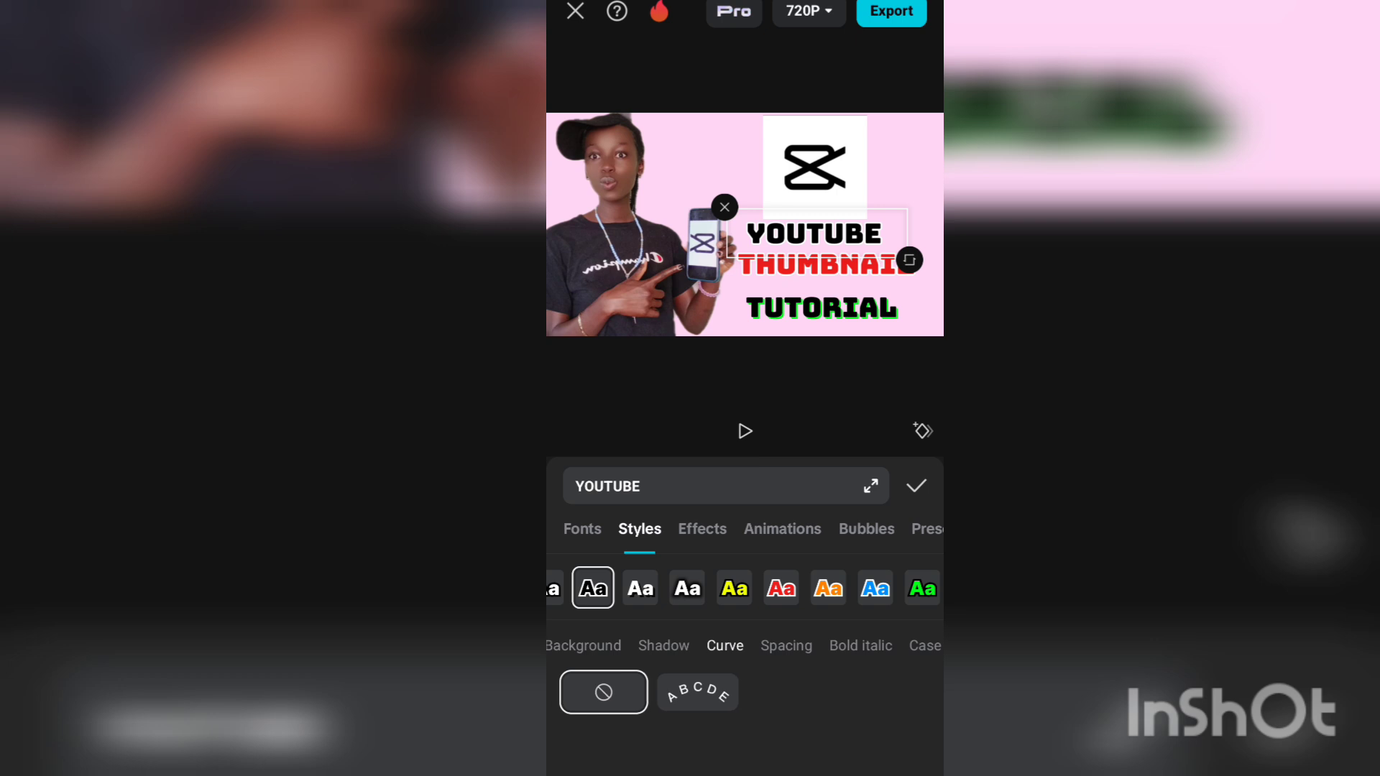
click(698, 691)
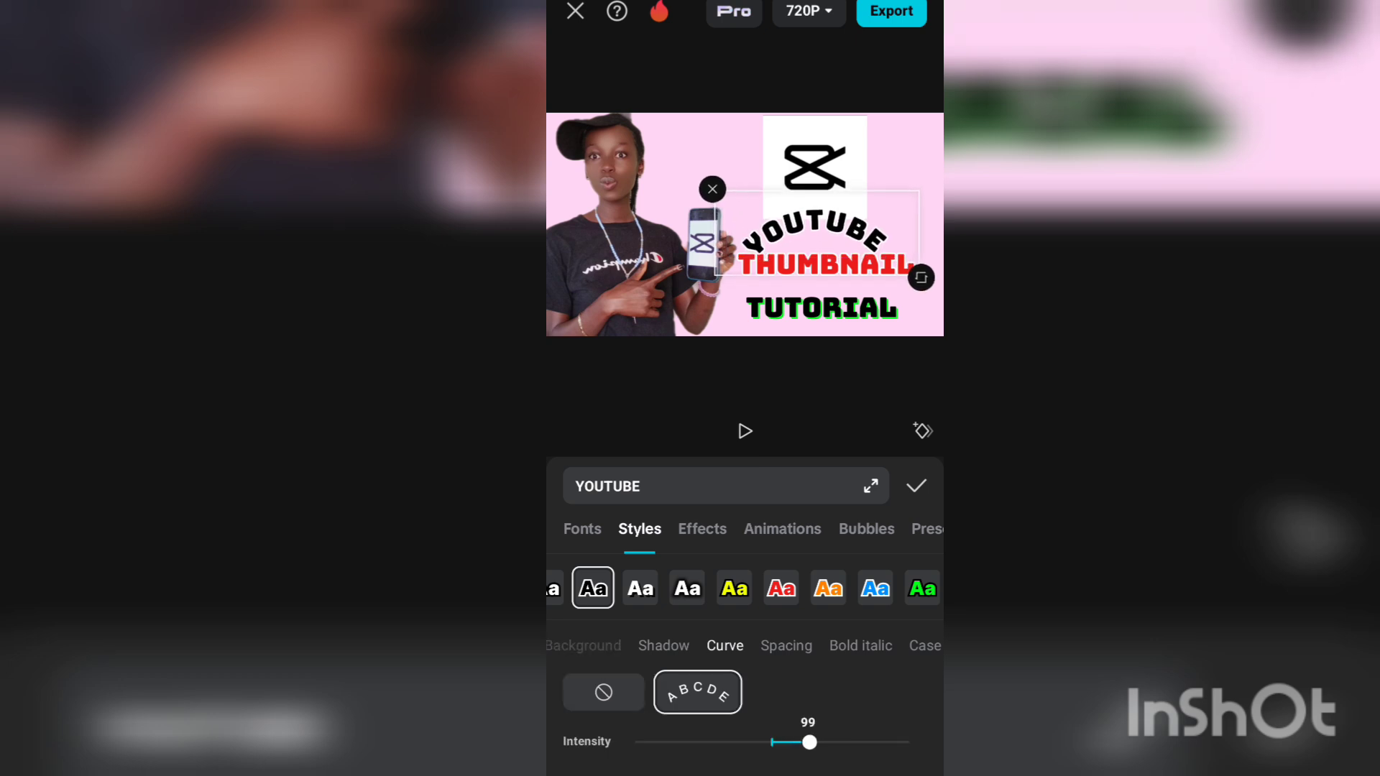
click(915, 485)
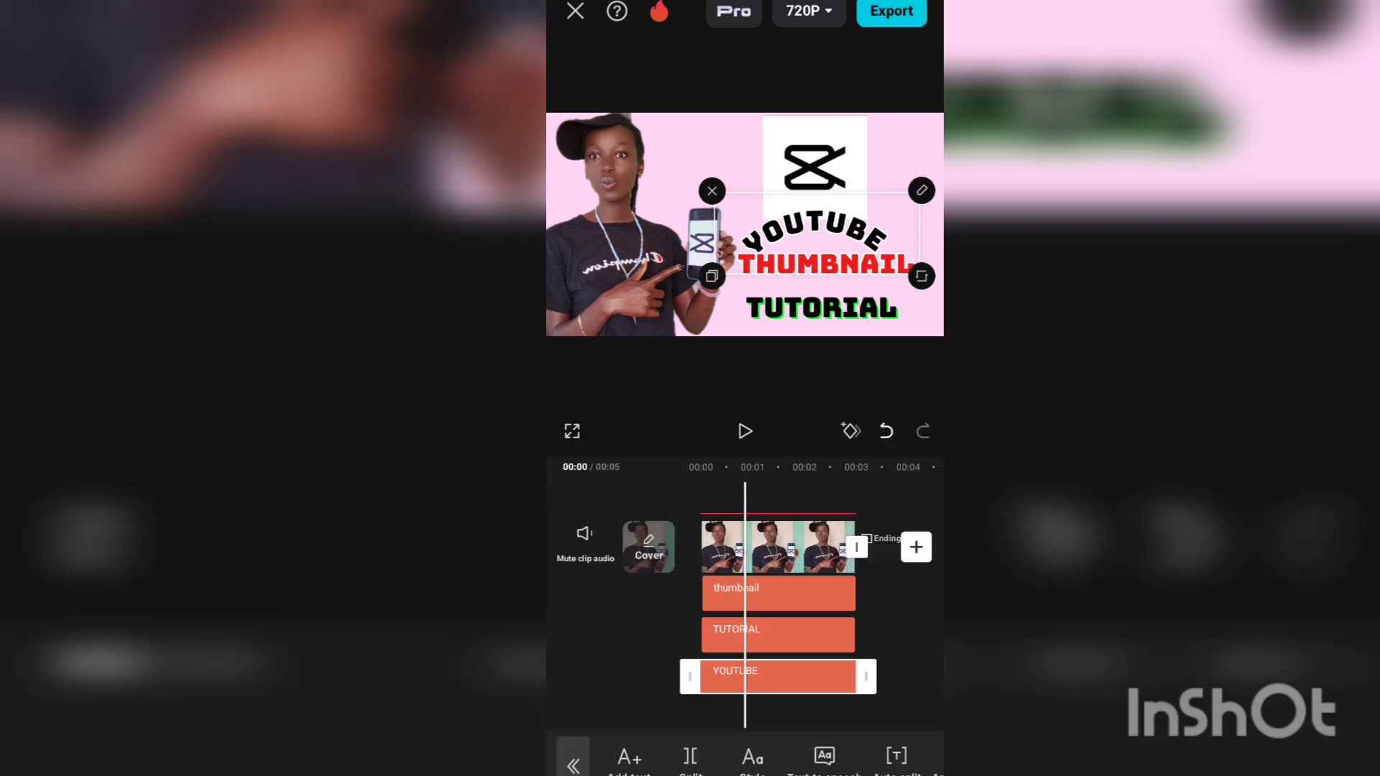
- Drag YOUTUBE, THUMBNAIL and TUTORIAL into a stack under the logo, then play to check
click(777, 592)
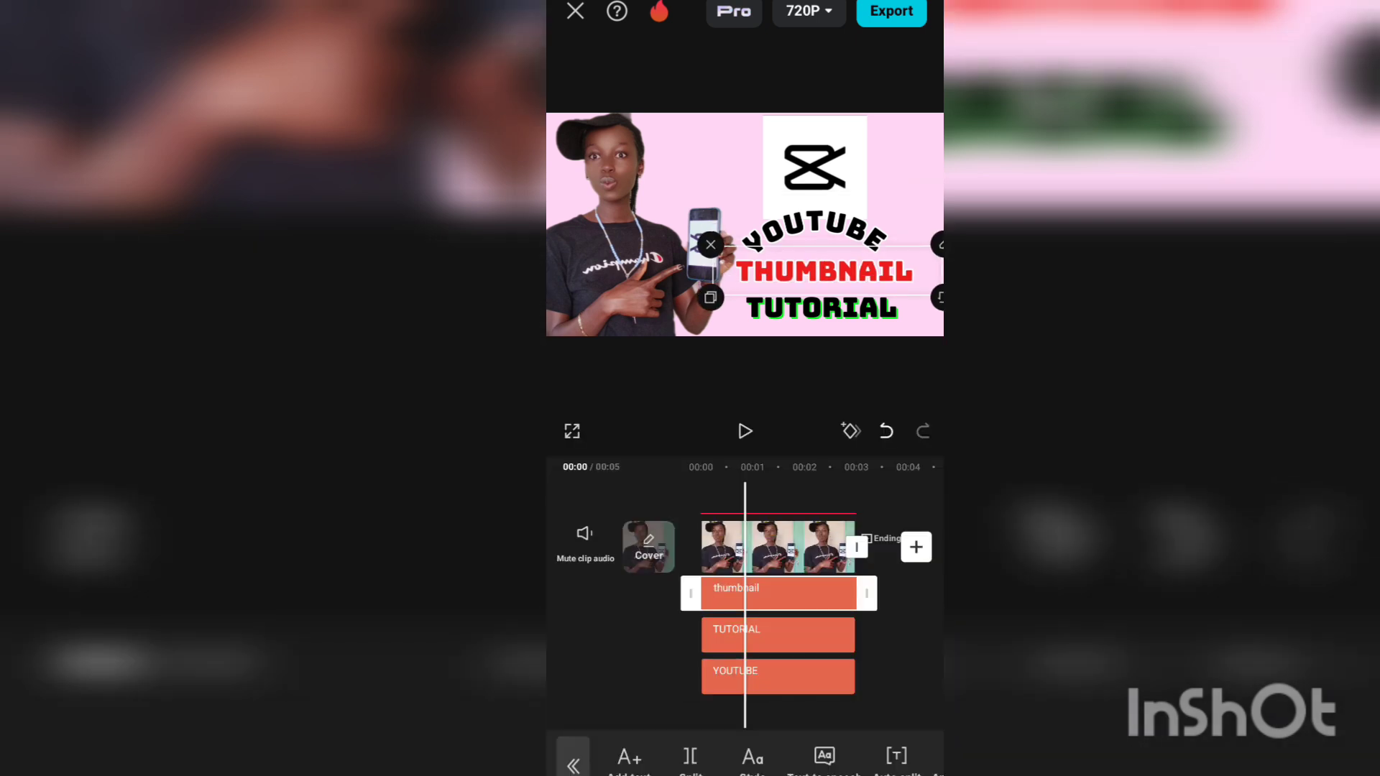
click(777, 675)
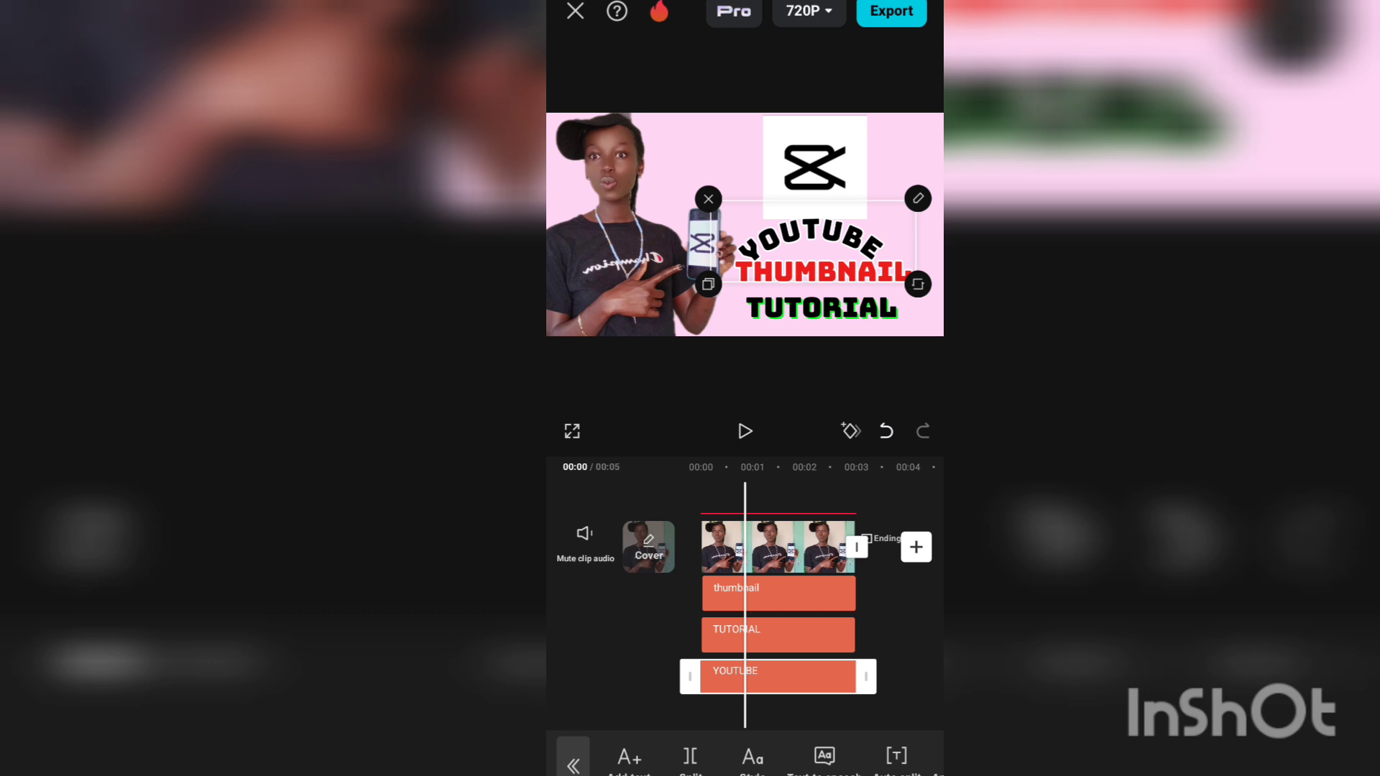
click(778, 634)
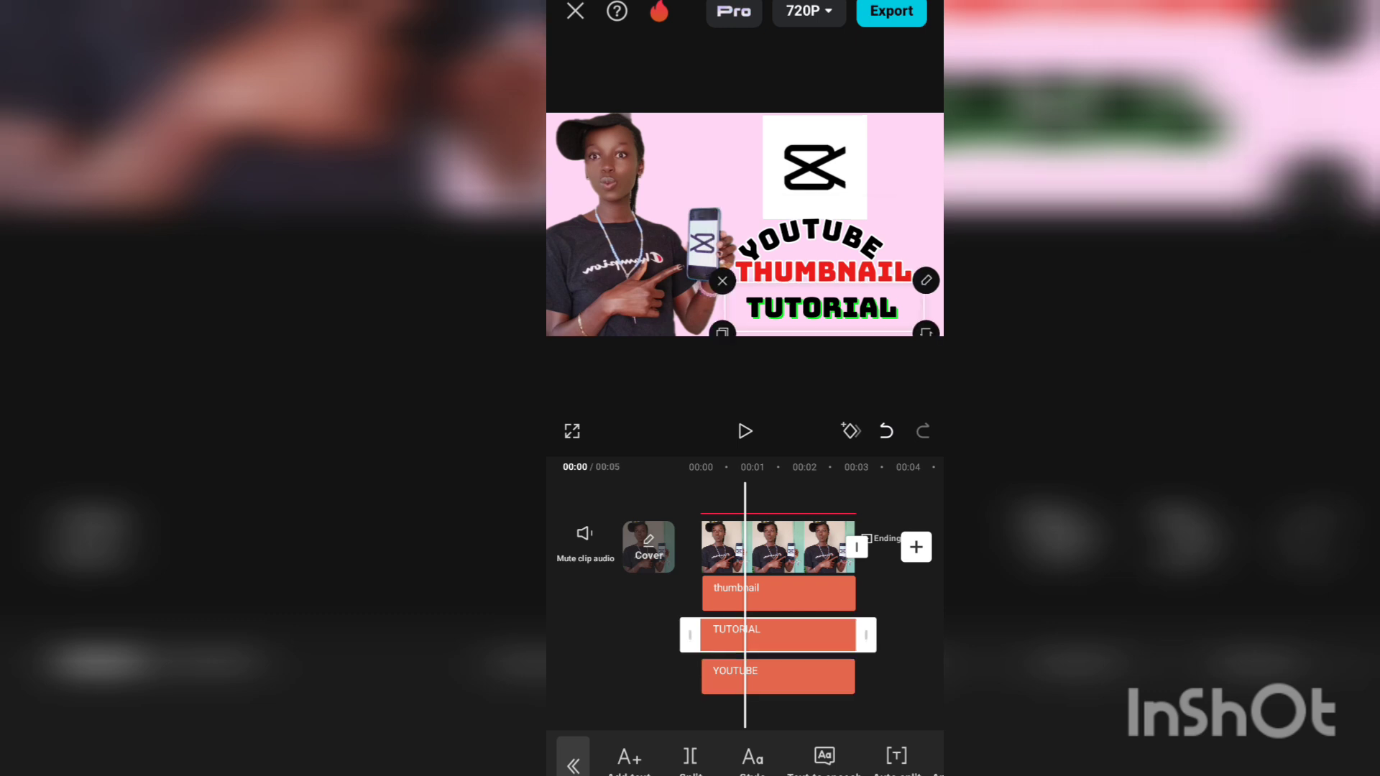
click(776, 676)
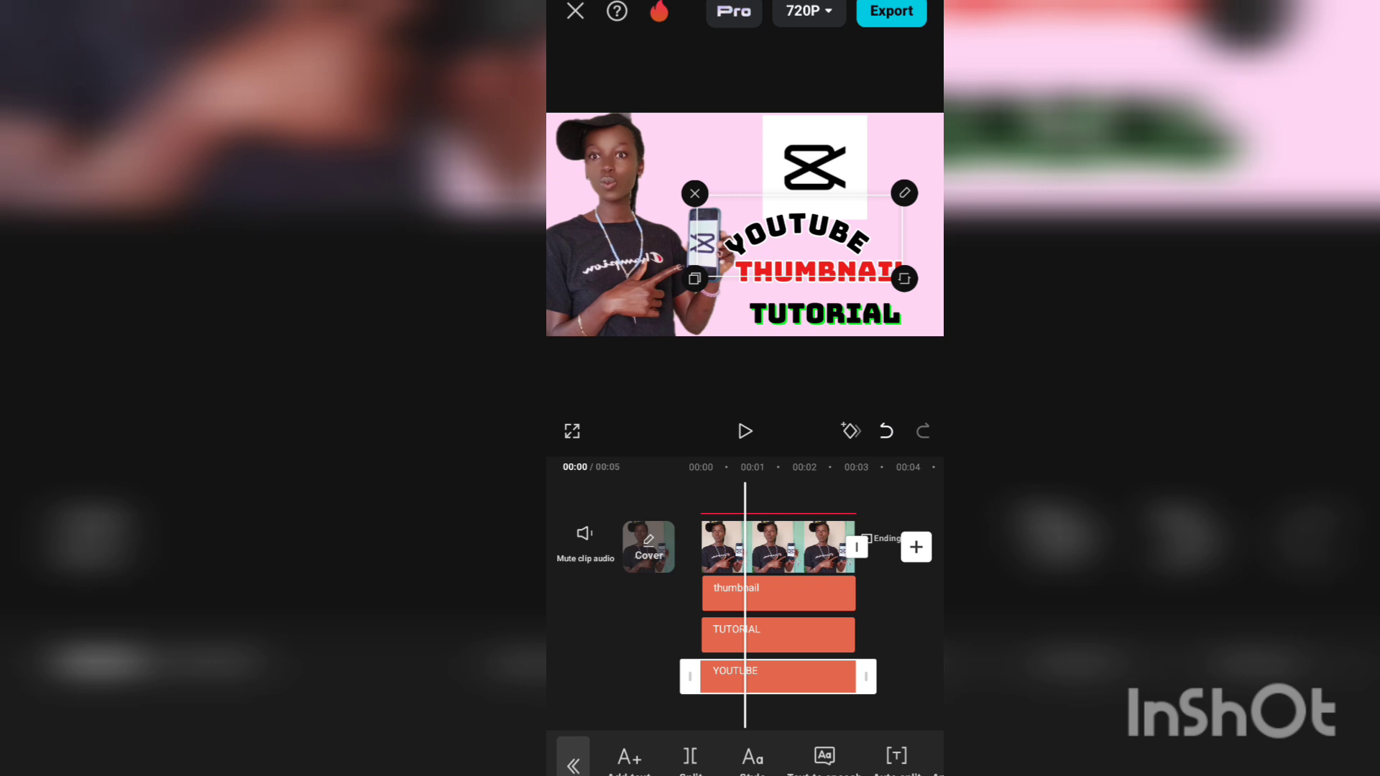
click(778, 592)
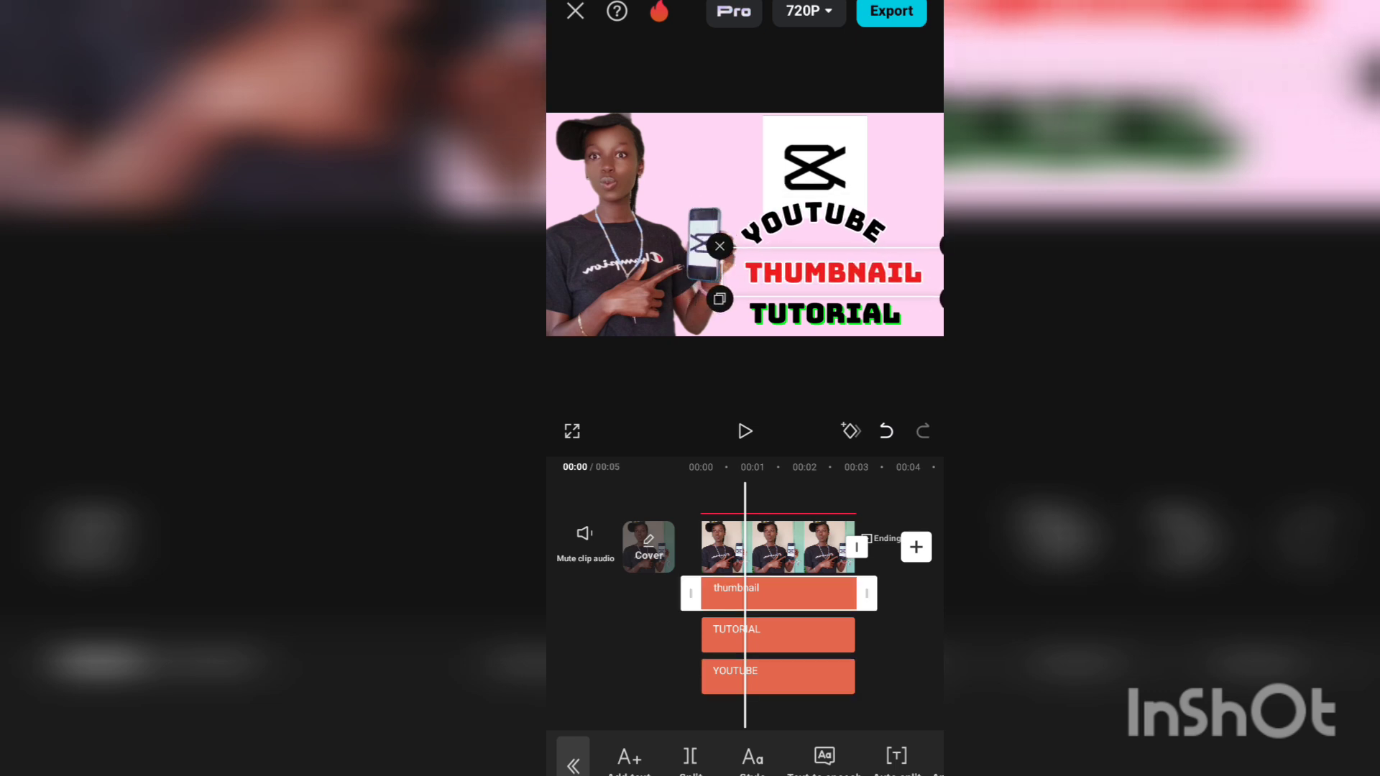
click(777, 634)
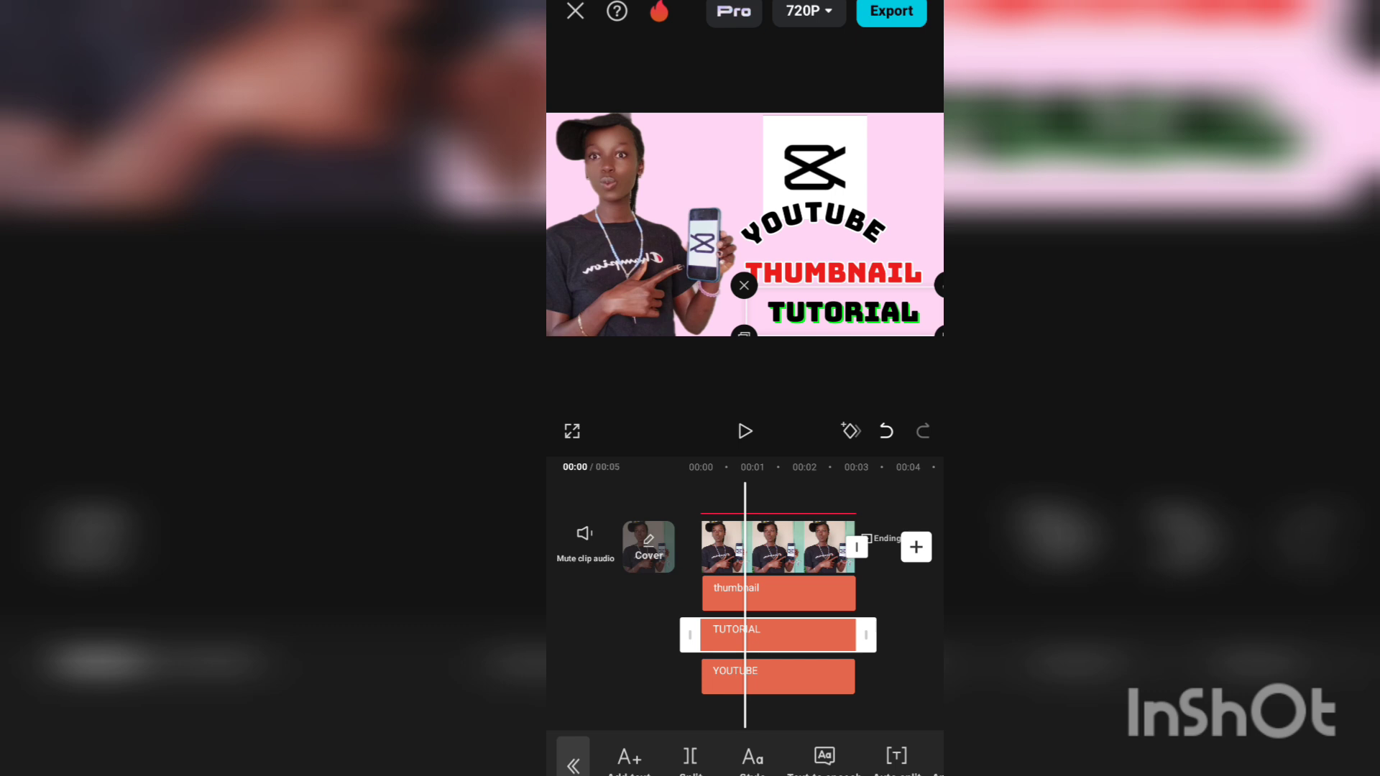
click(778, 675)
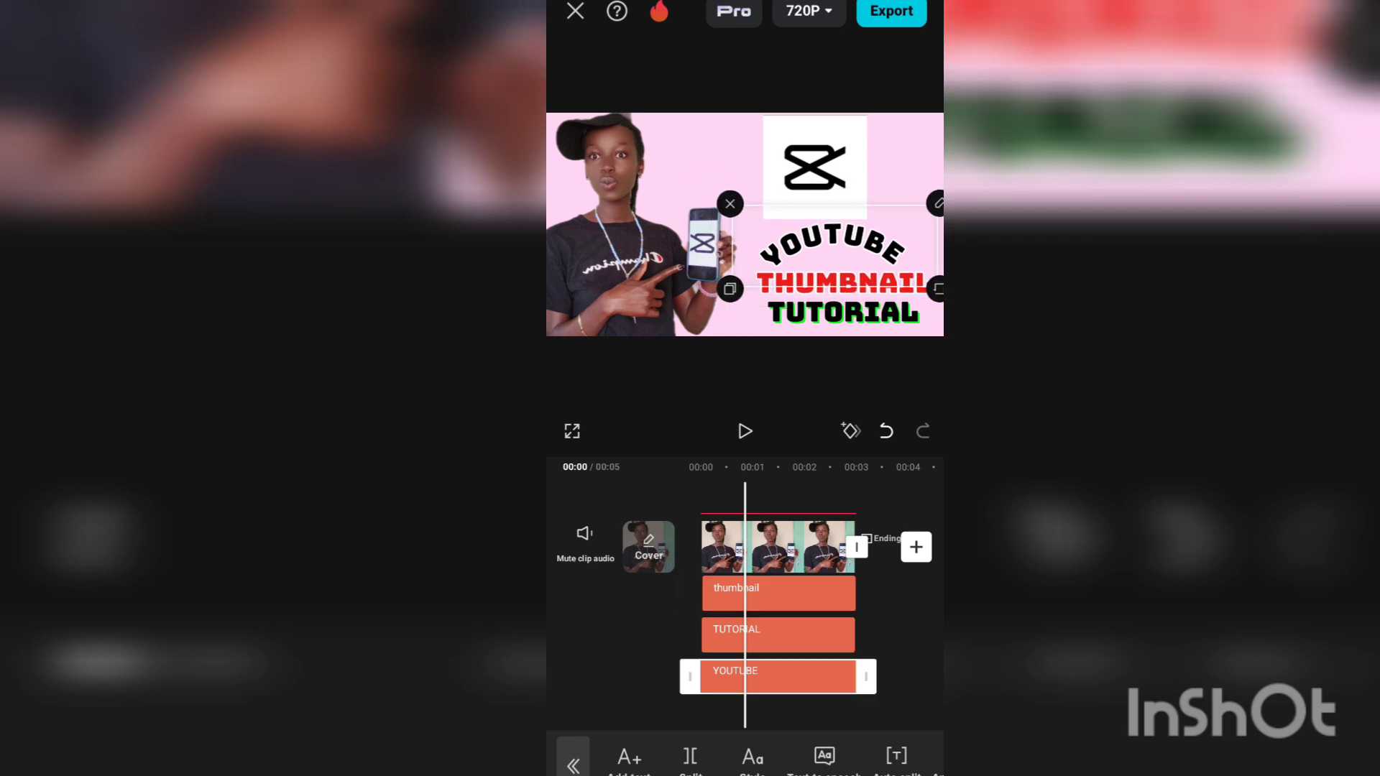
click(777, 593)
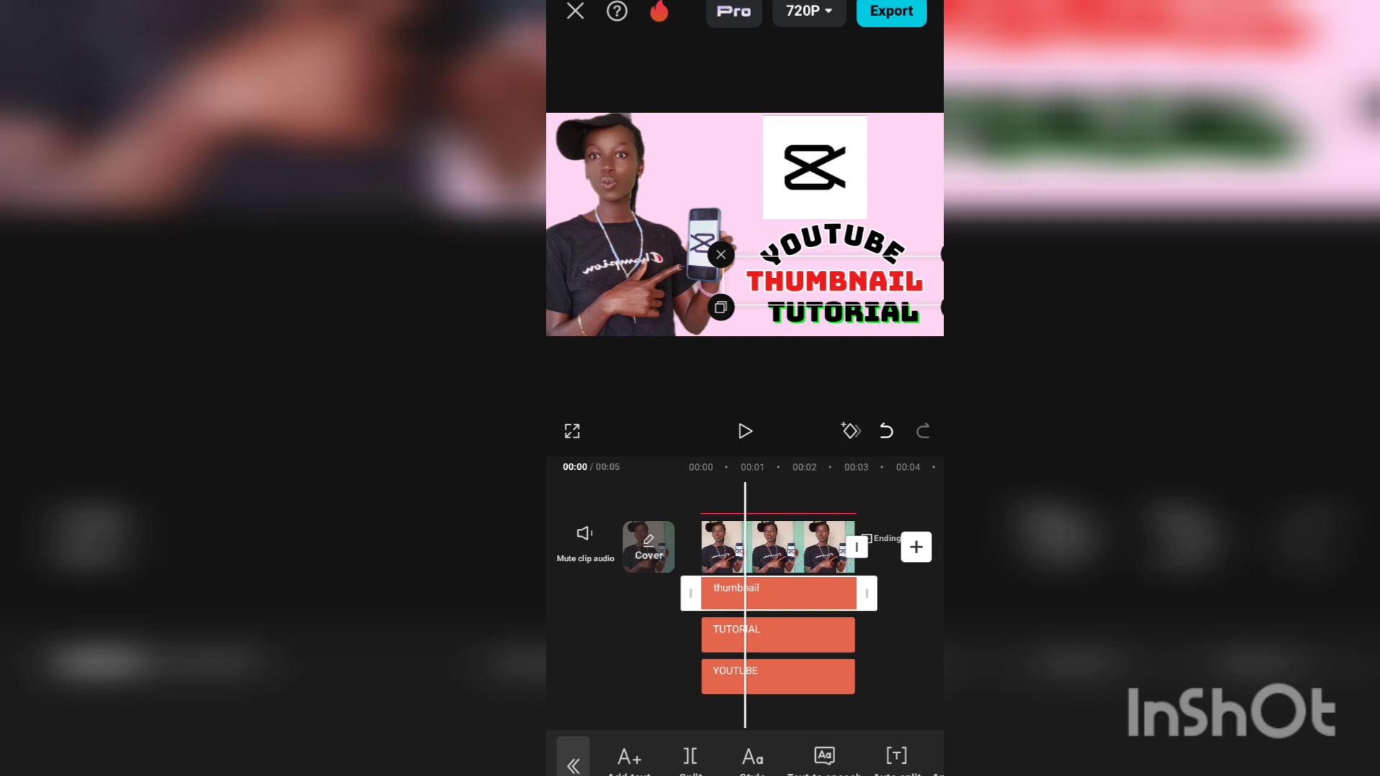
click(777, 635)
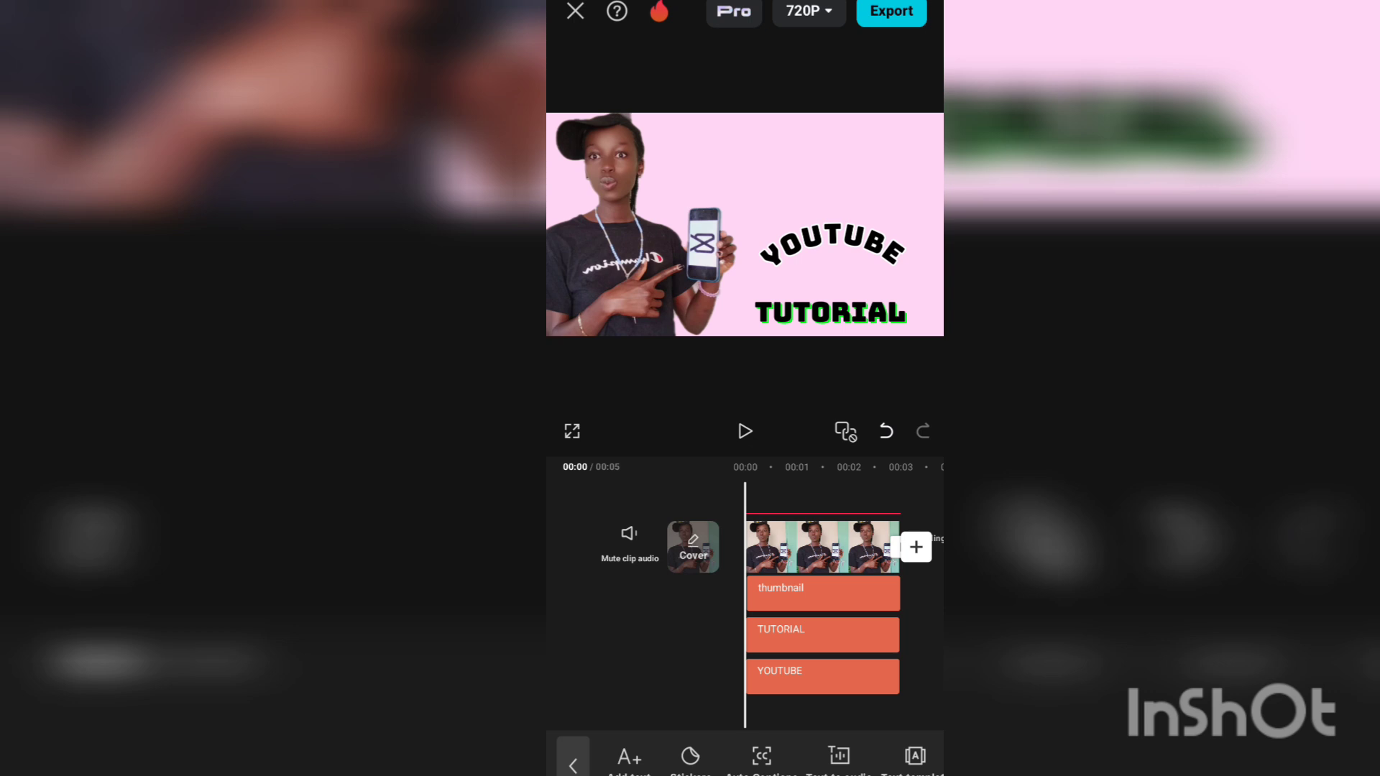
click(745, 431)
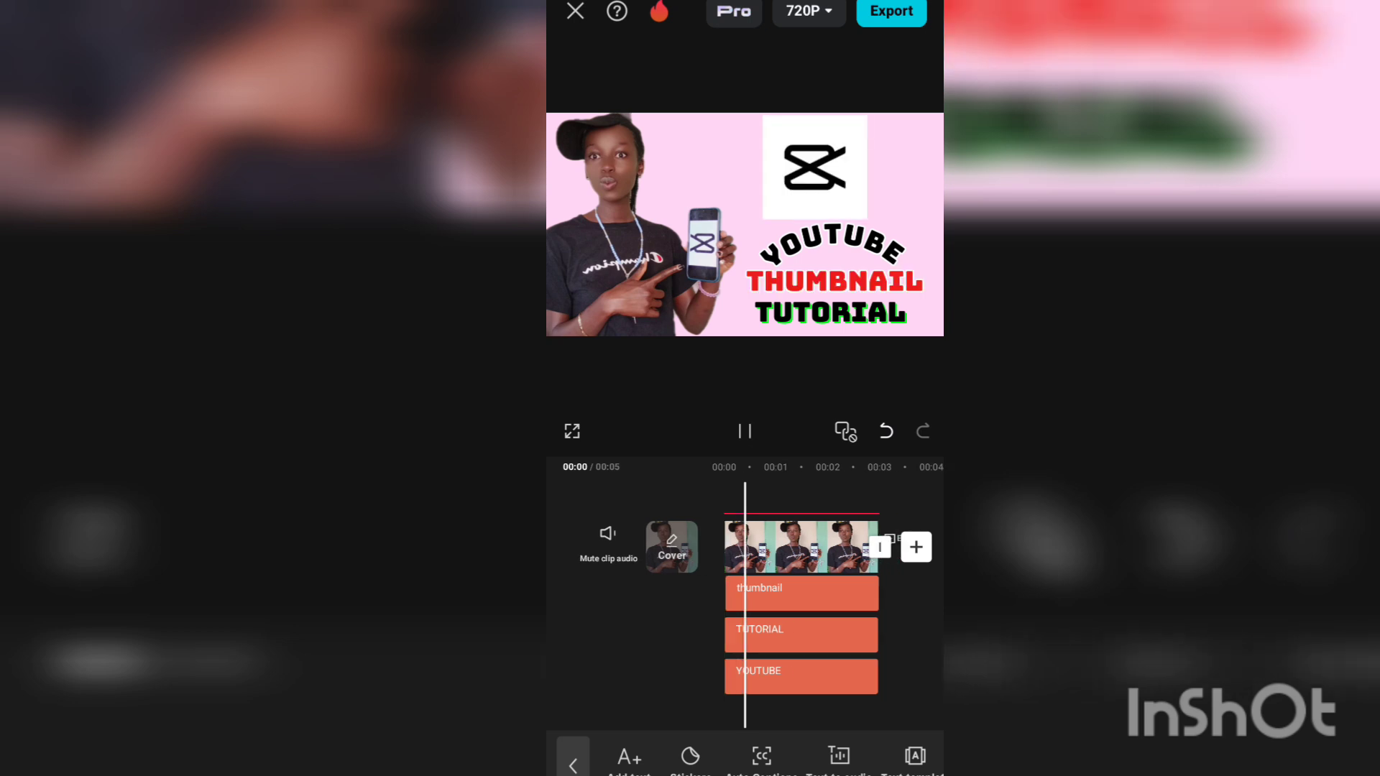
- Stop playback and show the Overlay track listing the CapCut logo layer
click(744, 431)
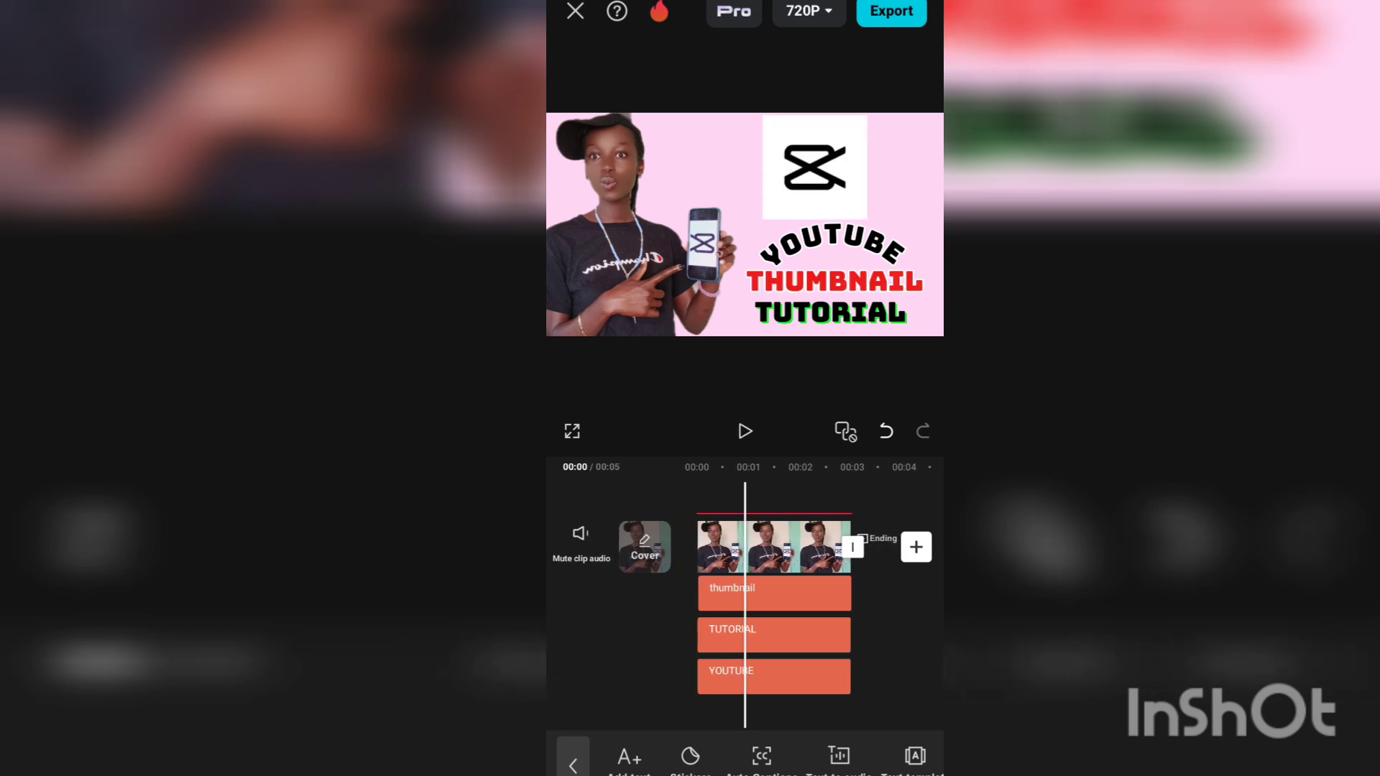
click(745, 431)
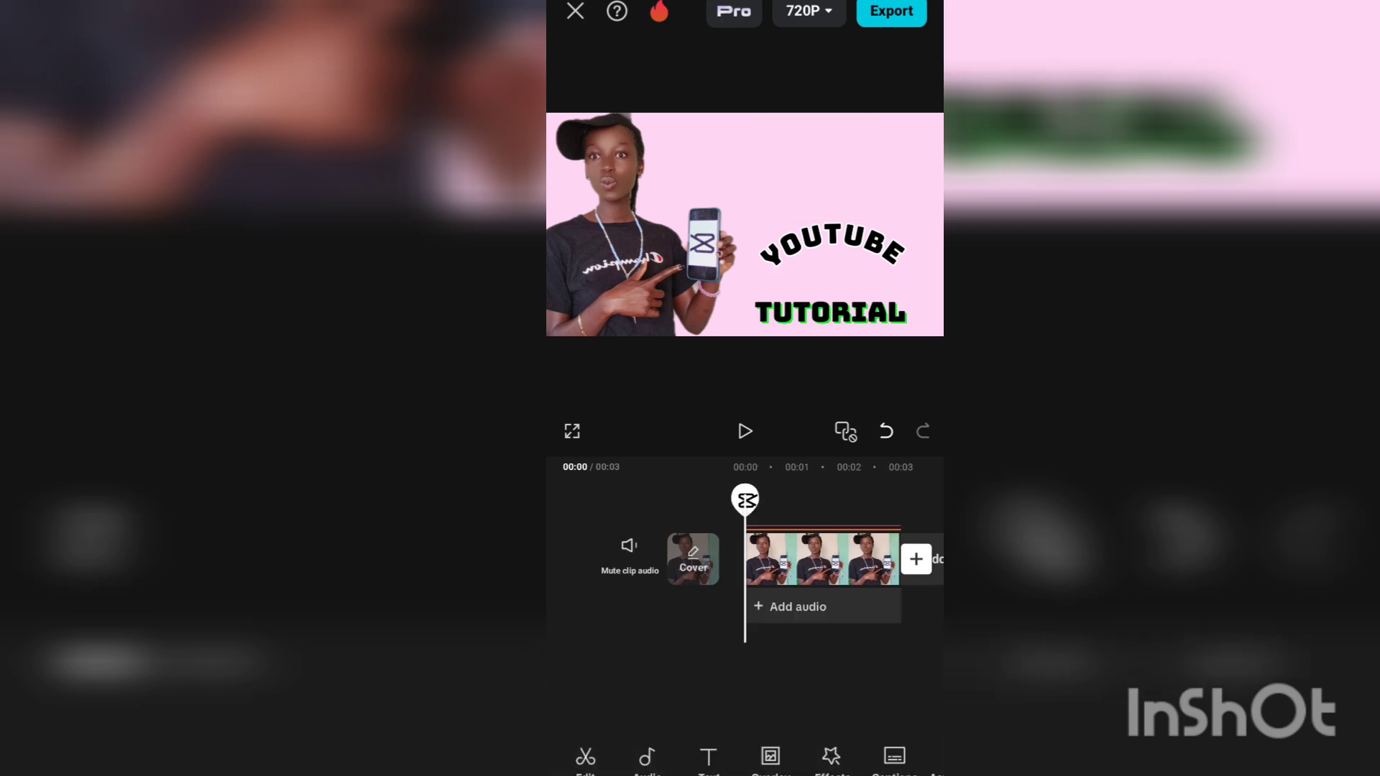
click(821, 559)
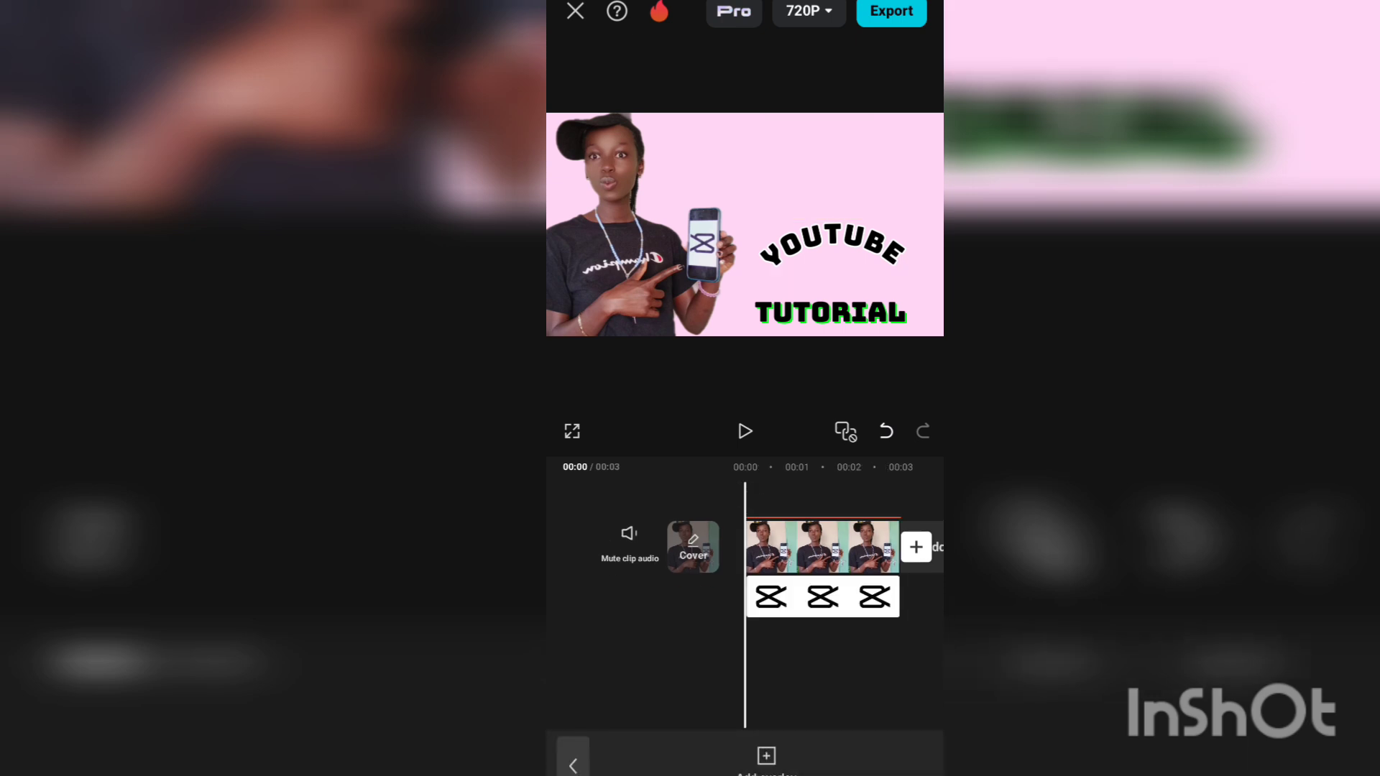
- Return to the main toolbar and bring up the Background canvas options
click(821, 597)
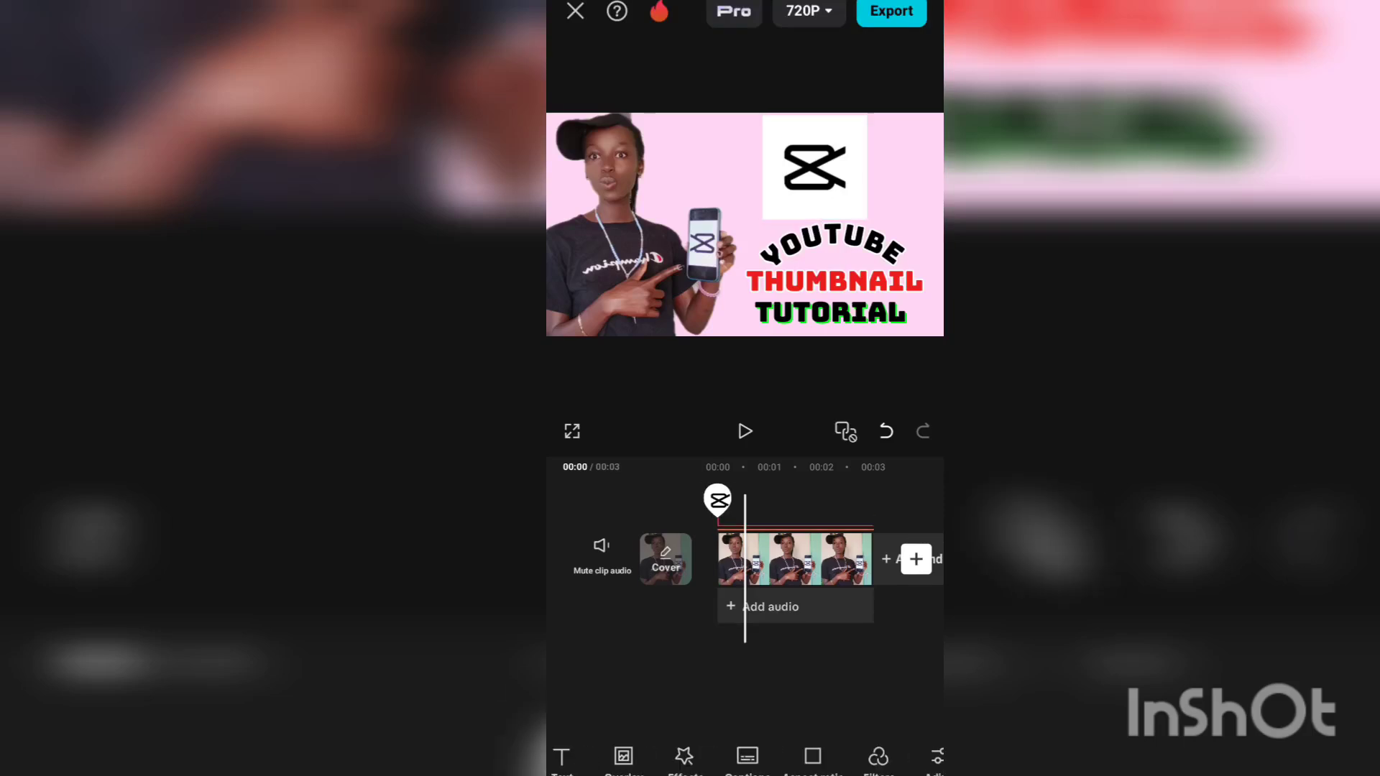
click(792, 559)
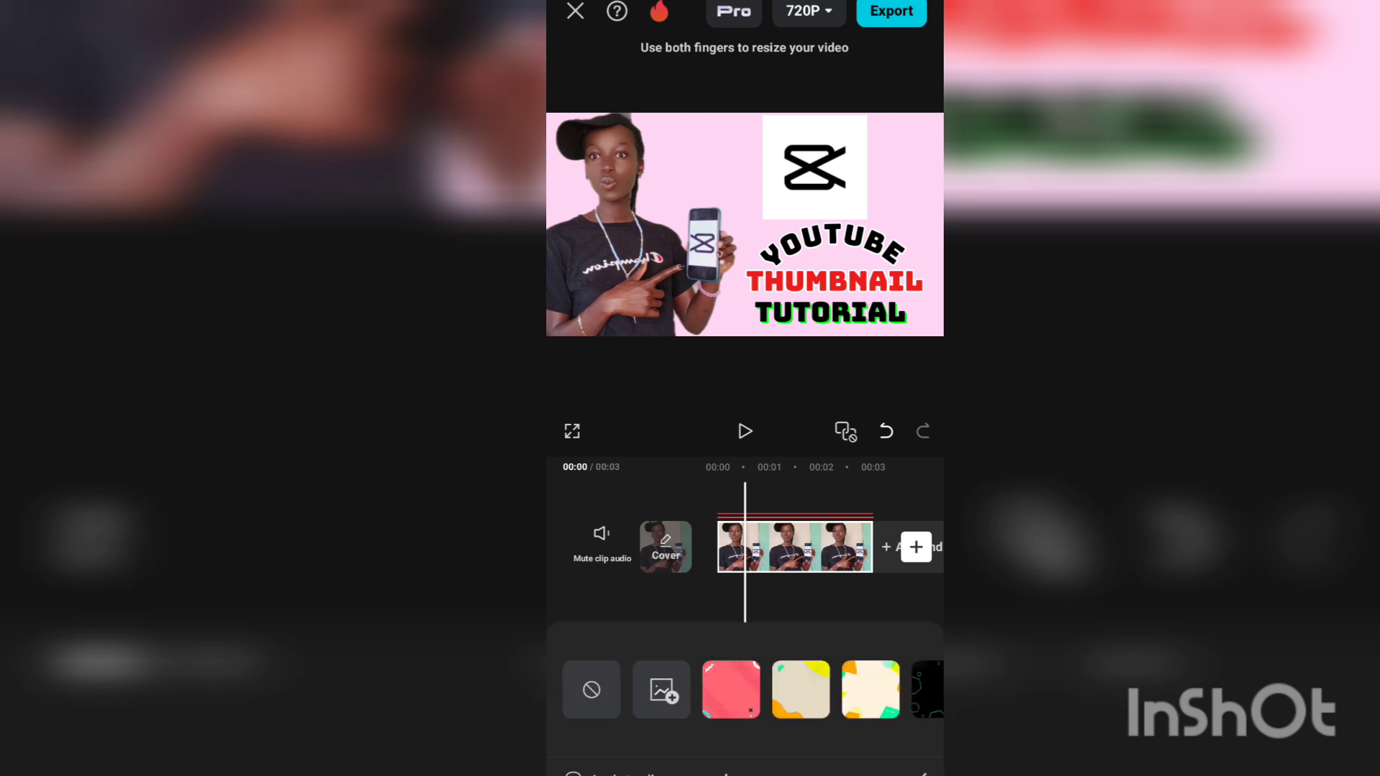
- Try a cream pattern, then switch to the beige leaf-sketch background pattern
click(799, 689)
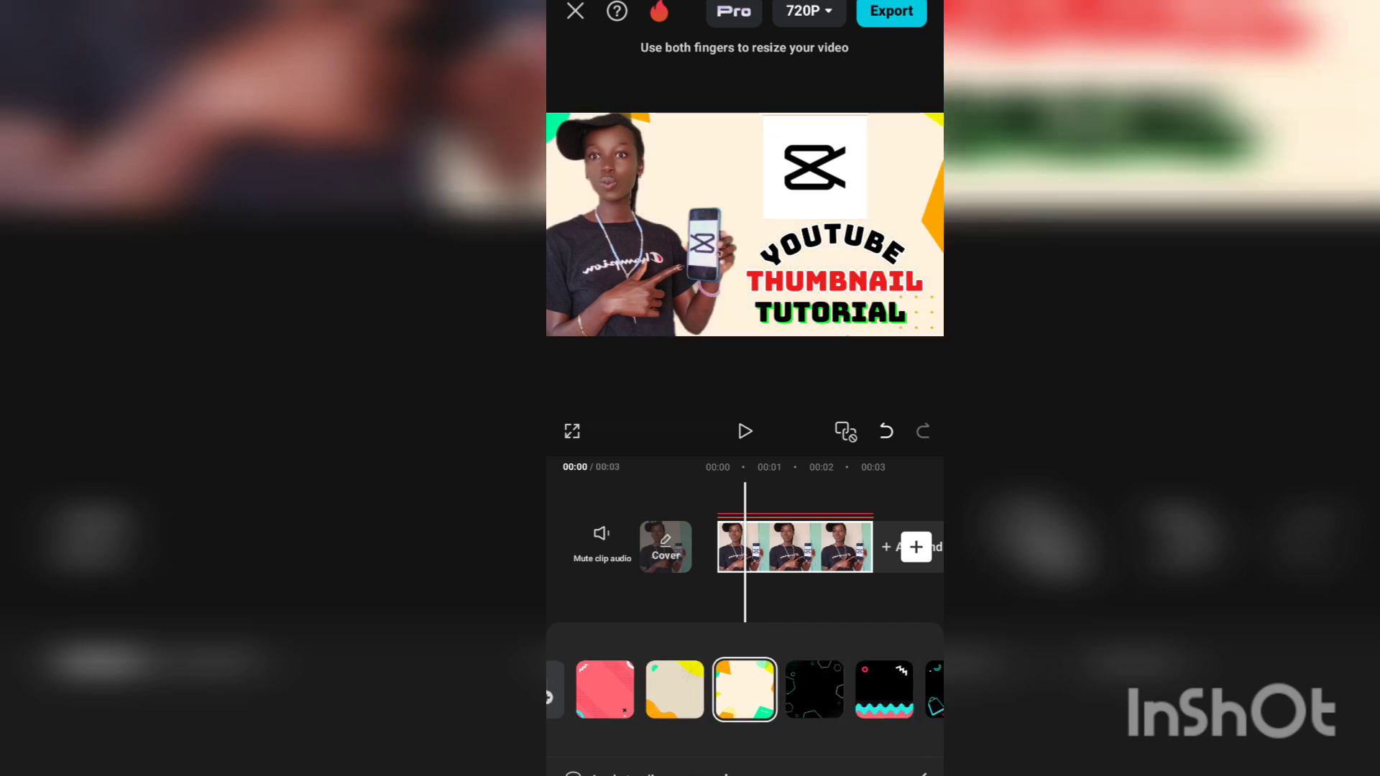
click(812, 690)
text(recording frame)
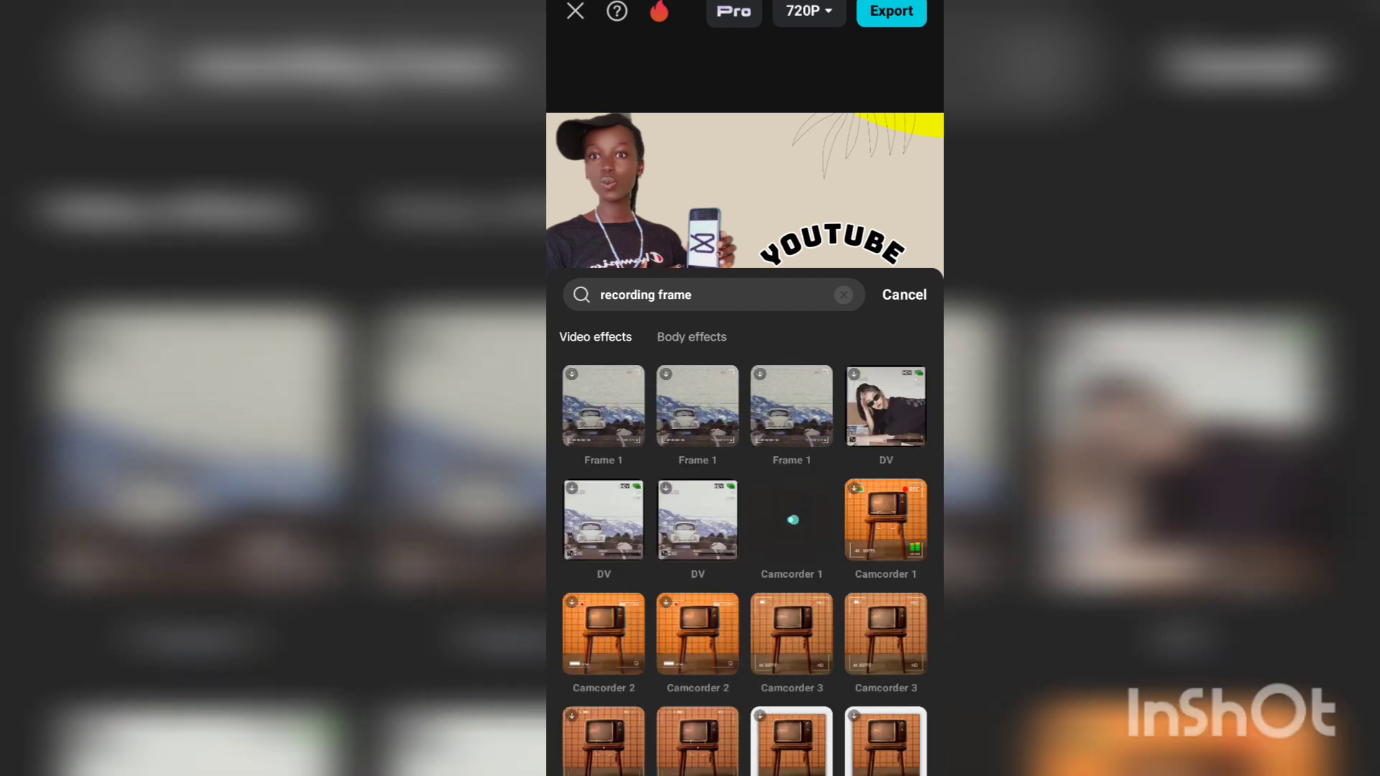
- Apply the Camcorder 2 recording-frame effect with its target set to All videos
click(790, 519)
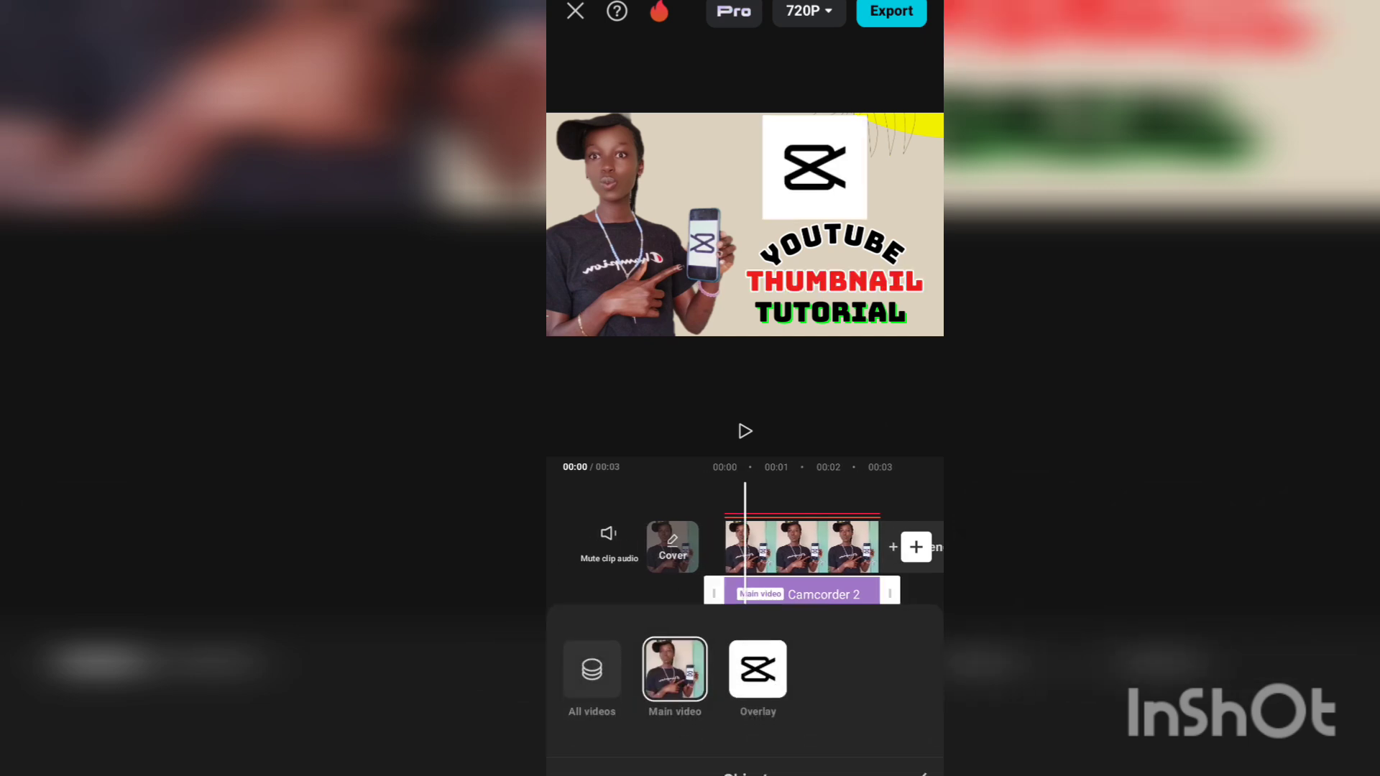
click(591, 669)
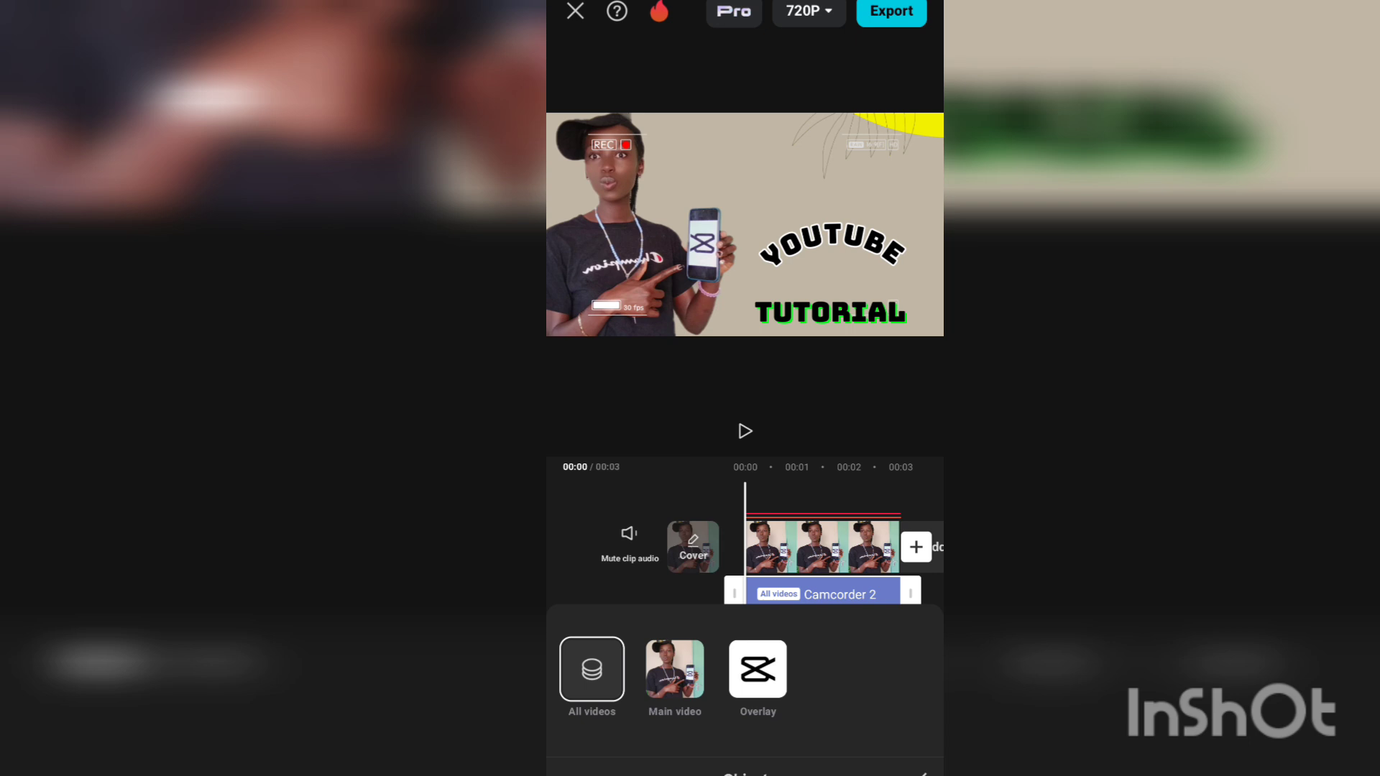
click(745, 431)
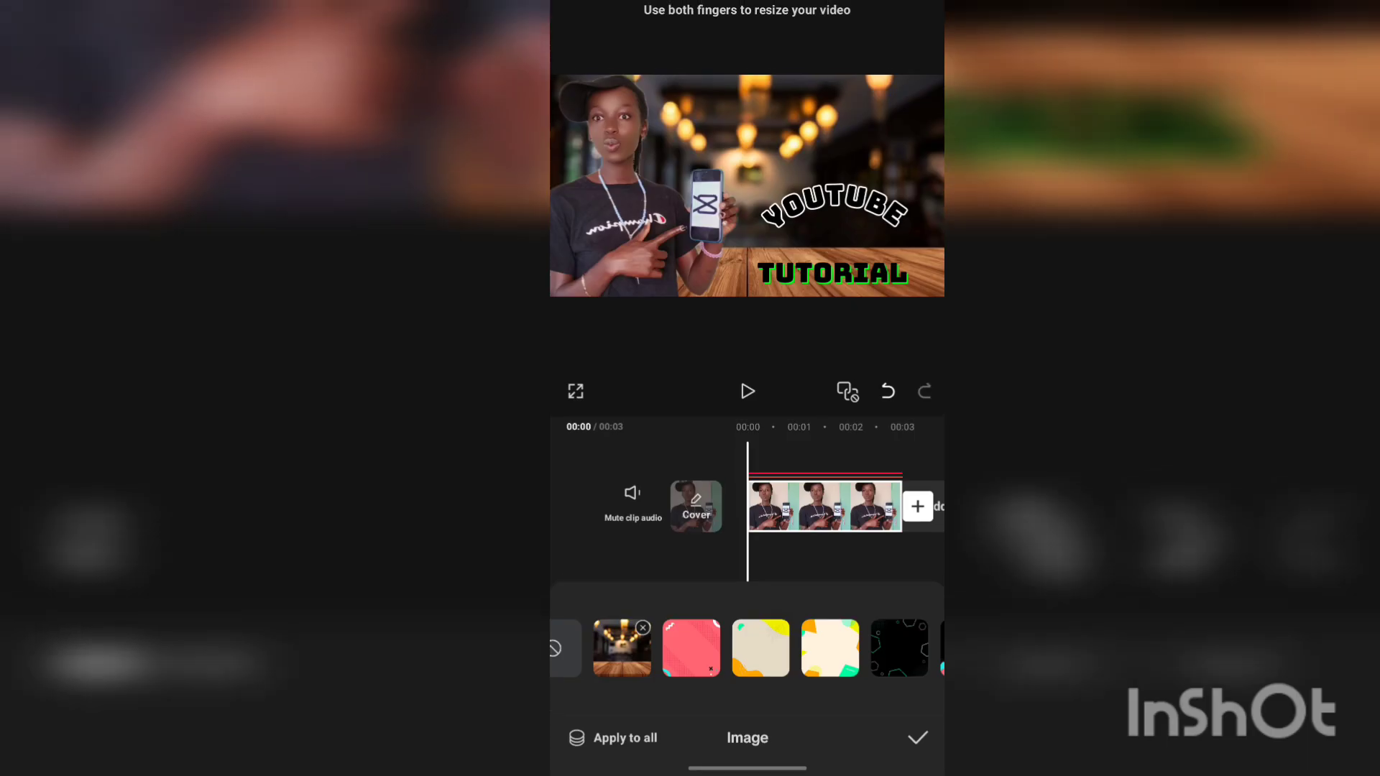
- Confirm the blurred café photo as the background and start the export
click(918, 737)
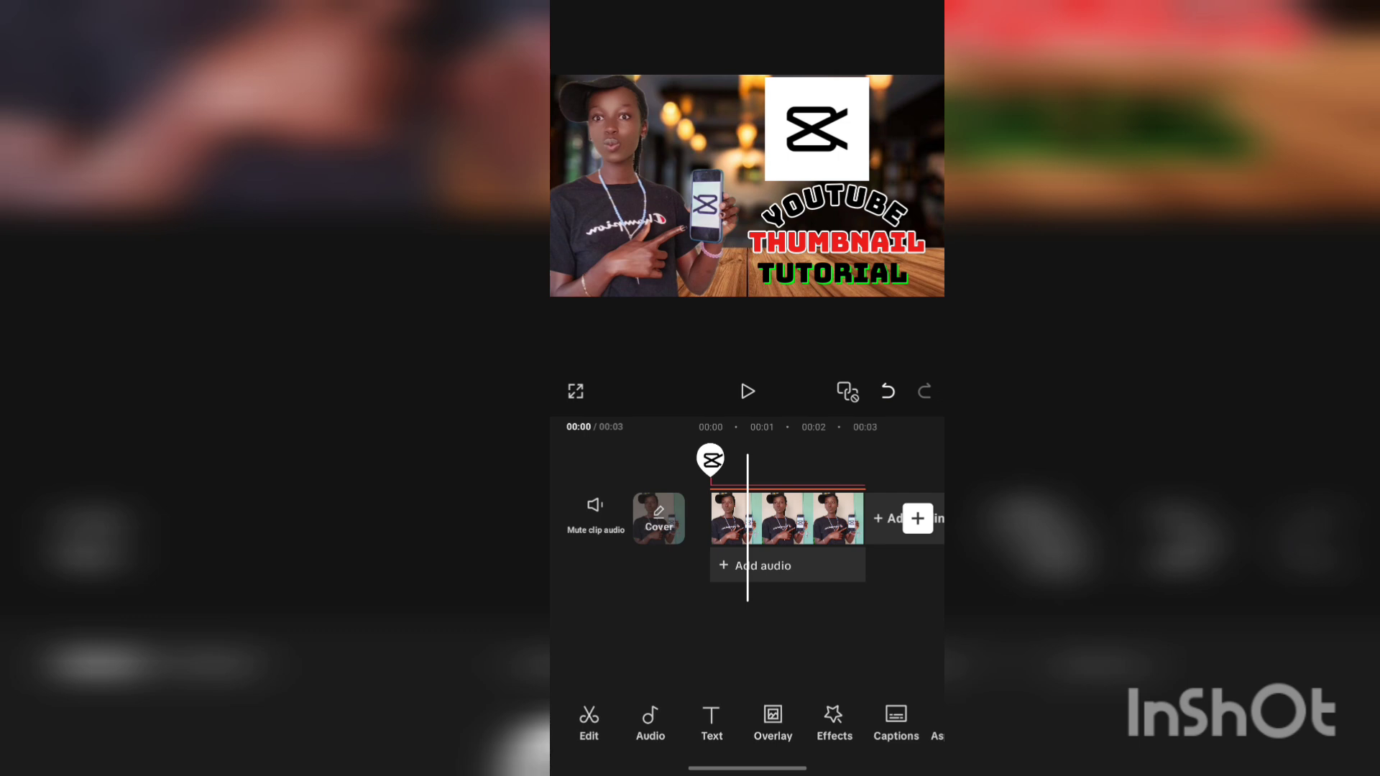
click(786, 517)
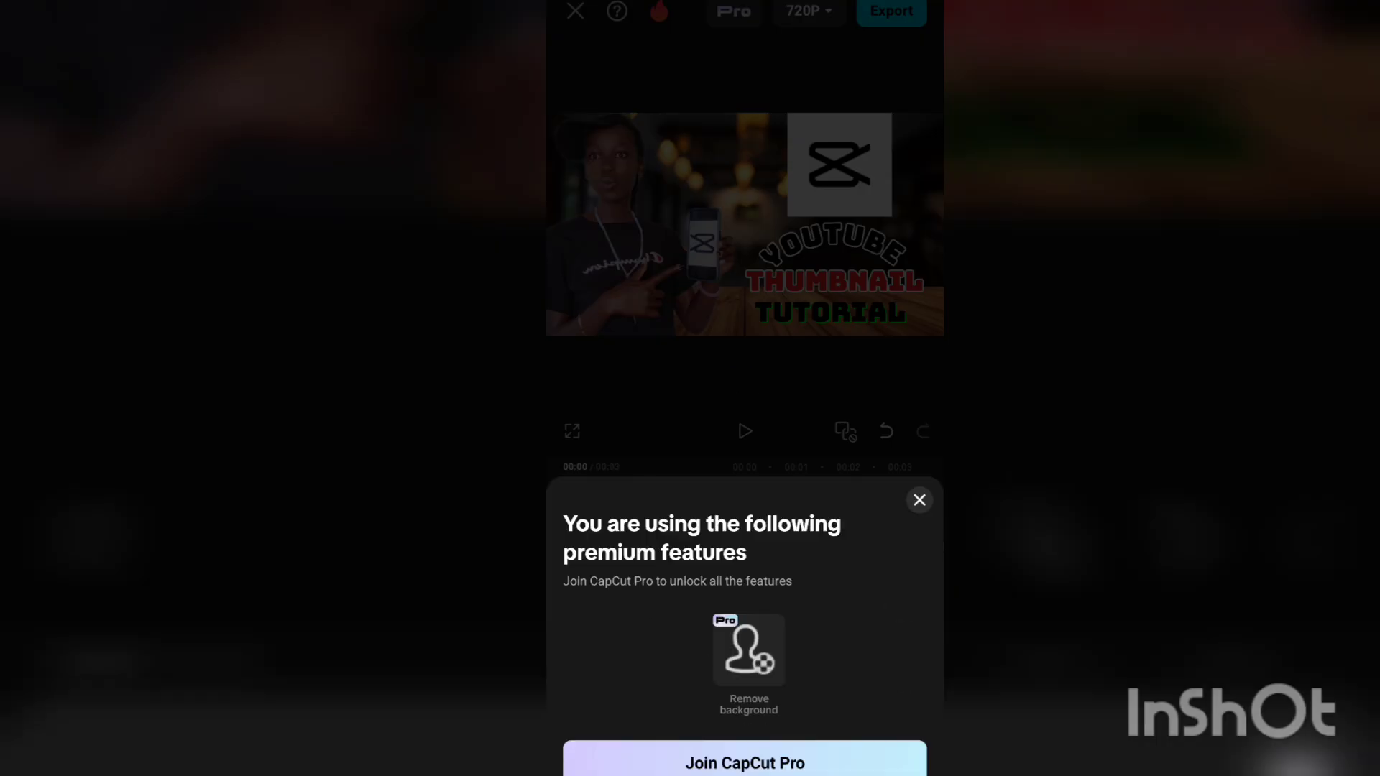
- Dismiss the Pro notice, then play and stop the thumbnail preview
click(919, 500)
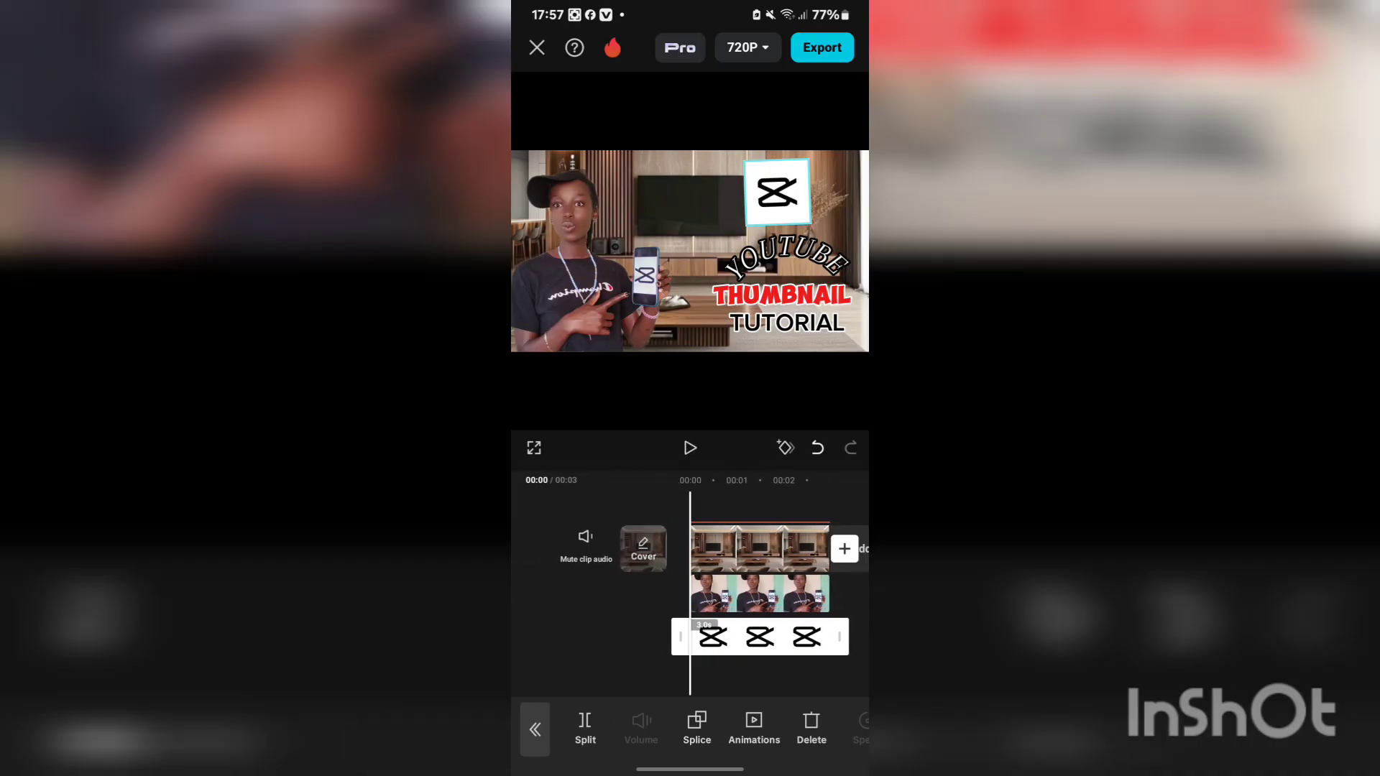
click(690, 448)
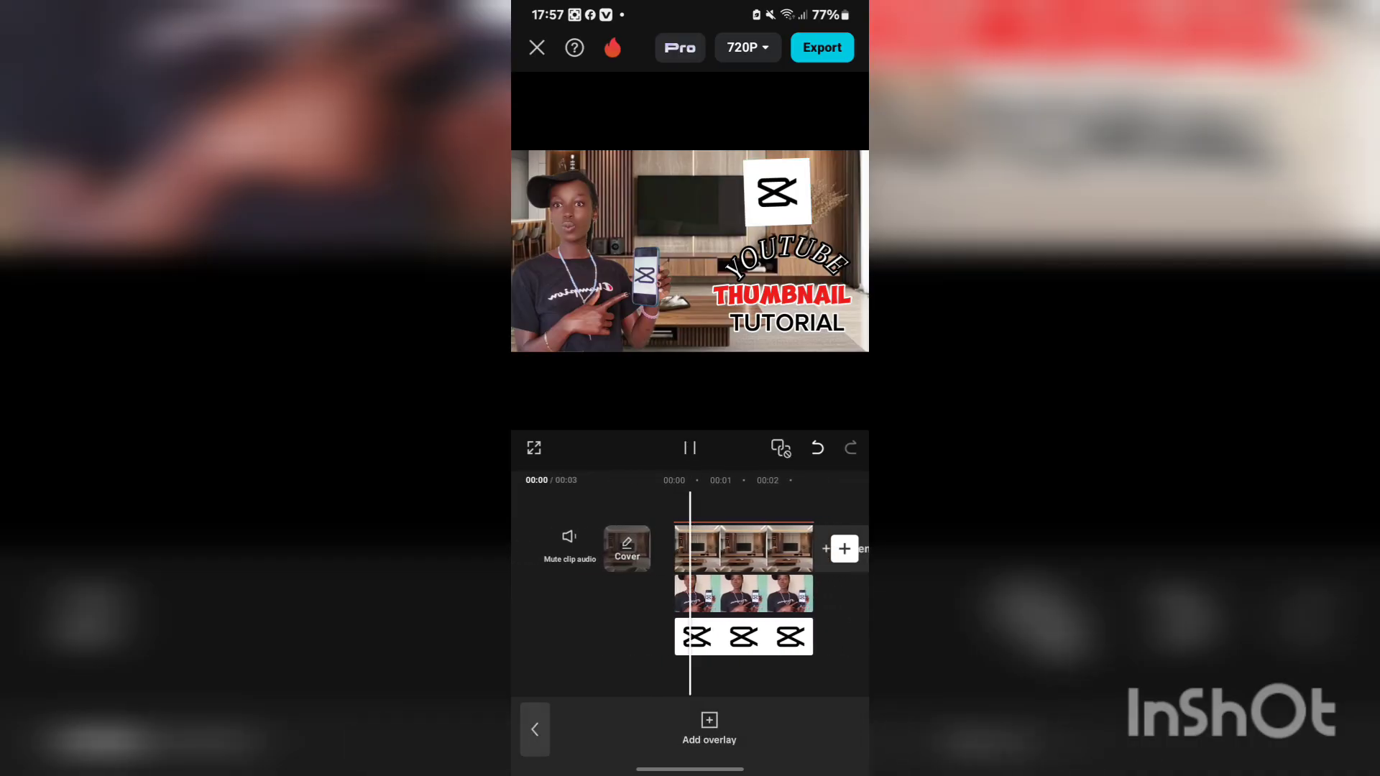
click(690, 448)
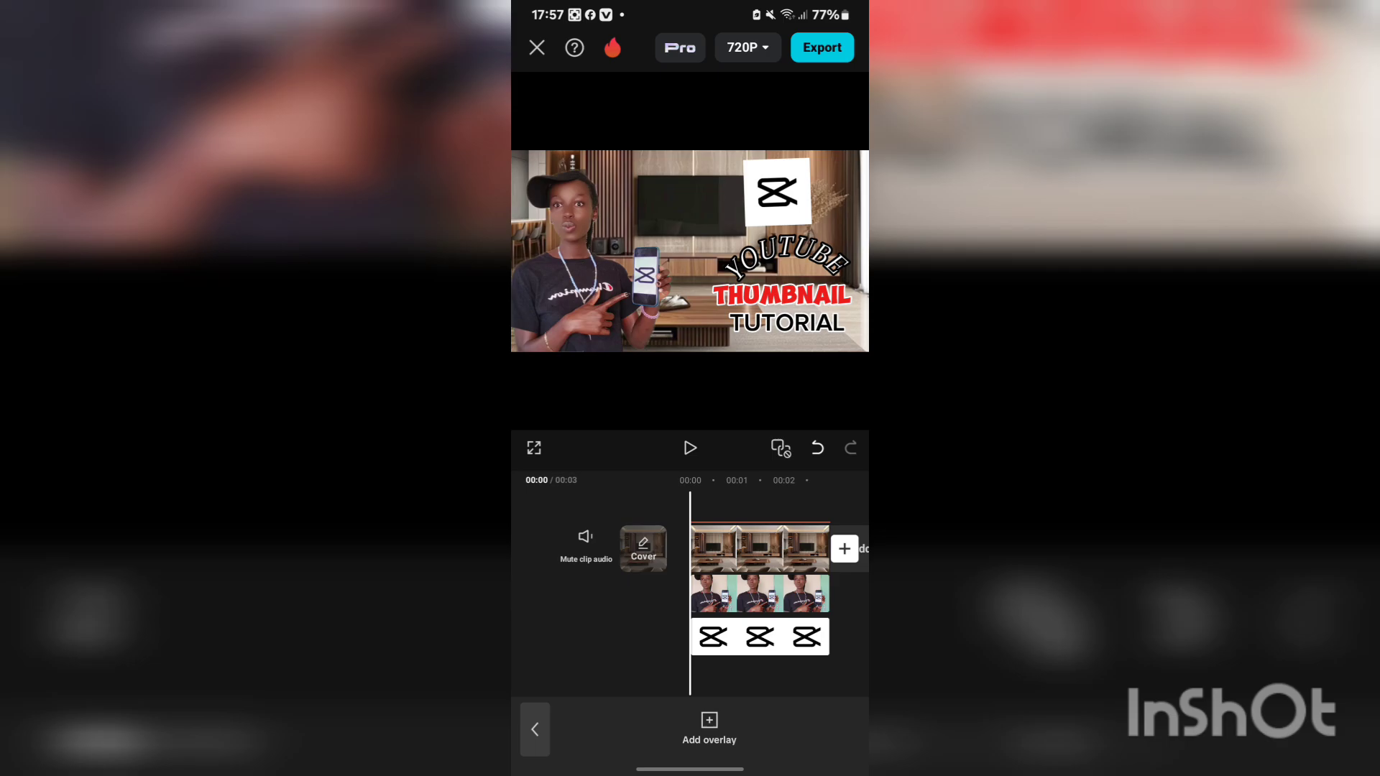